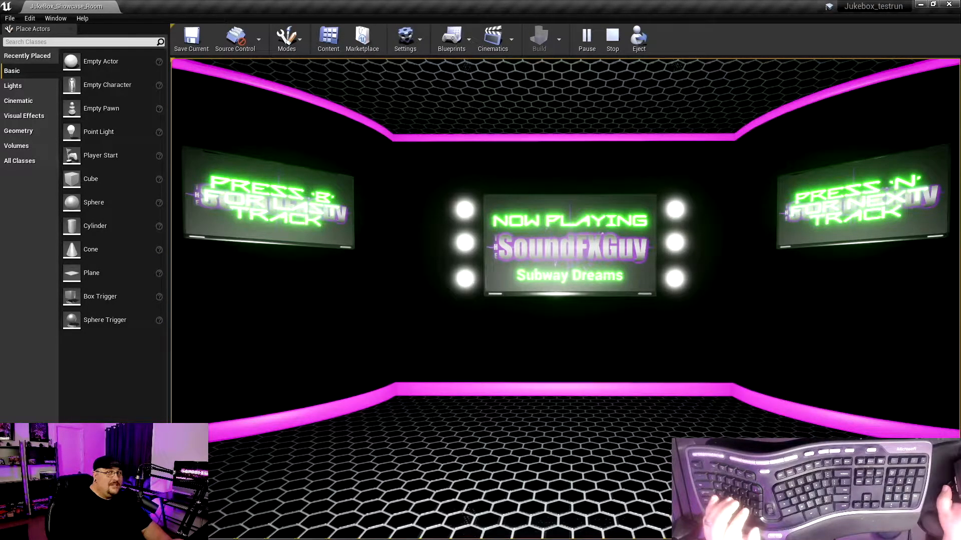
Stop the Jukebox_testrun play session and return the new project's Content Browser to the top Content folder
left_click(610, 34)
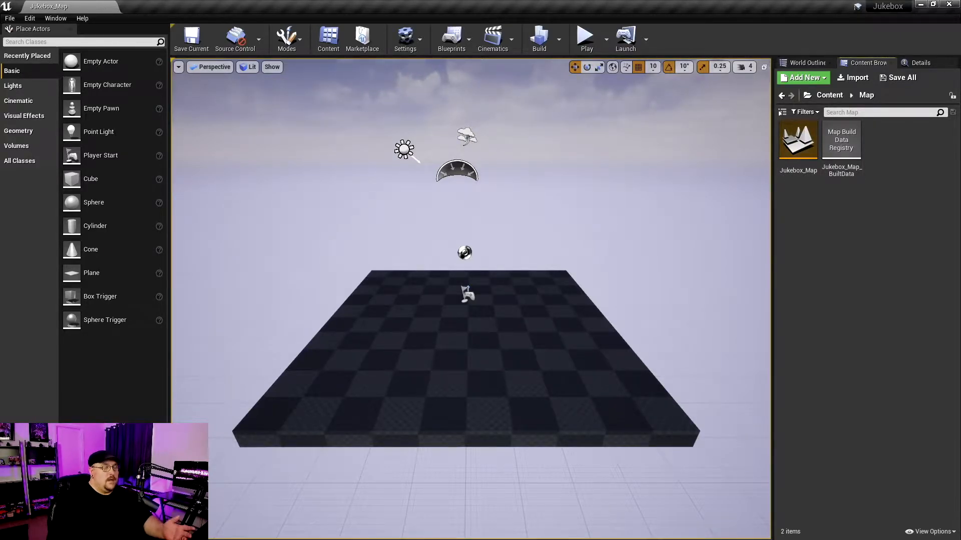
left_click(830, 95)
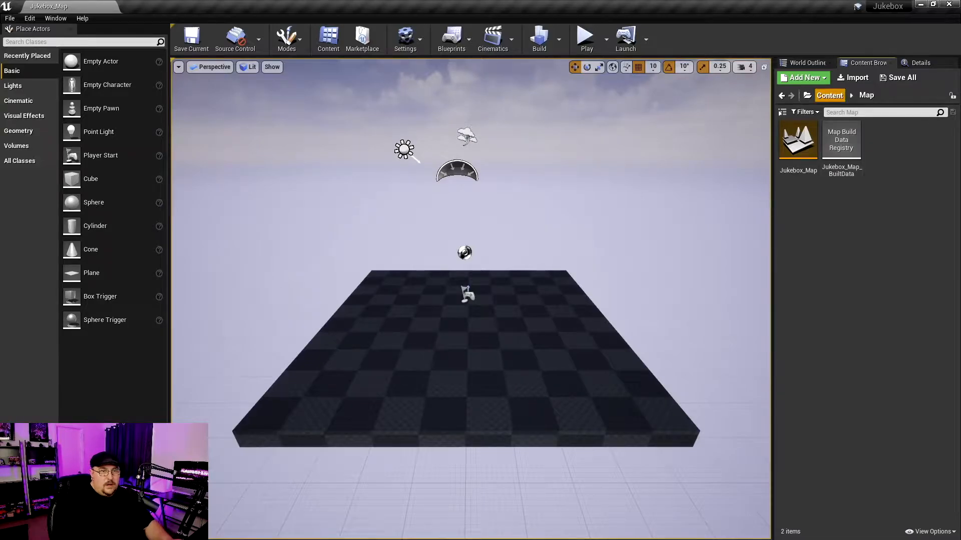
left_click(830, 95)
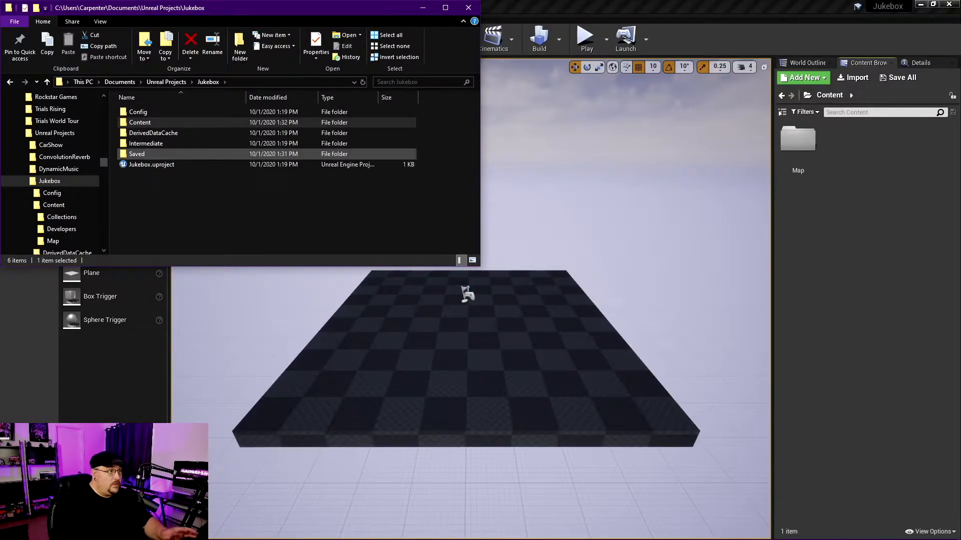
Create a new folder named Movies inside the project's Content folder via File Explorer
left_click(141, 122)
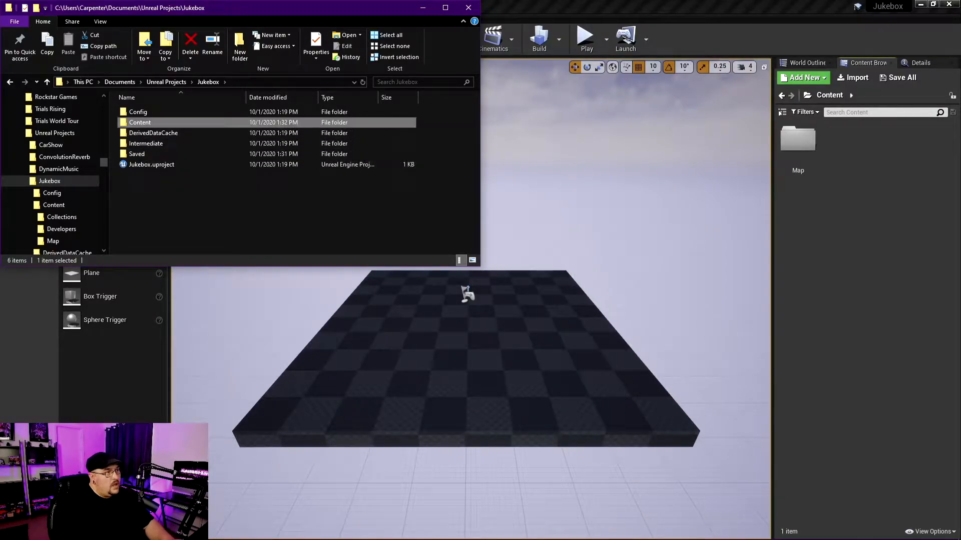
double_click(139, 122)
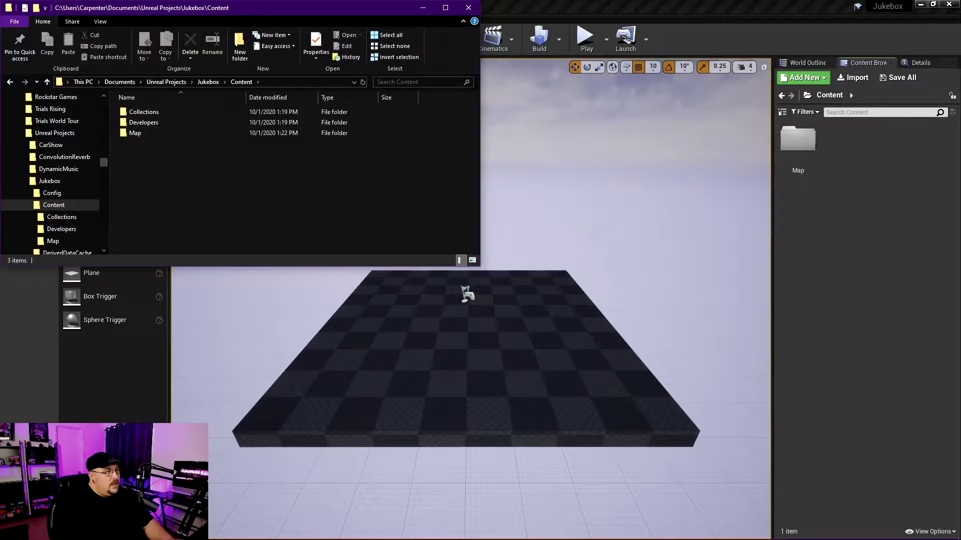
right_click(233, 184)
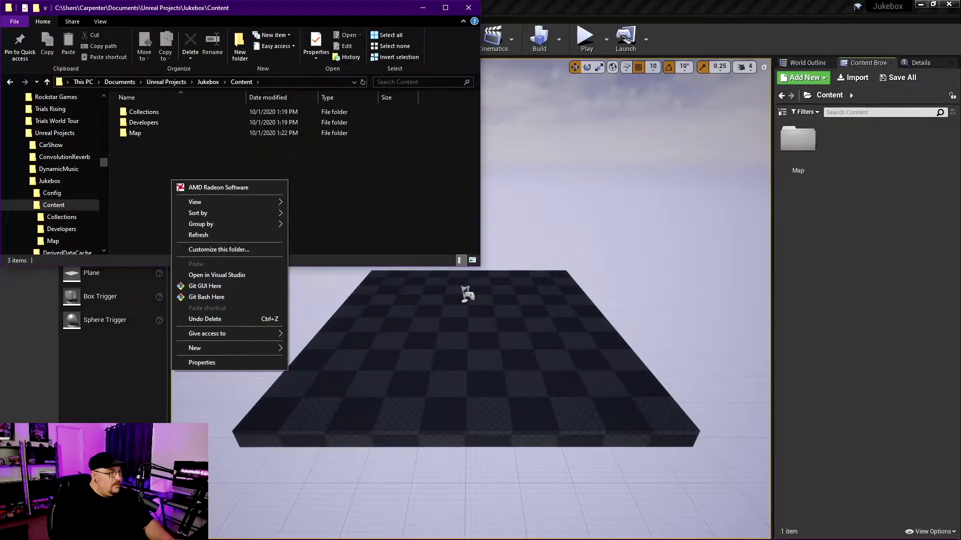
left_click(195, 348)
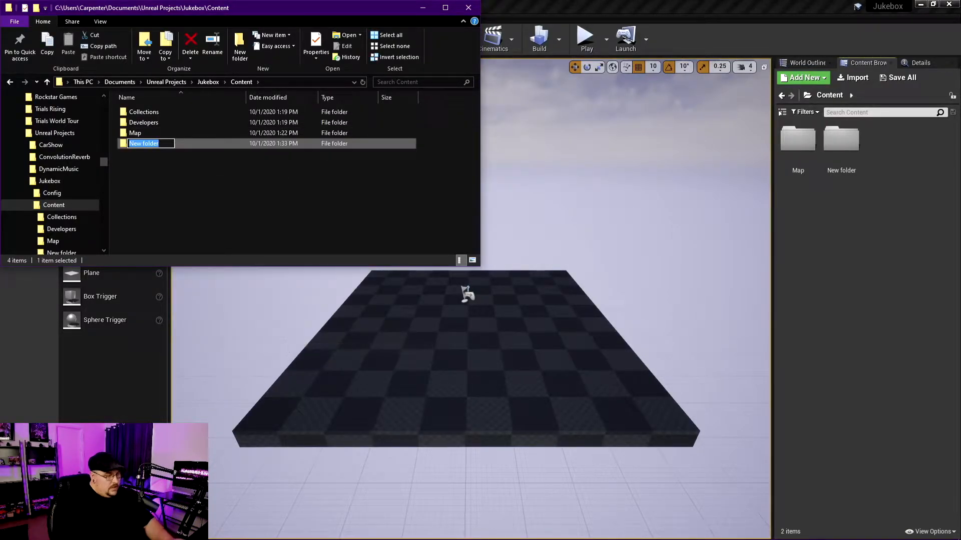
type("Movies")
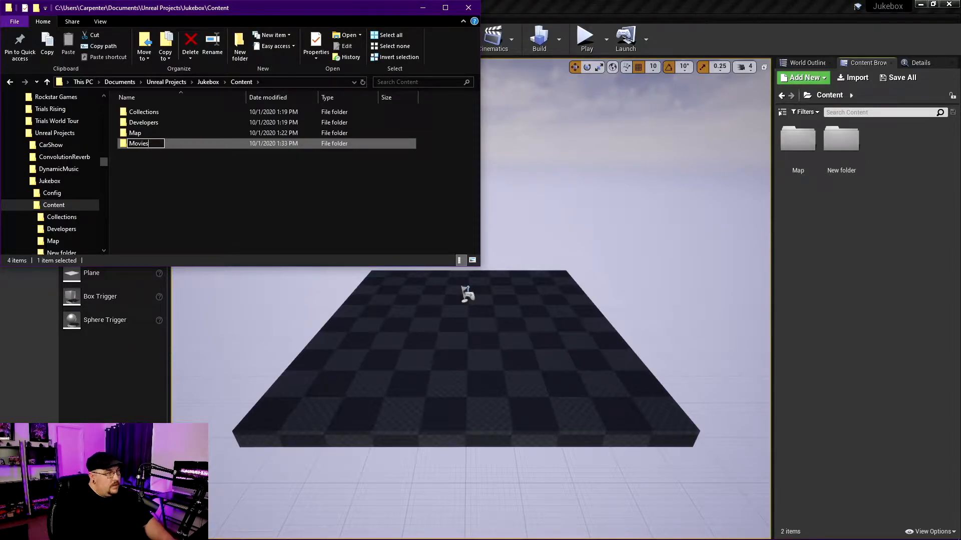
key("Return")
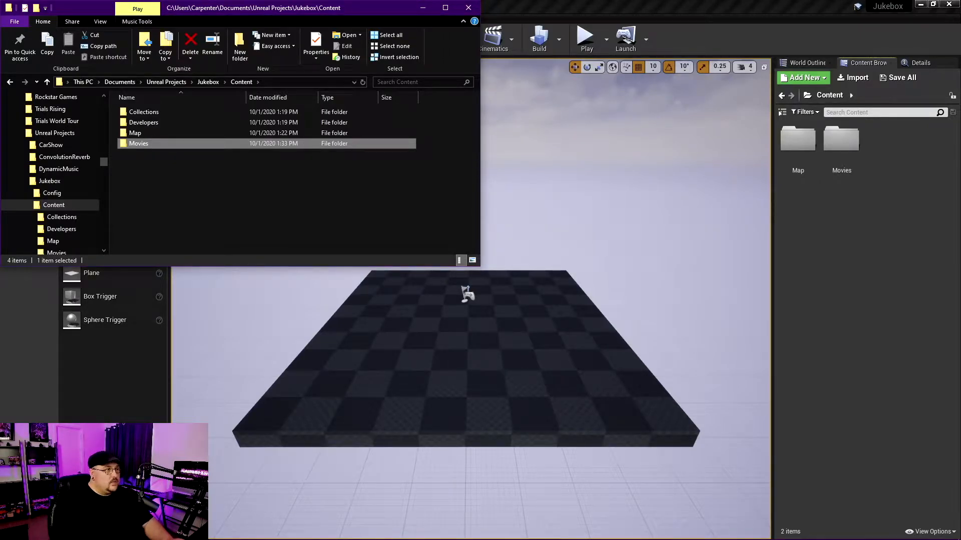
Fill the Movies folder with the WAV tracks and review Moskito, Late Night Train and Hyperspeed files
double_click(138, 143)
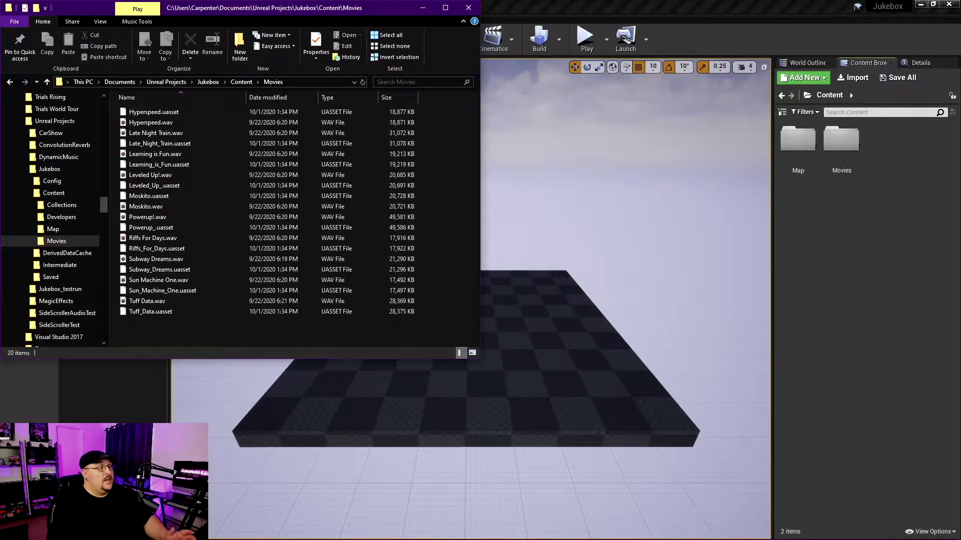
left_click(148, 195)
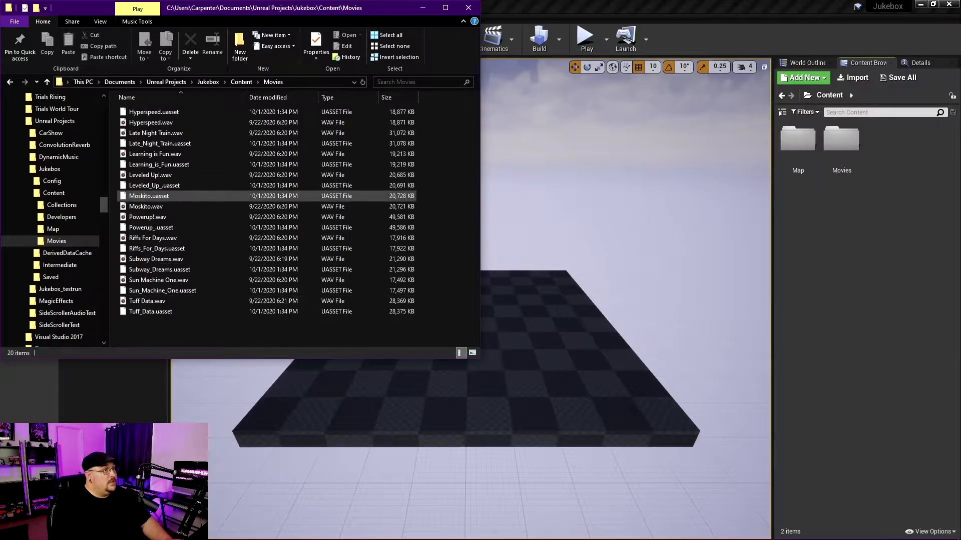
left_click(156, 133)
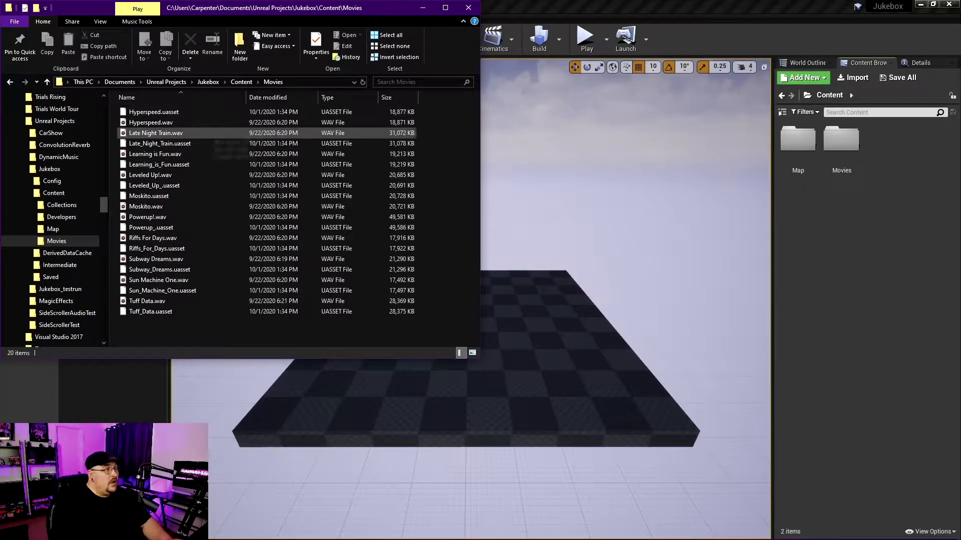
left_click(151, 122)
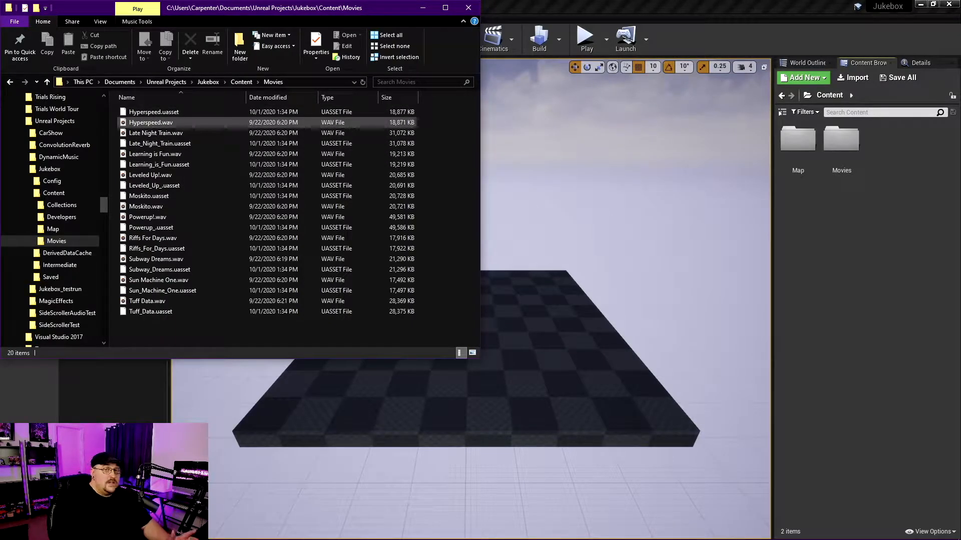
mouse_move(155, 133)
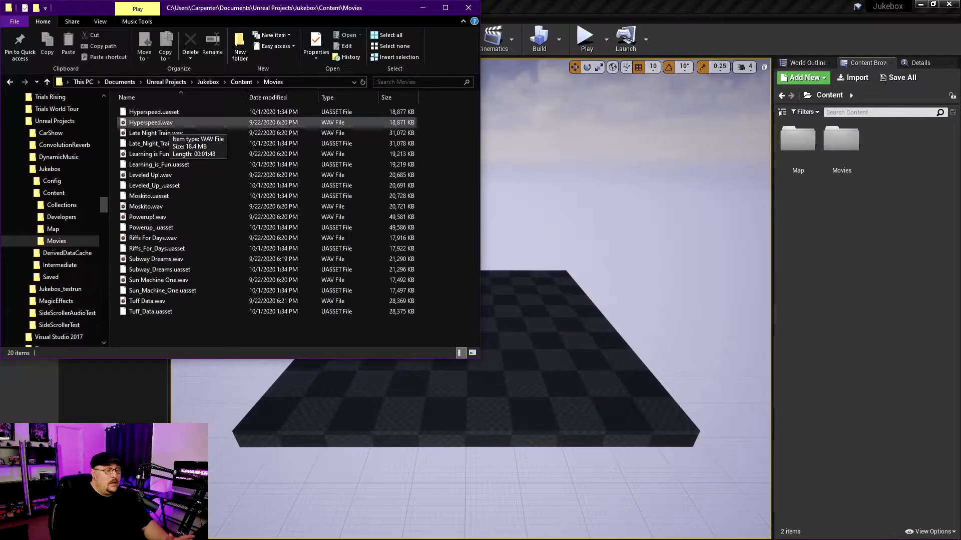
mouse_move(159, 164)
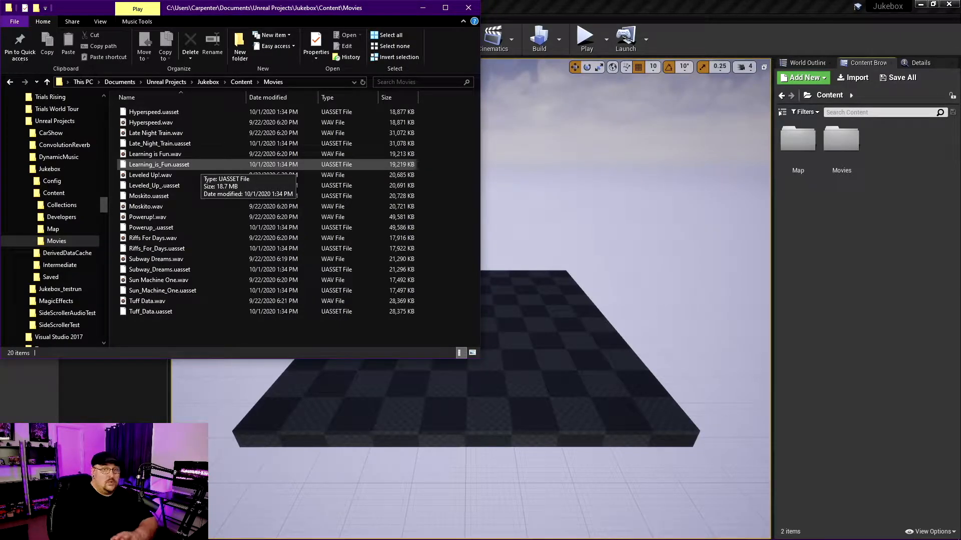
mouse_move(151, 123)
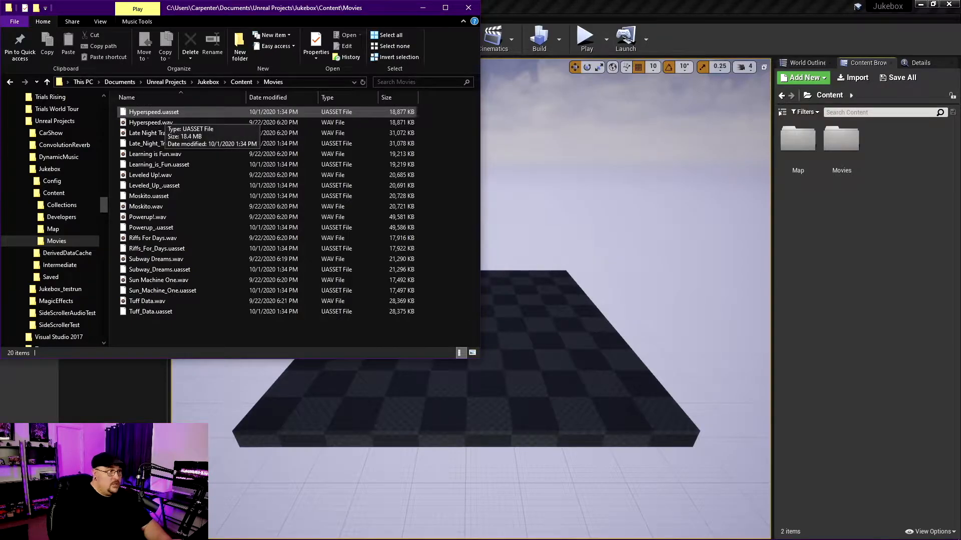
mouse_move(151, 122)
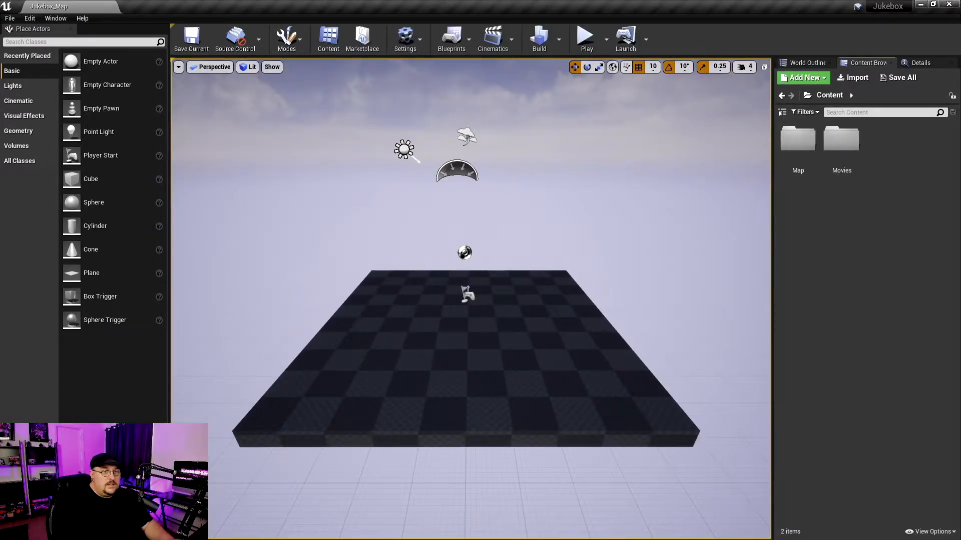
Check the imported sounds in Movies, then add a Jukebox_Data folder to Content and enter it
double_click(840, 144)
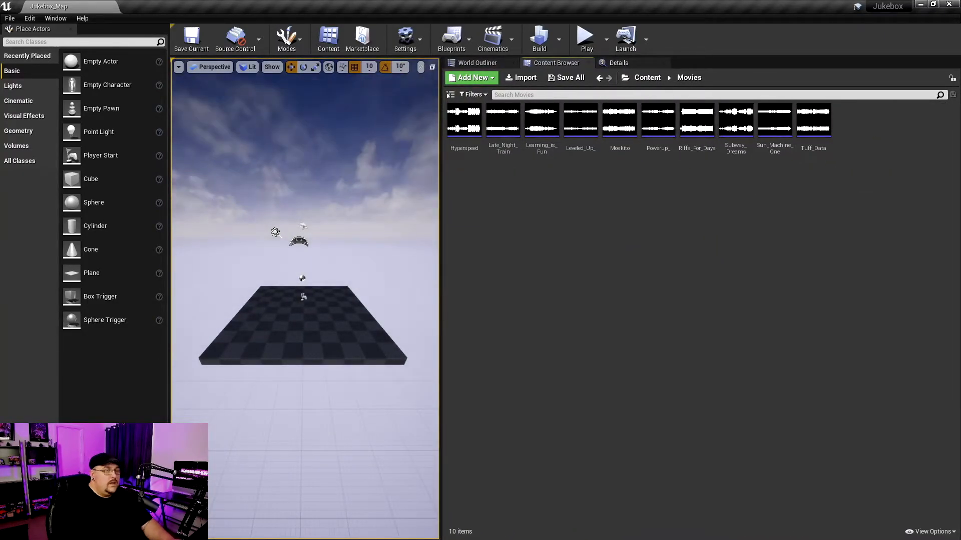
left_click(648, 77)
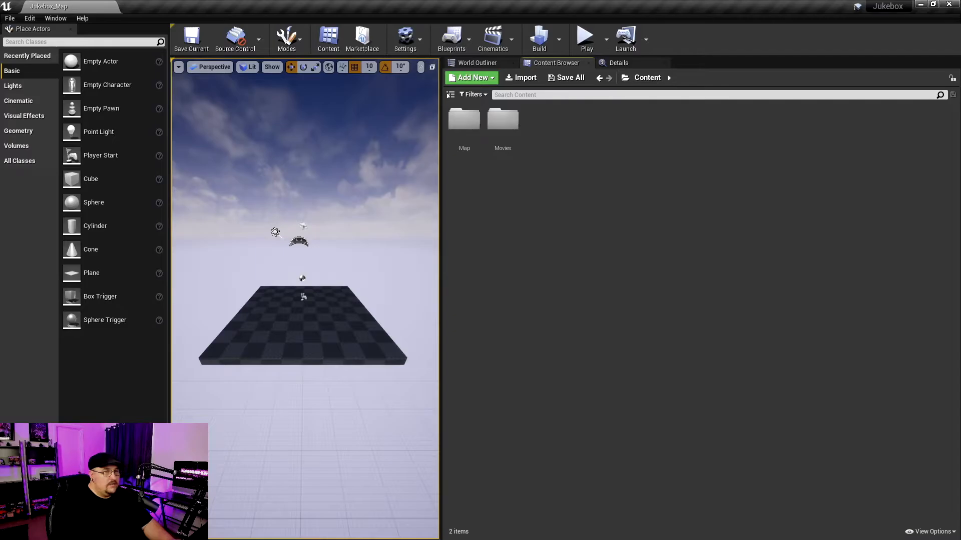
left_click(471, 77)
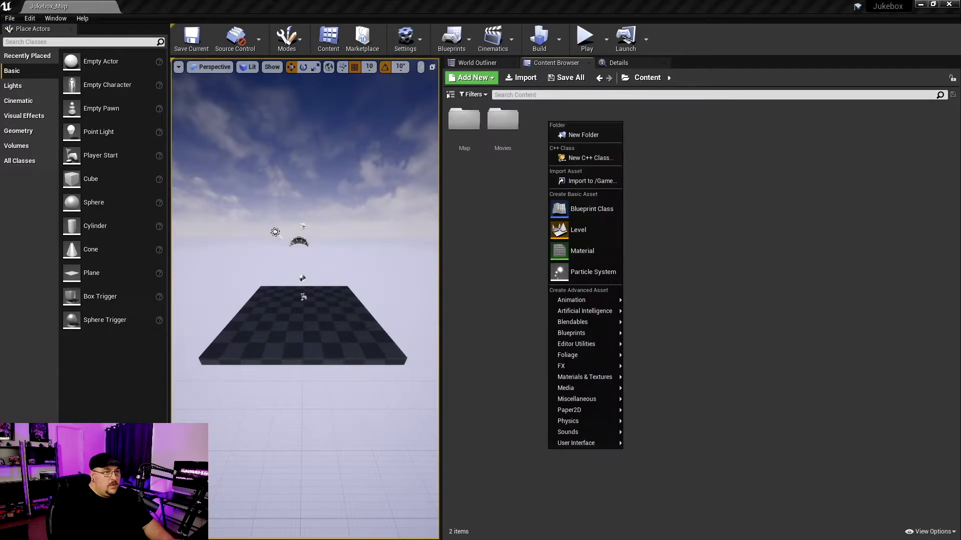
left_click(584, 135)
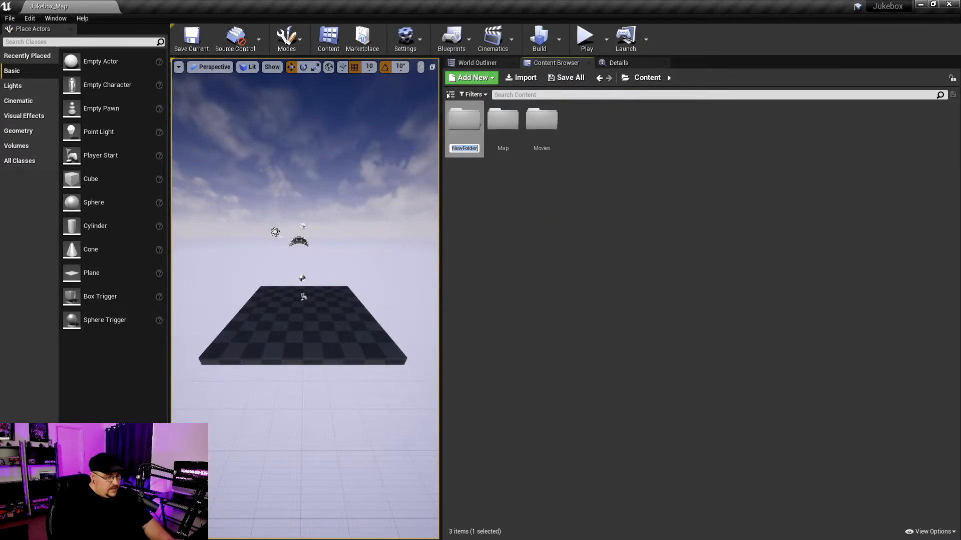
type("JUke")
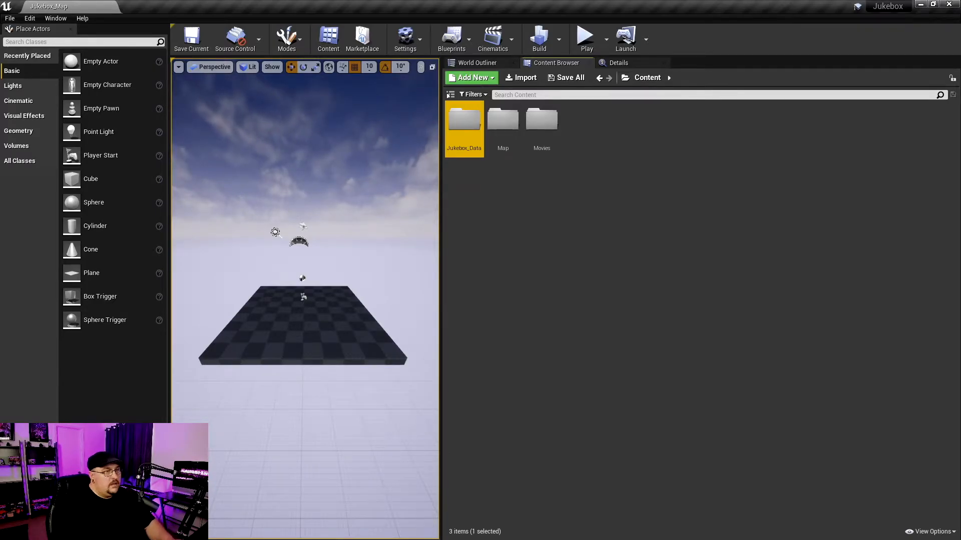
double_click(464, 121)
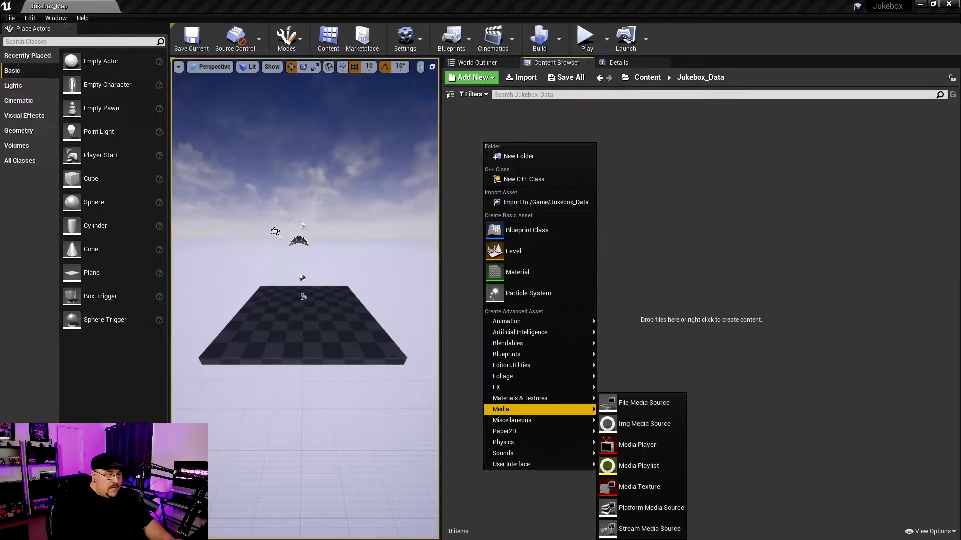
mouse_move(644, 403)
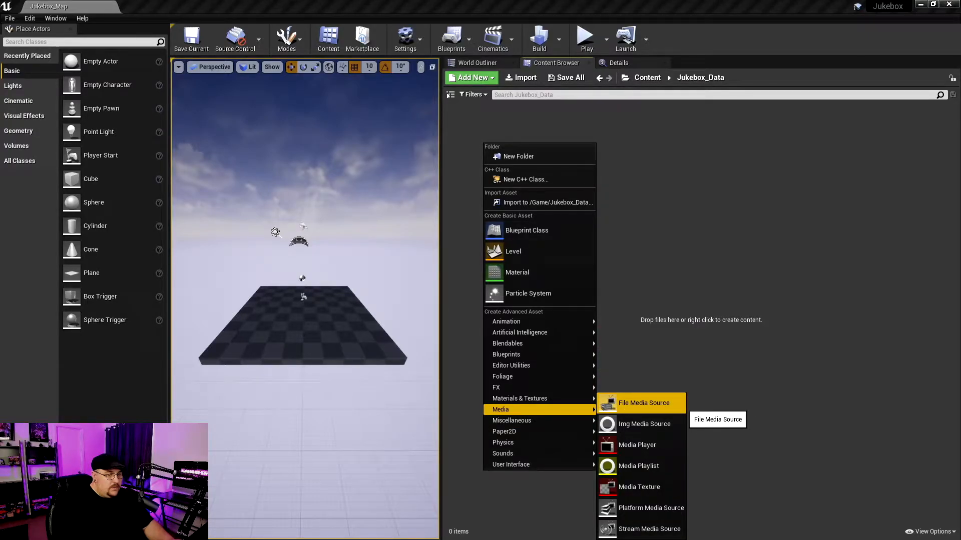
Create a File Media Source asset named Hyperspeed and bring up its editor
left_click(643, 402)
type("Hyper")
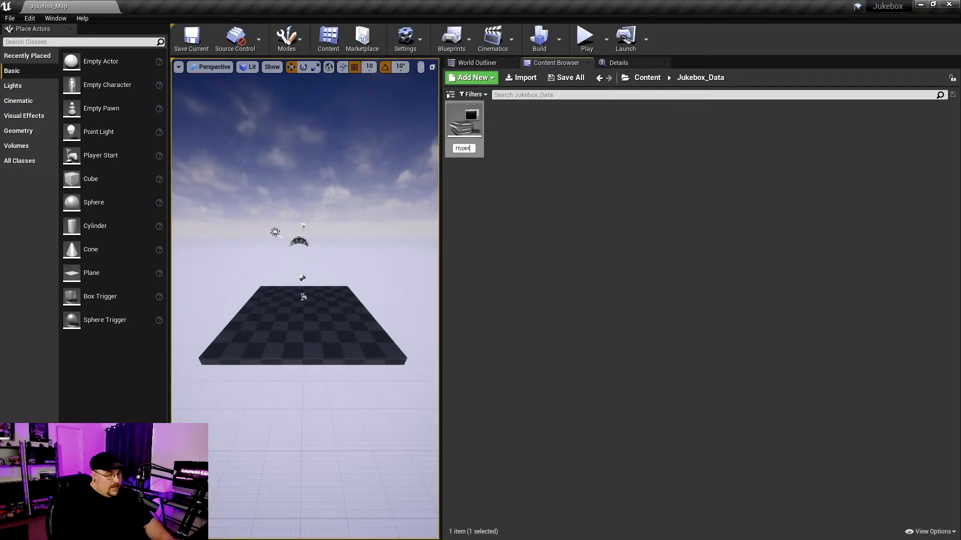
type("speed")
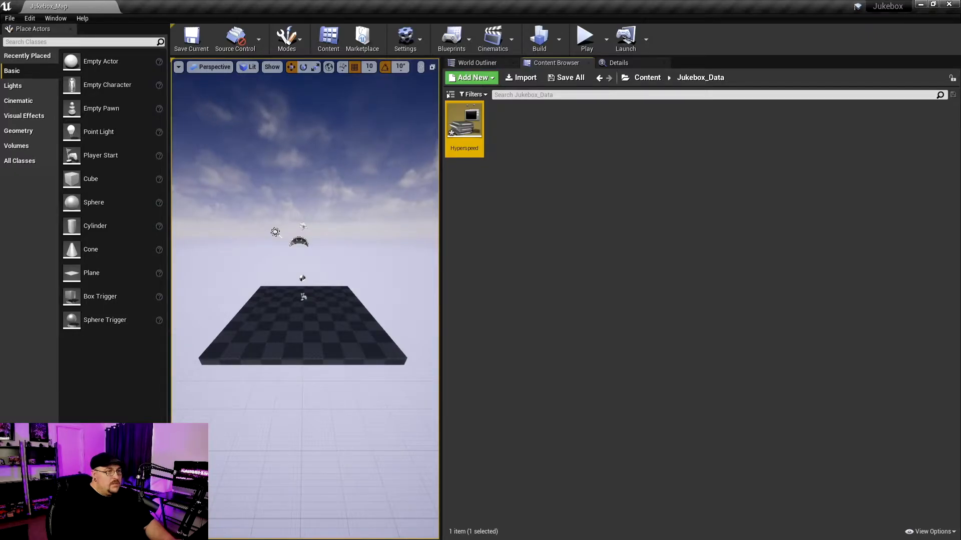
mouse_move(464, 122)
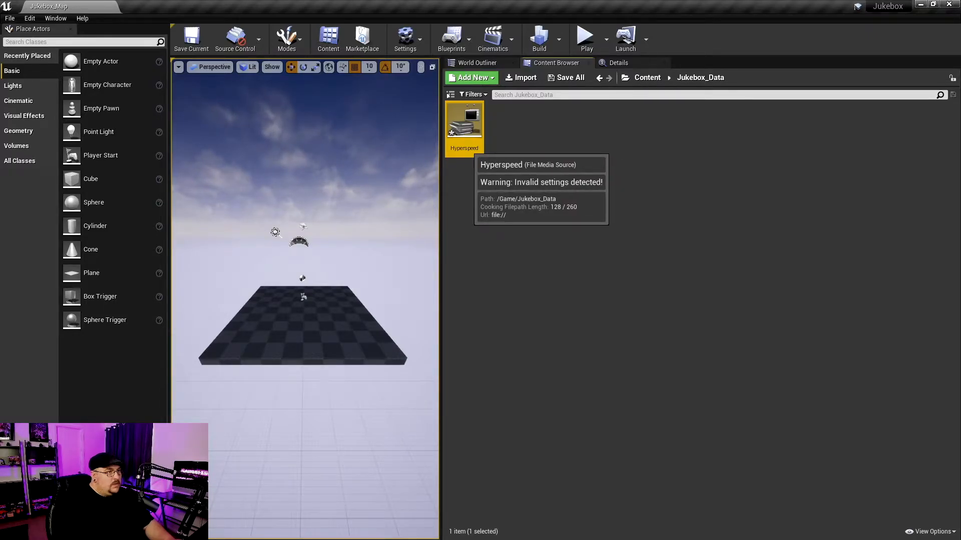
double_click(464, 121)
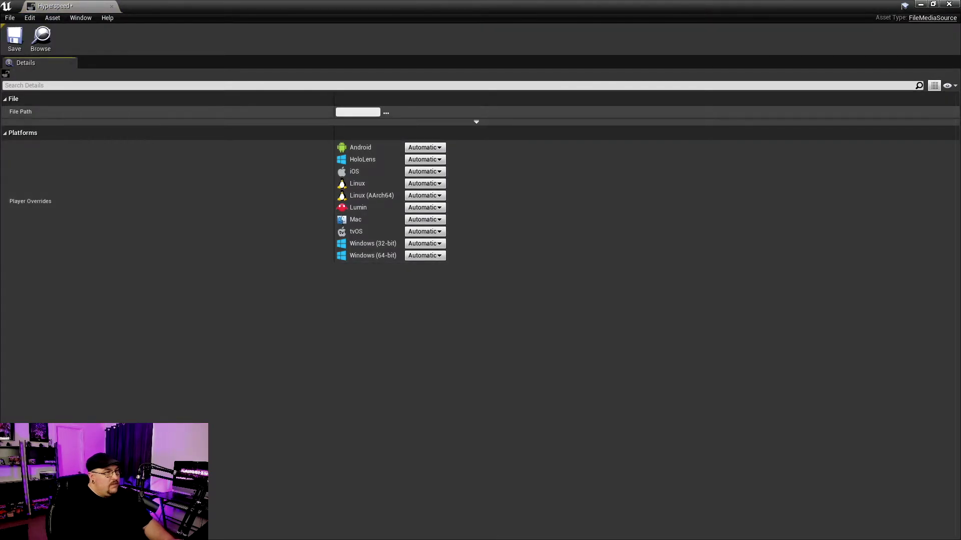
mouse_move(387, 113)
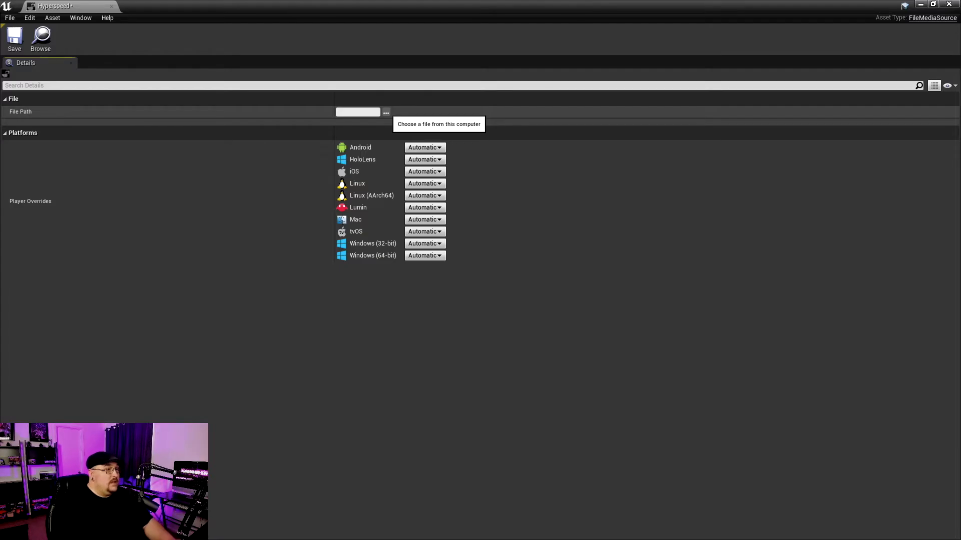
Point the Hyperspeed and TuffData media sources at their matching .wav files in Movies
left_click(387, 112)
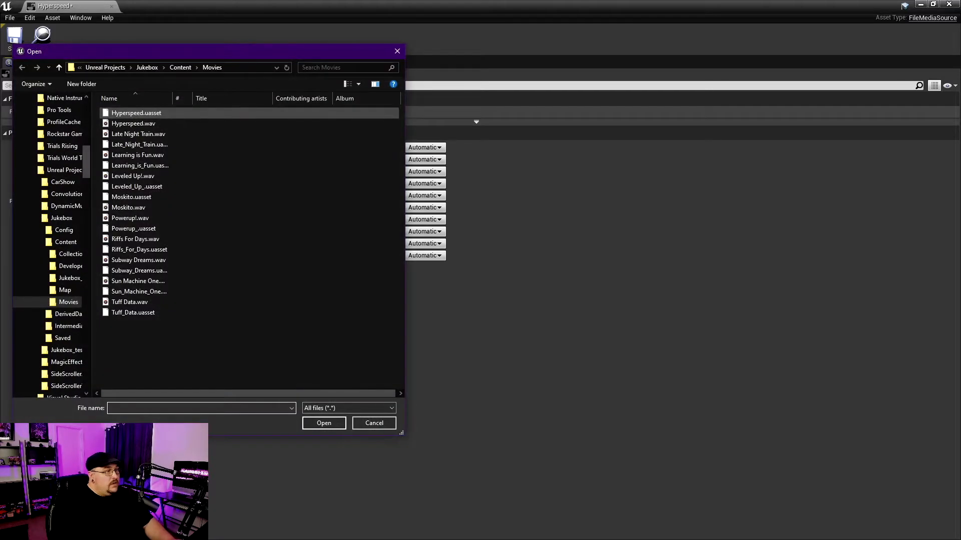
left_click(133, 123)
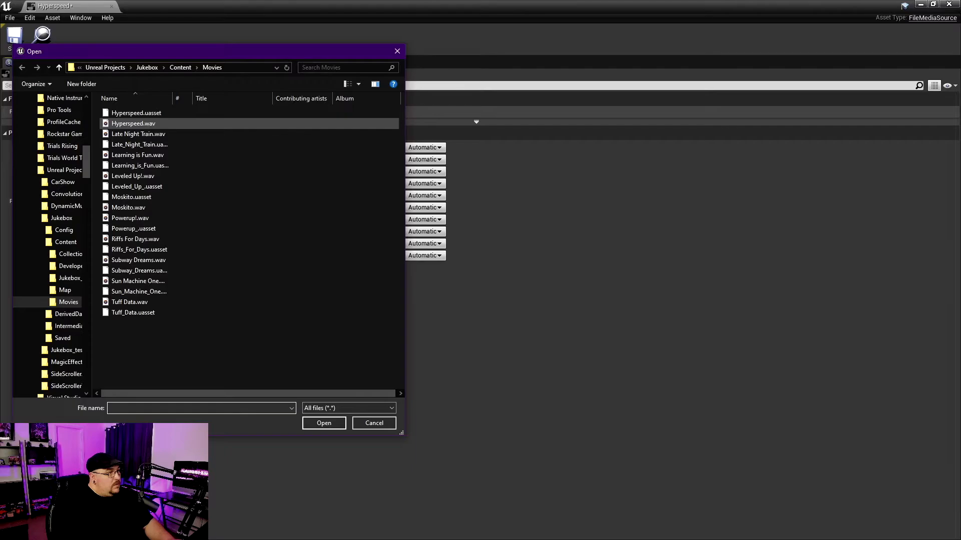
left_click(133, 124)
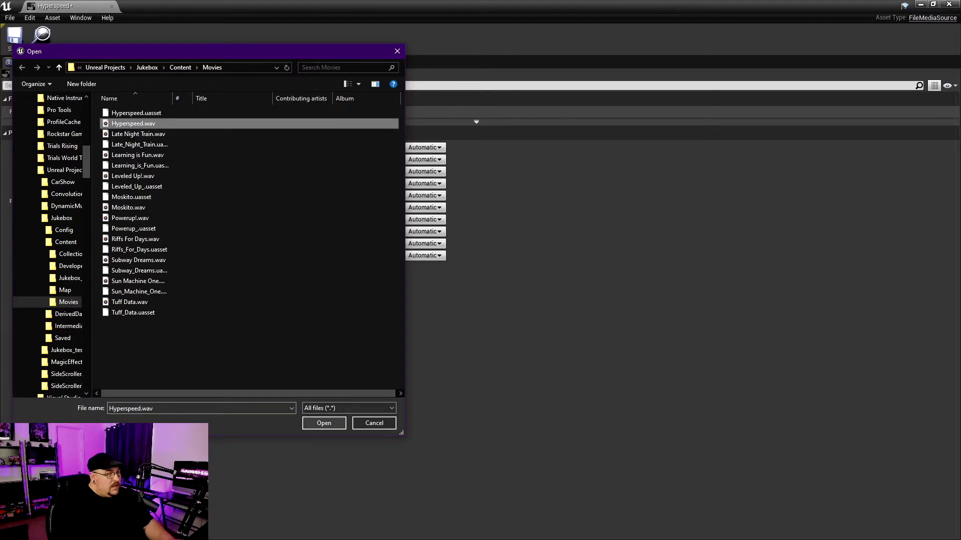
left_click(323, 422)
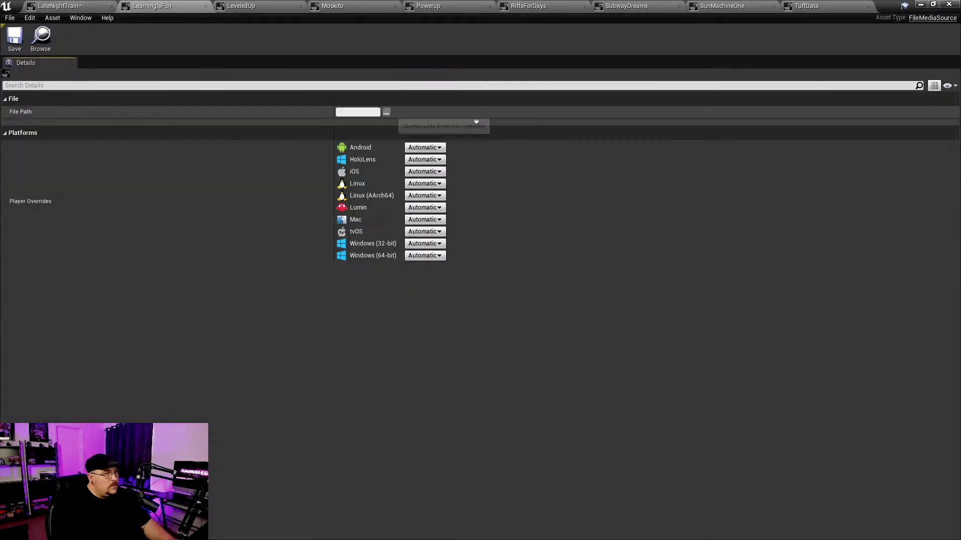
left_click(385, 112)
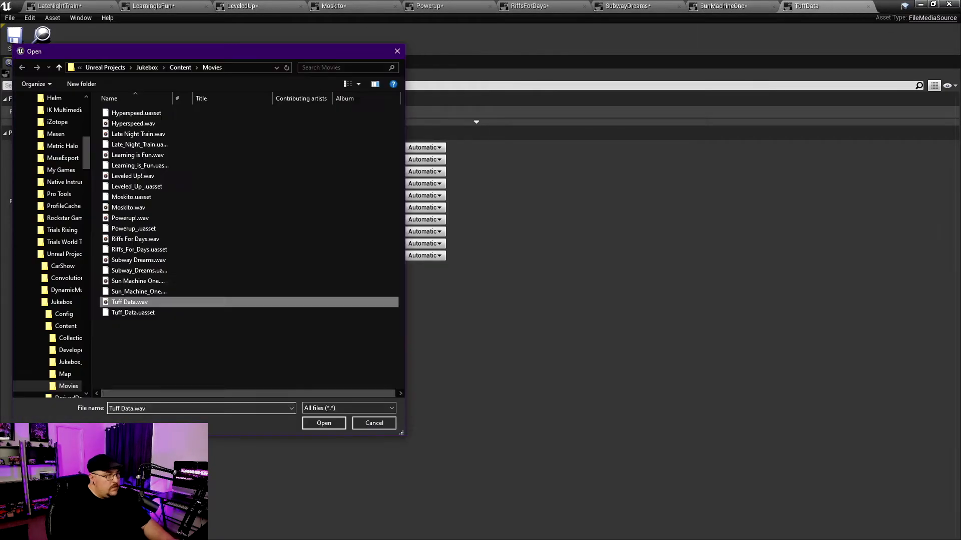
left_click(323, 423)
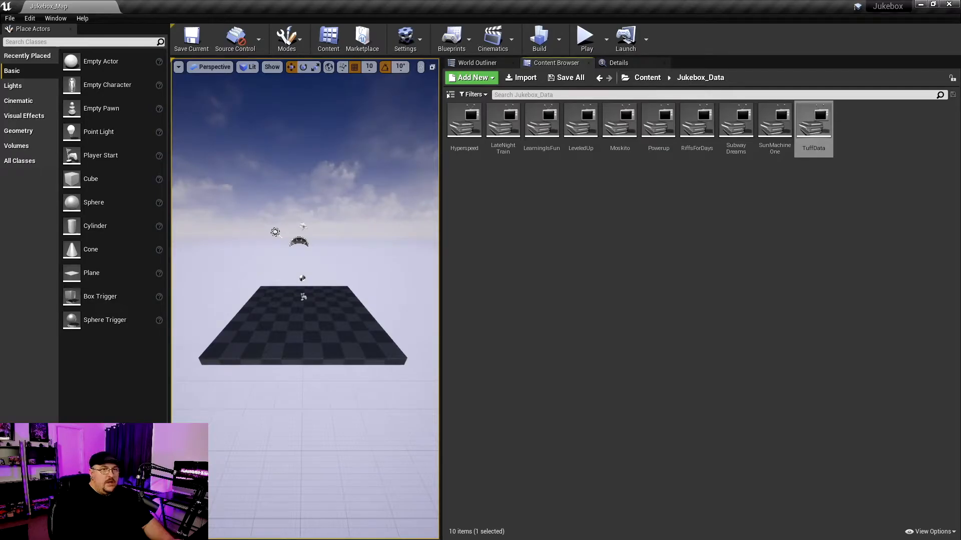
Create a Media Playlist asset named Jukebox_PL and bring up its editor
left_click(470, 77)
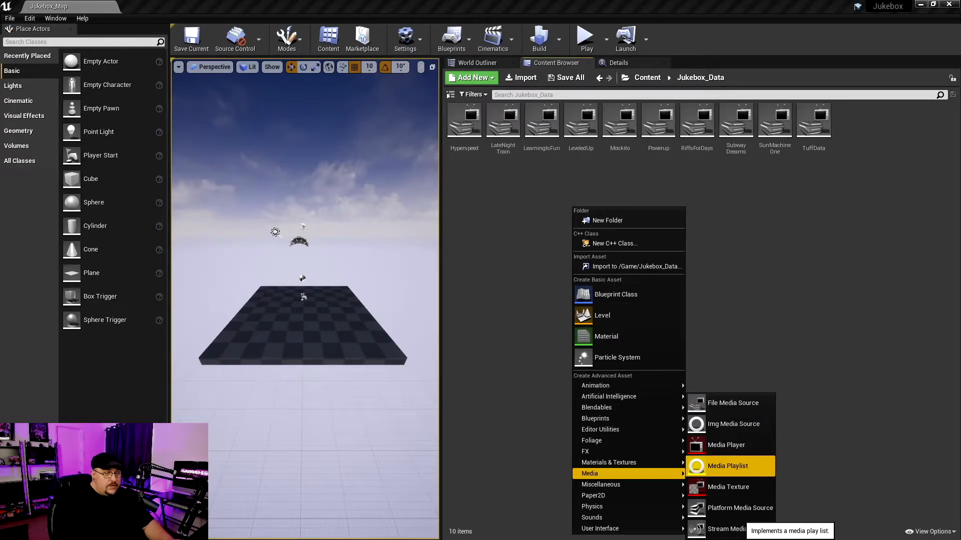
left_click(728, 466)
type("Jukebox_PL")
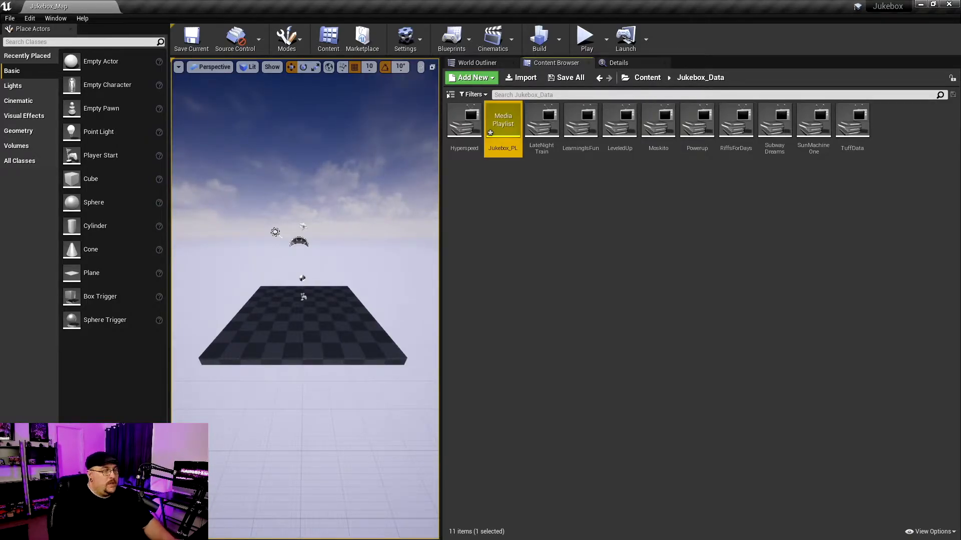
double_click(502, 119)
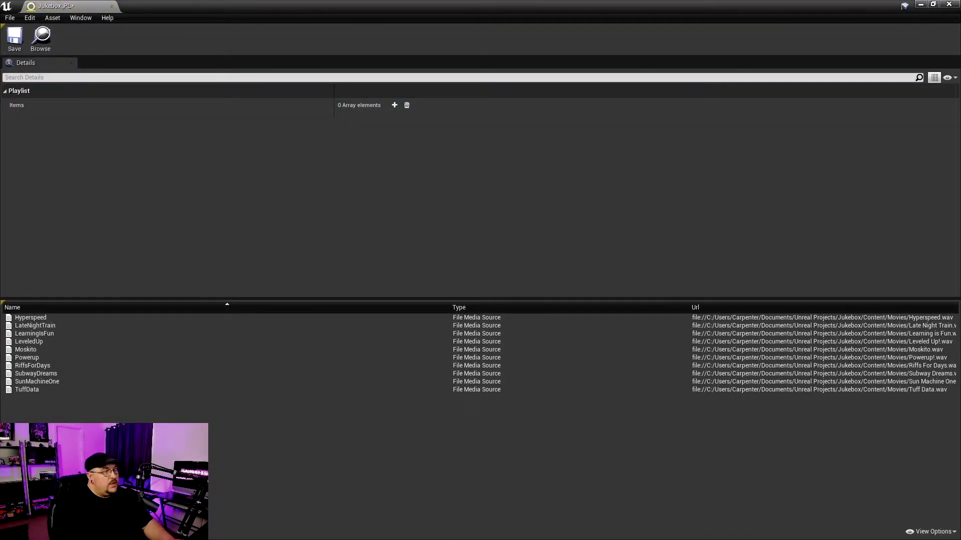
Add the ten song media sources, Hyperspeed through TuffData, to the playlist's Items array and review them
left_click(394, 105)
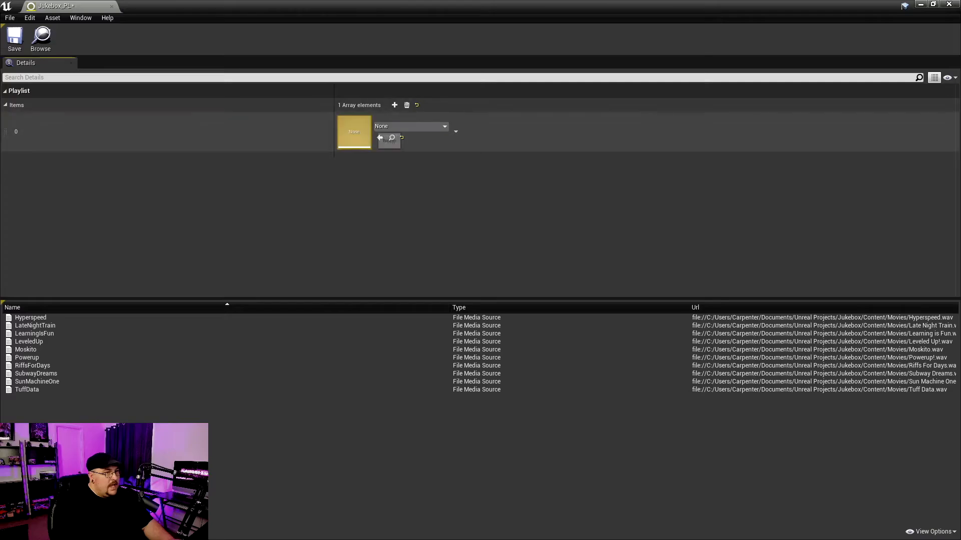
left_click(407, 105)
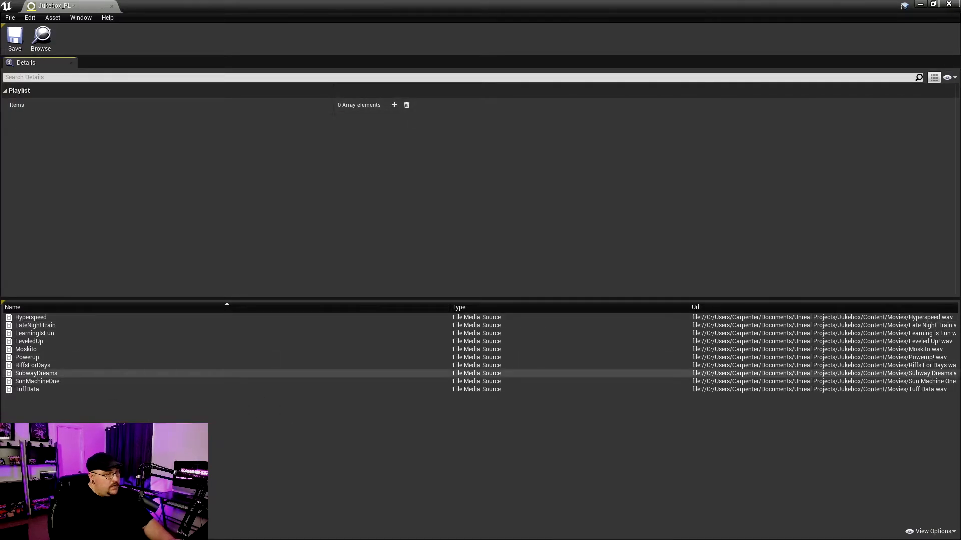
left_click(394, 105)
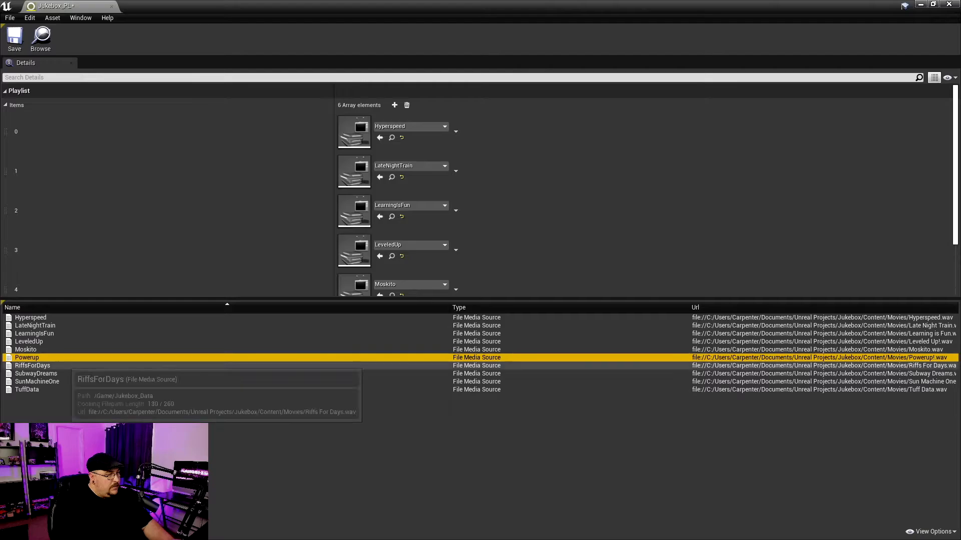
left_click(37, 381)
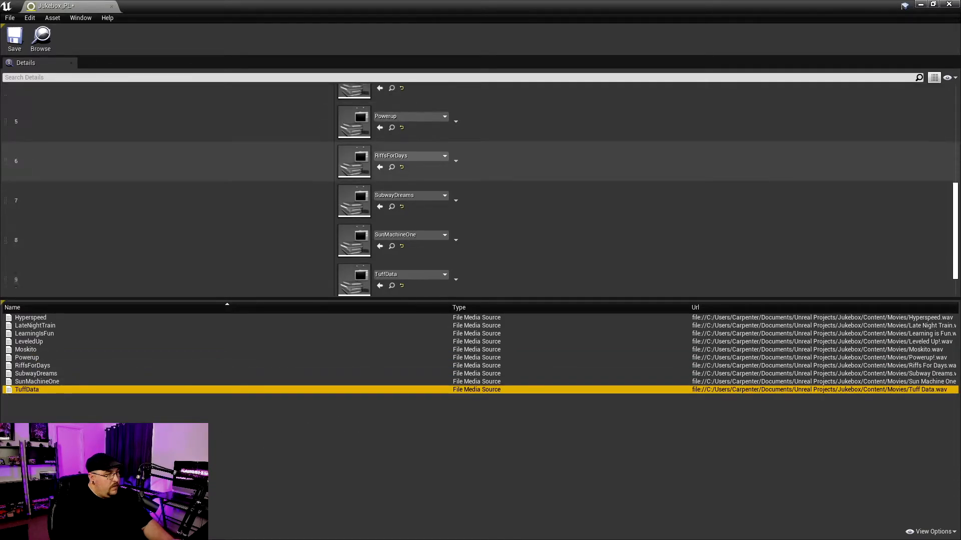
scroll("up", 3)
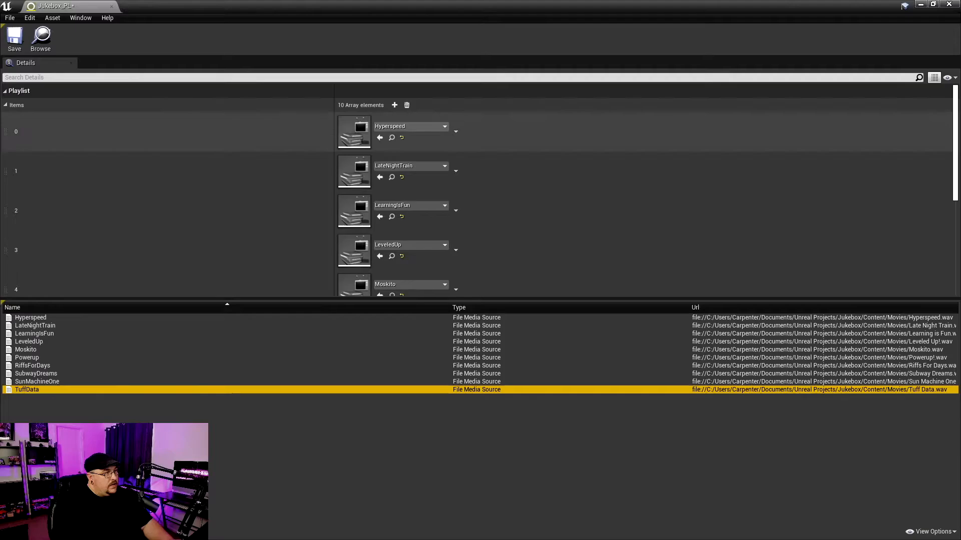
scroll("down", 3)
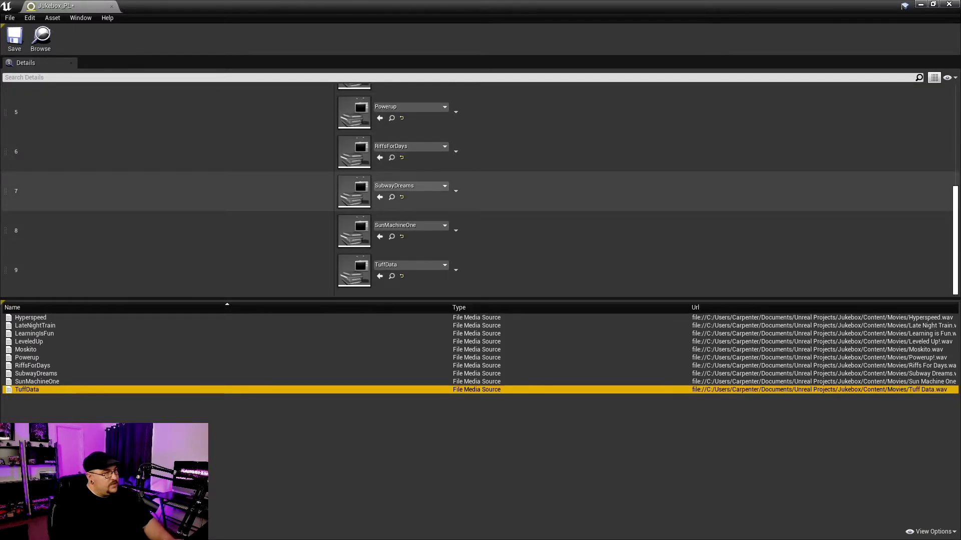
scroll("up", 3)
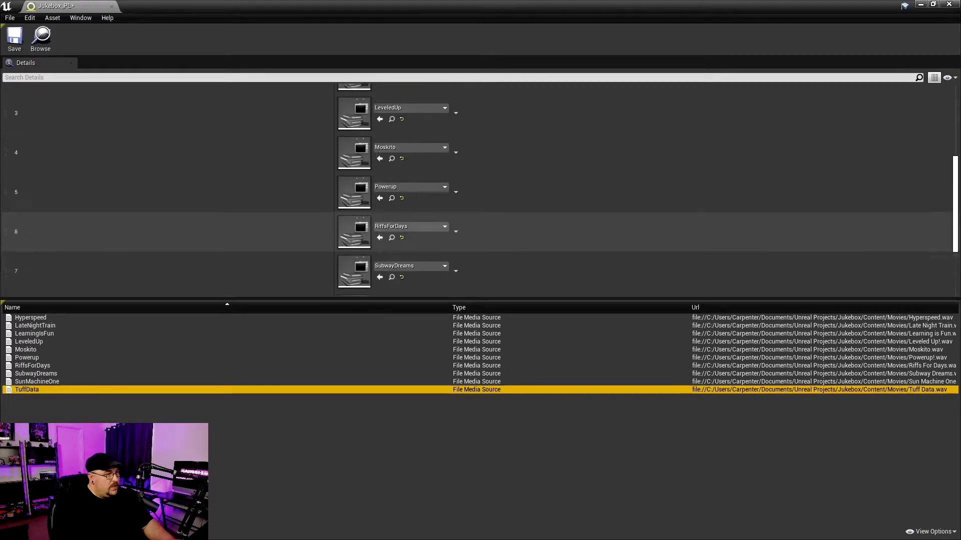
scroll("up", 3)
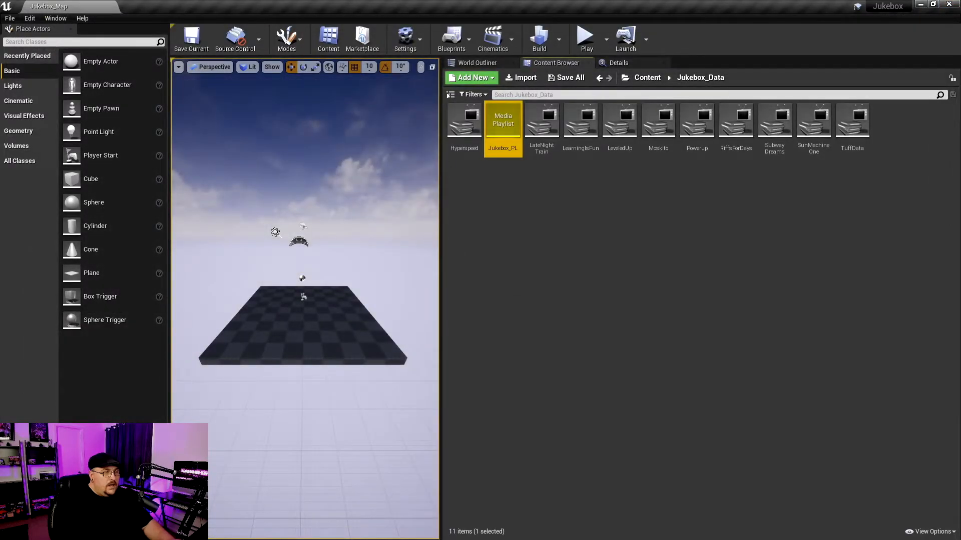
Create a Media Player without a video texture, name it Jukebox_Player and bring up its editor
left_click(473, 77)
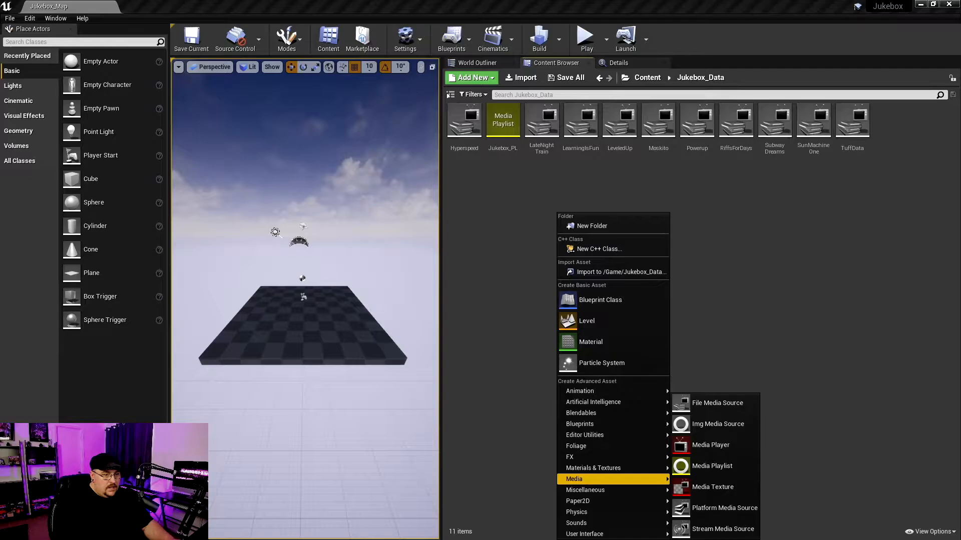
left_click(710, 445)
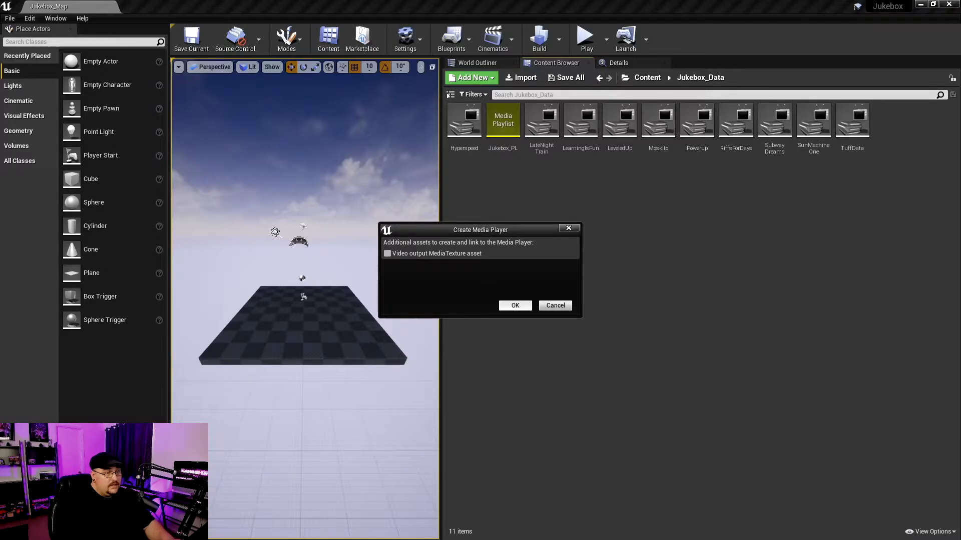
left_click(514, 305)
type("Juke")
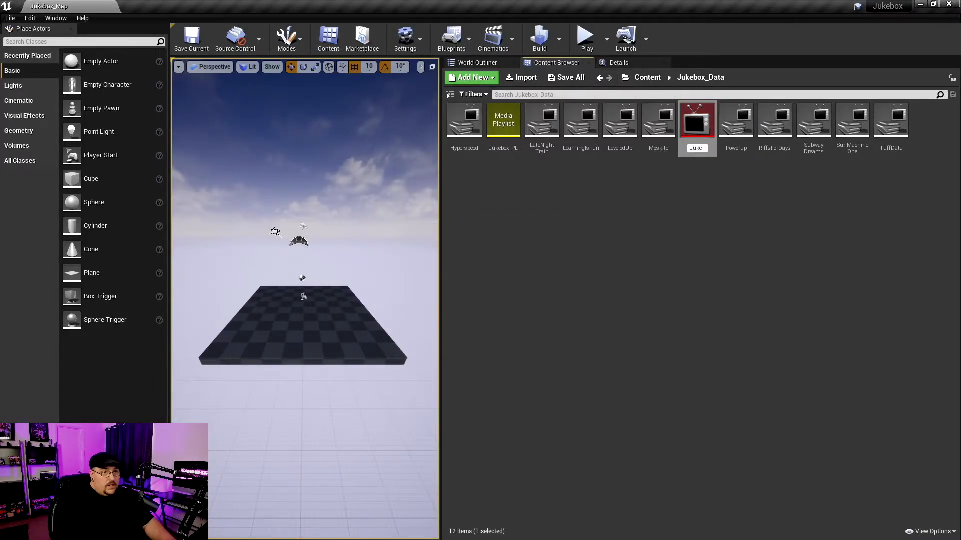
type("bo")
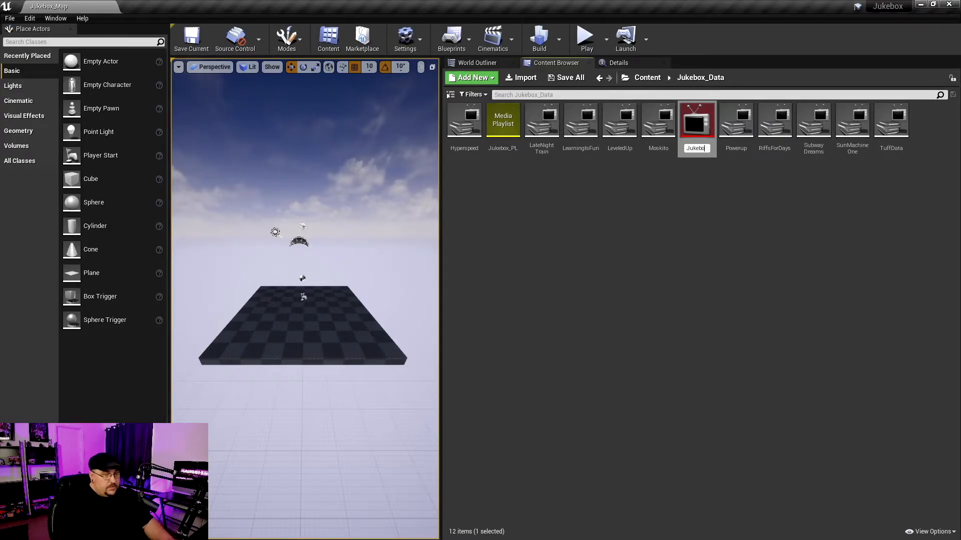
type("x_P")
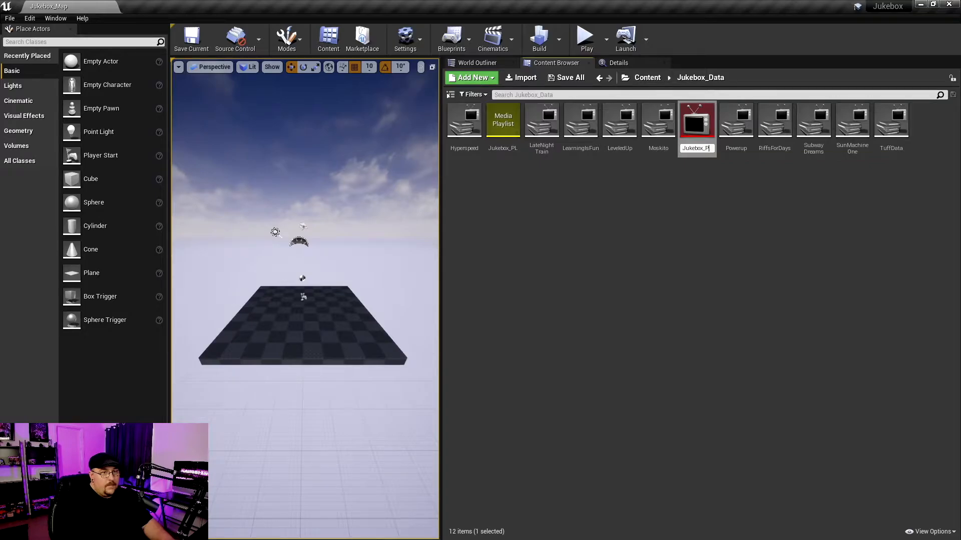
left_click(541, 119)
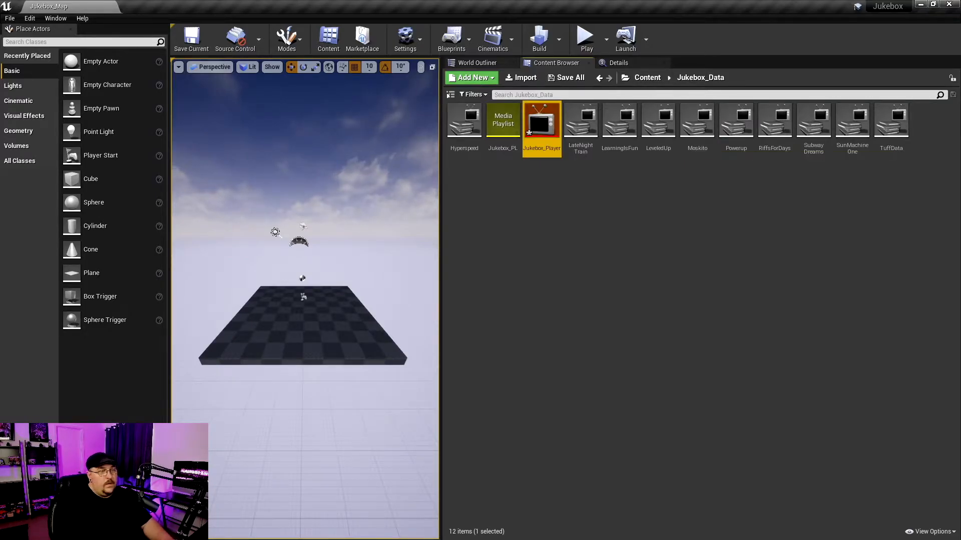
mouse_move(541, 122)
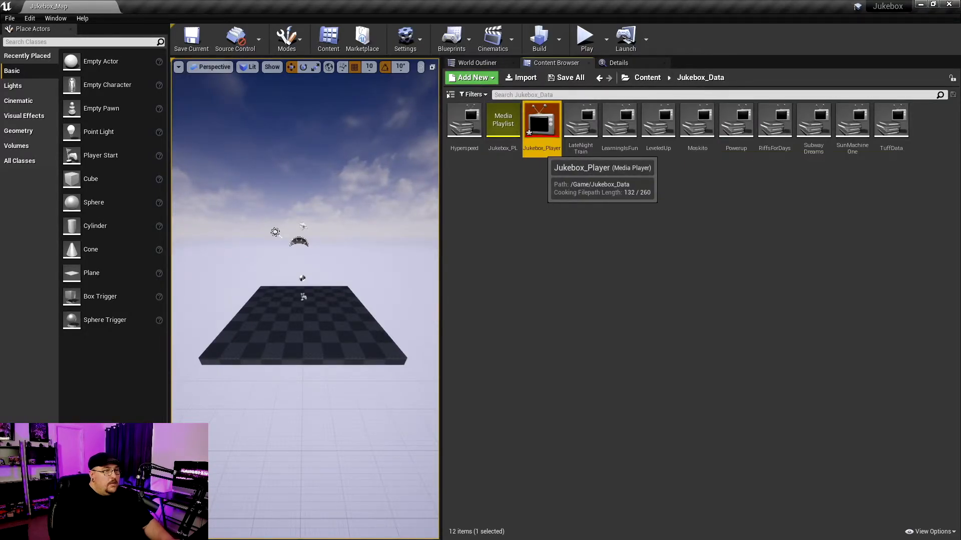
double_click(541, 121)
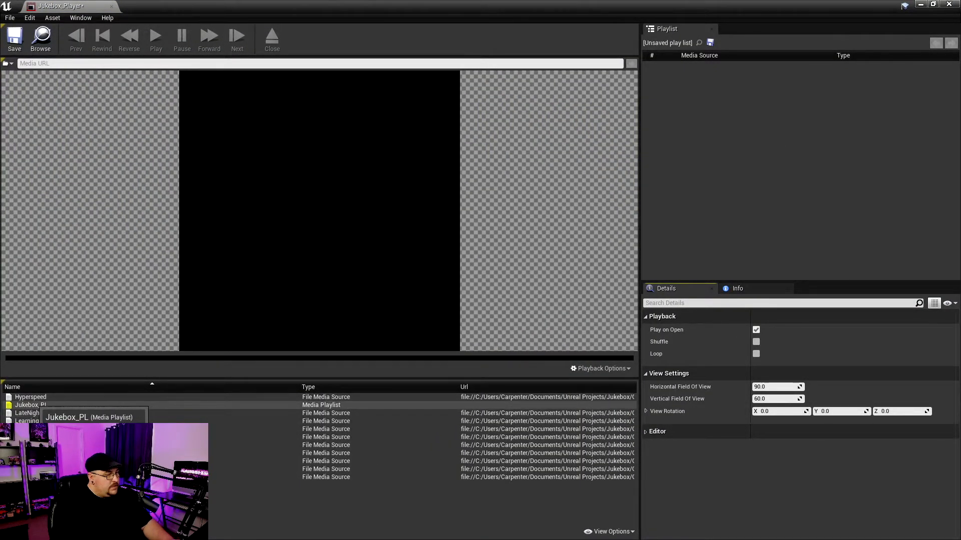
Load Jukebox_PL into the player and skip ahead through four songs to test playback
left_click(32, 405)
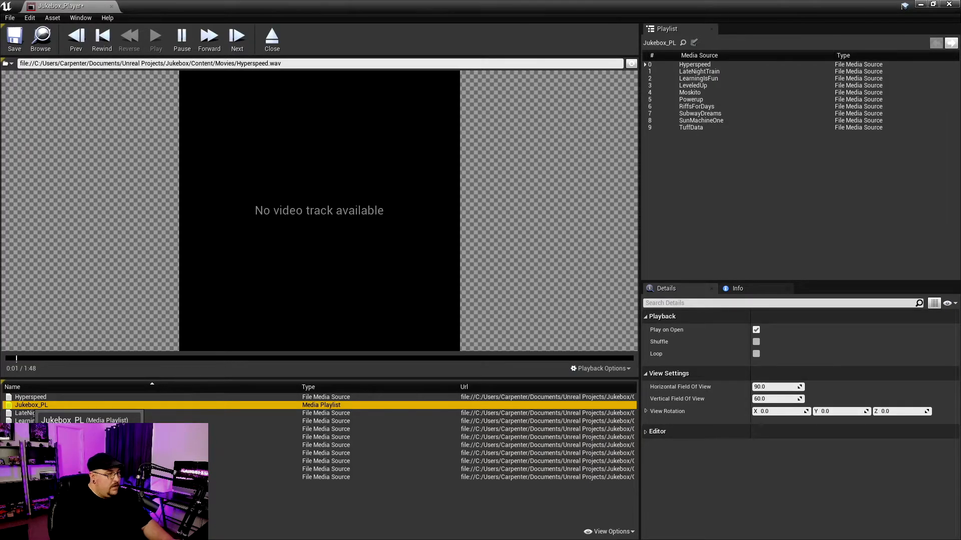
left_click(236, 37)
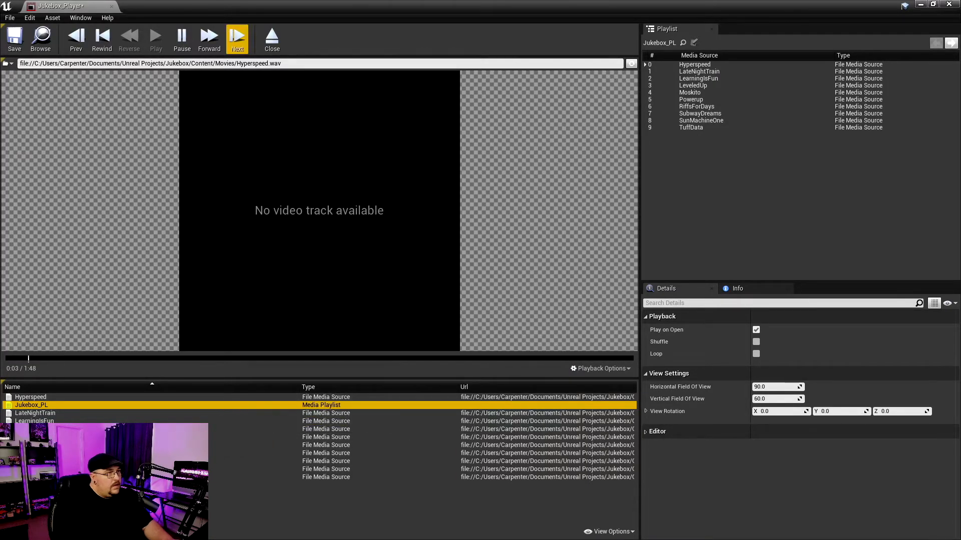
left_click(236, 38)
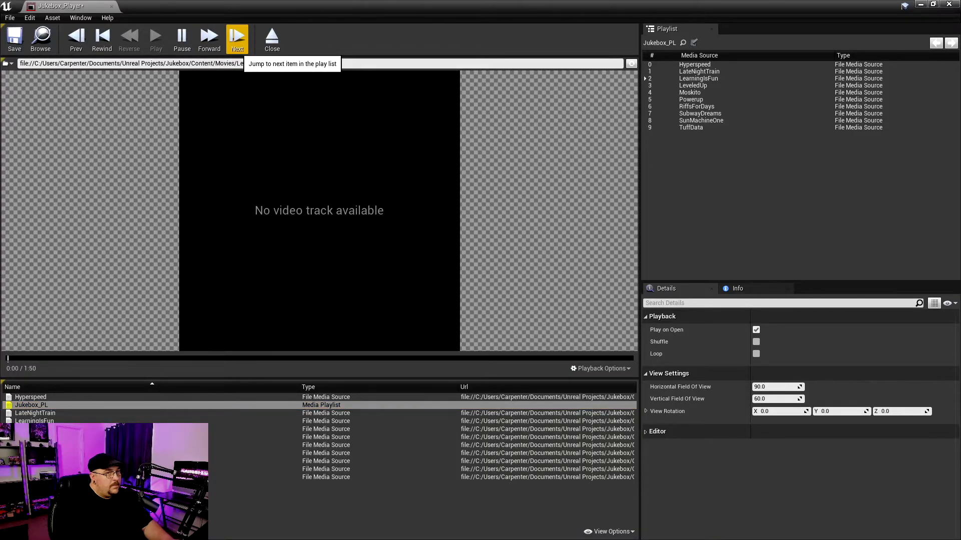
left_click(237, 38)
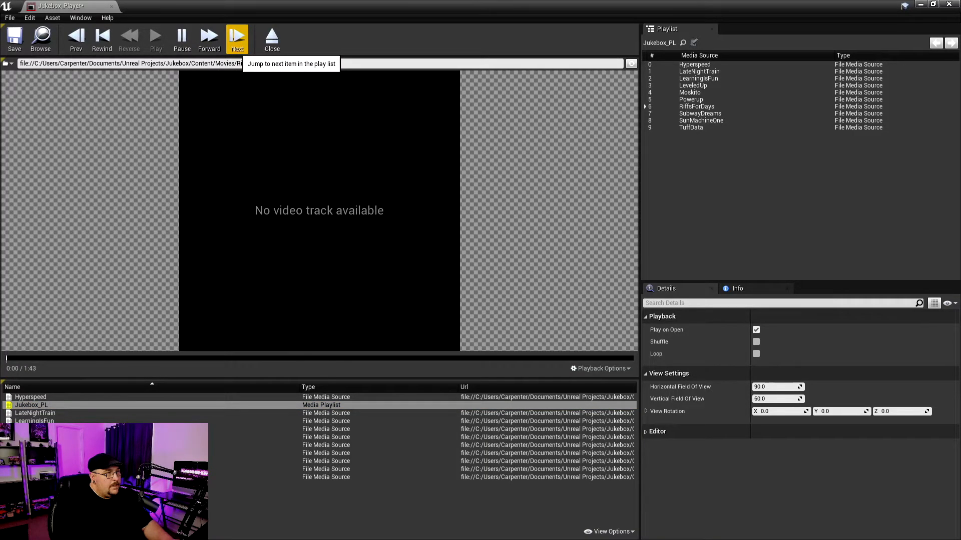
left_click(238, 37)
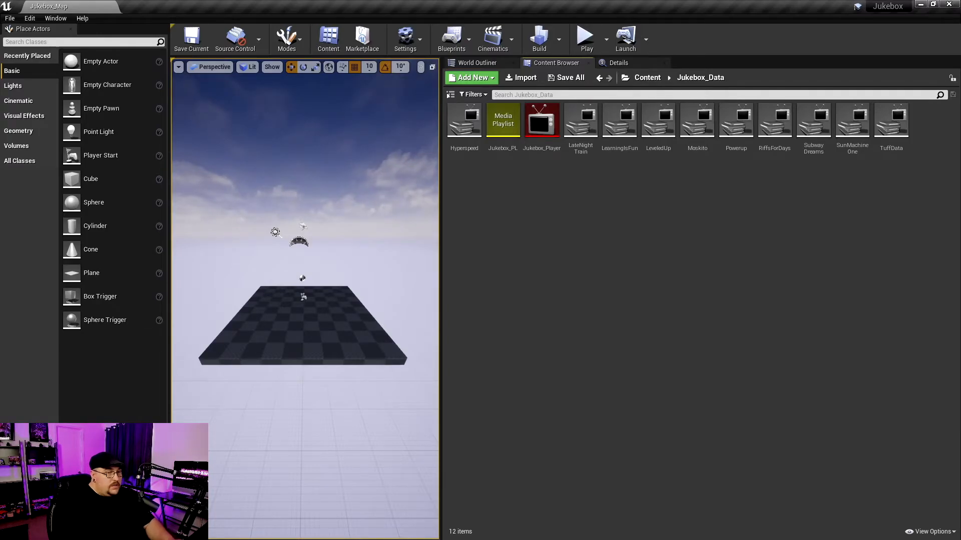
Create a Blueprint Class named Jukebox_BP in Jukebox_Data and open it in the blueprint editor
left_click(473, 78)
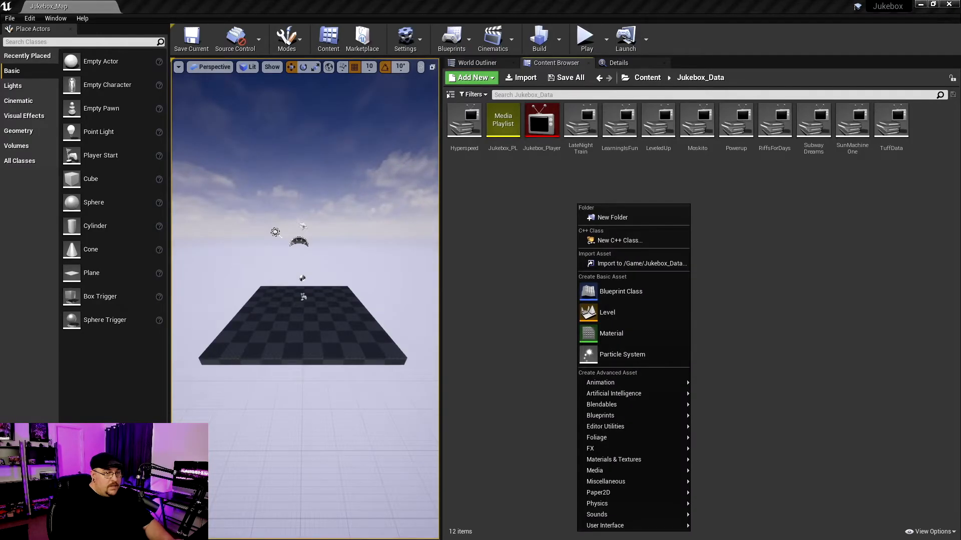
mouse_move(607, 313)
type("Jukebox_BP")
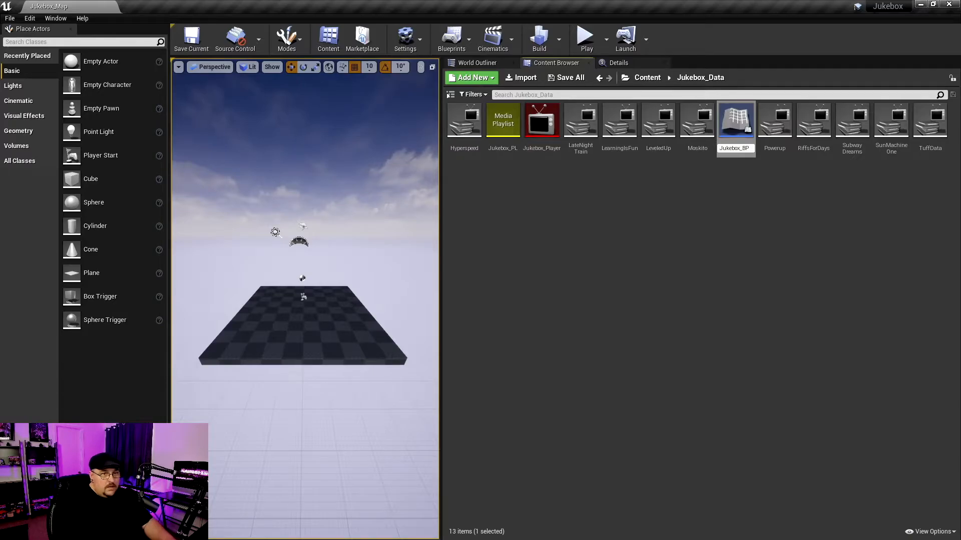
left_click(502, 119)
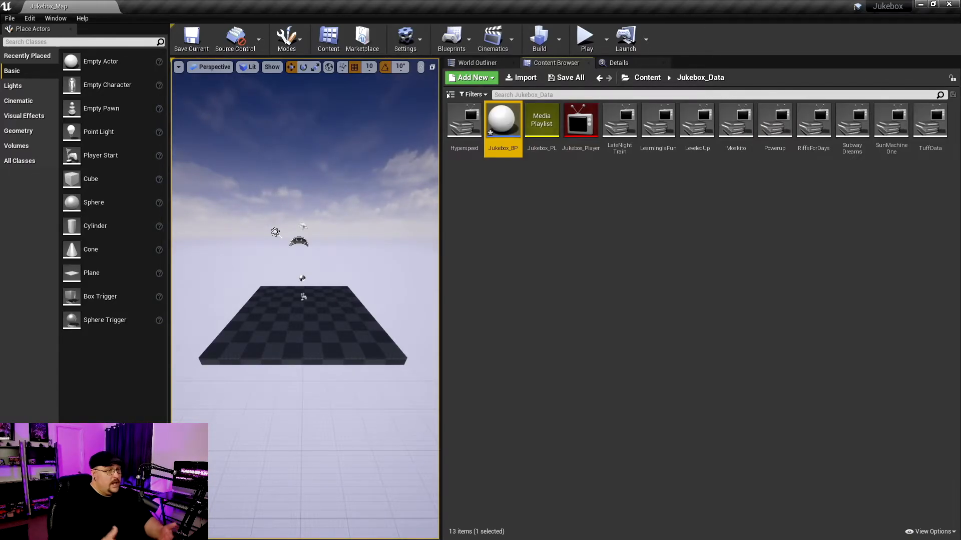
double_click(502, 119)
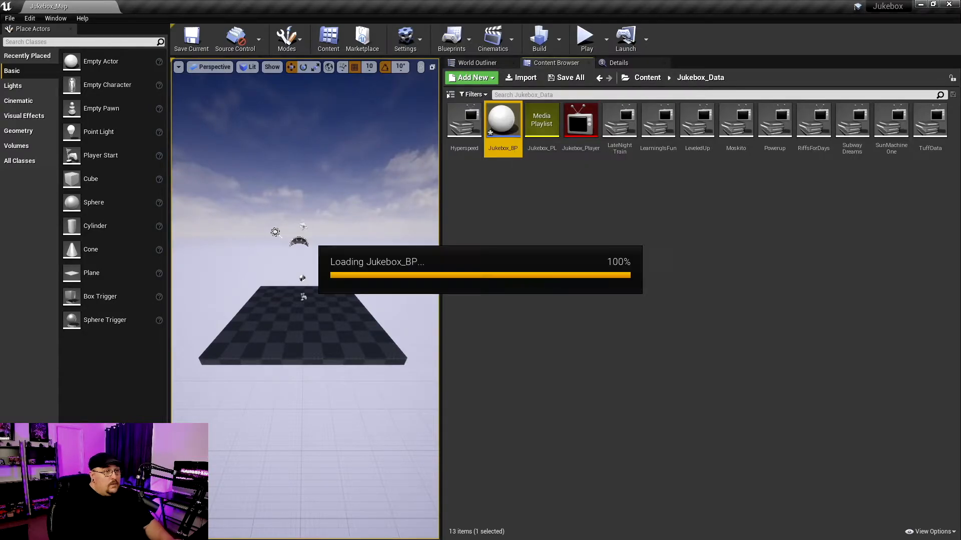
double_click(502, 119)
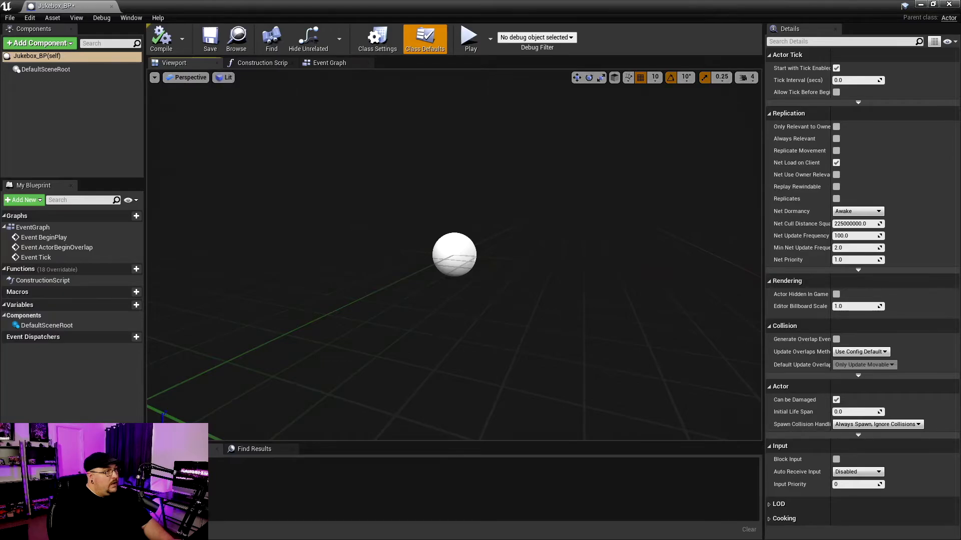
Add a Media Sound component using Jukebox_Player as its media player, then compile
left_click(39, 43)
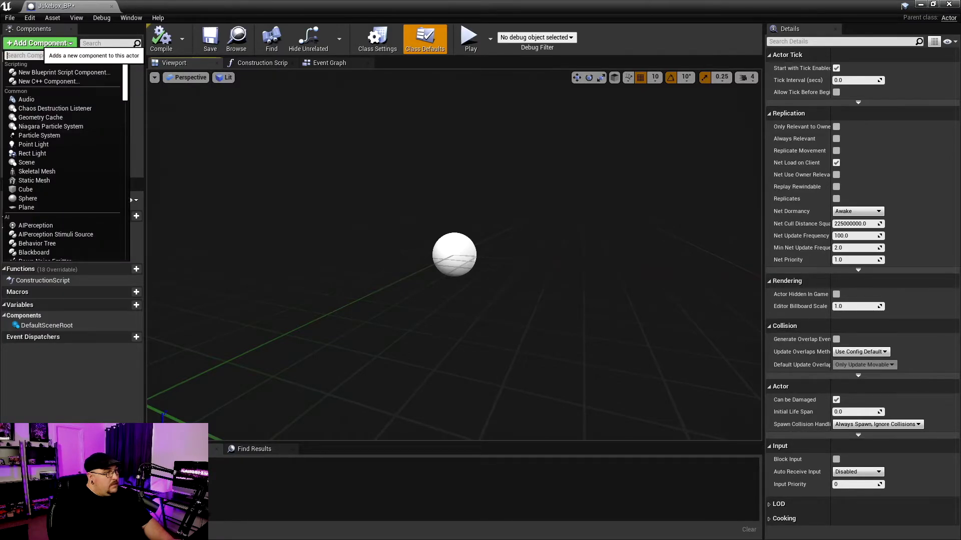
type("med")
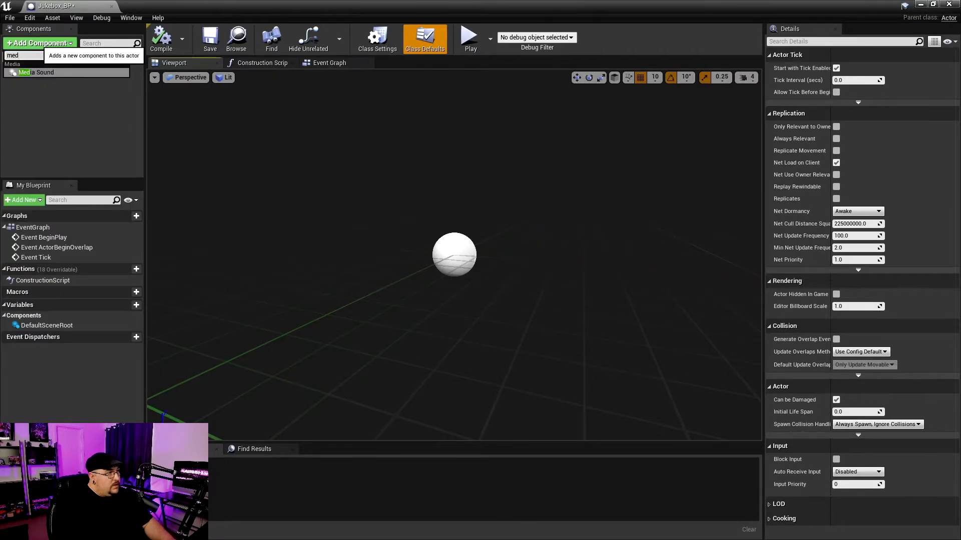
left_click(38, 73)
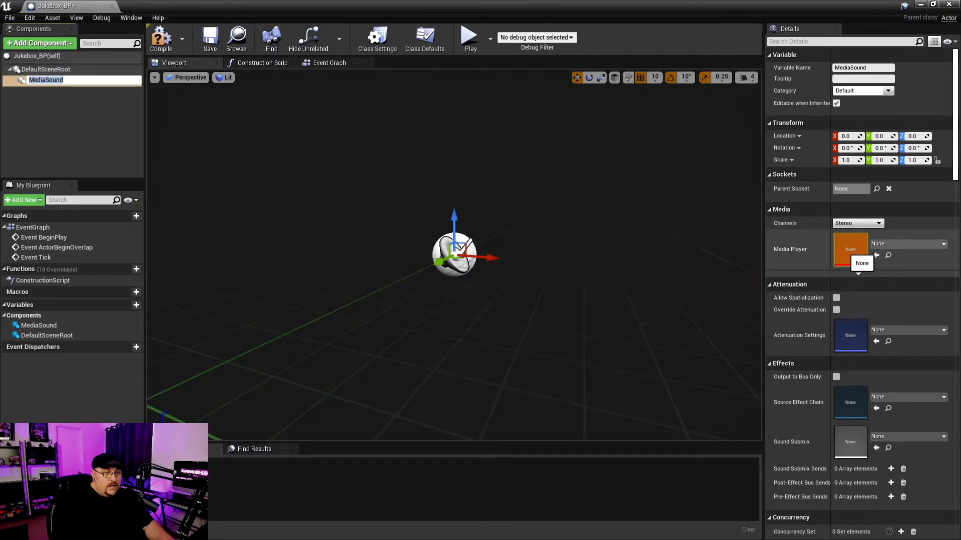
left_click(943, 243)
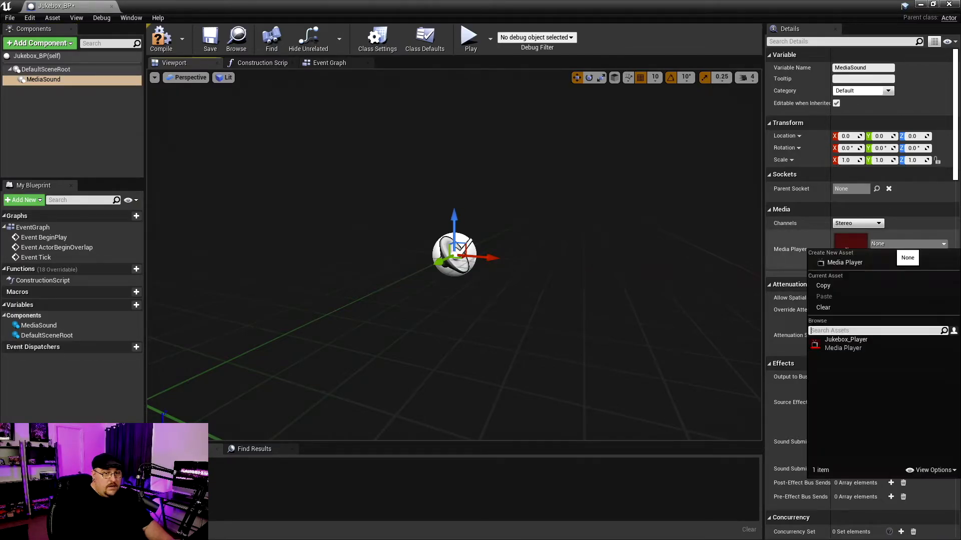
left_click(847, 344)
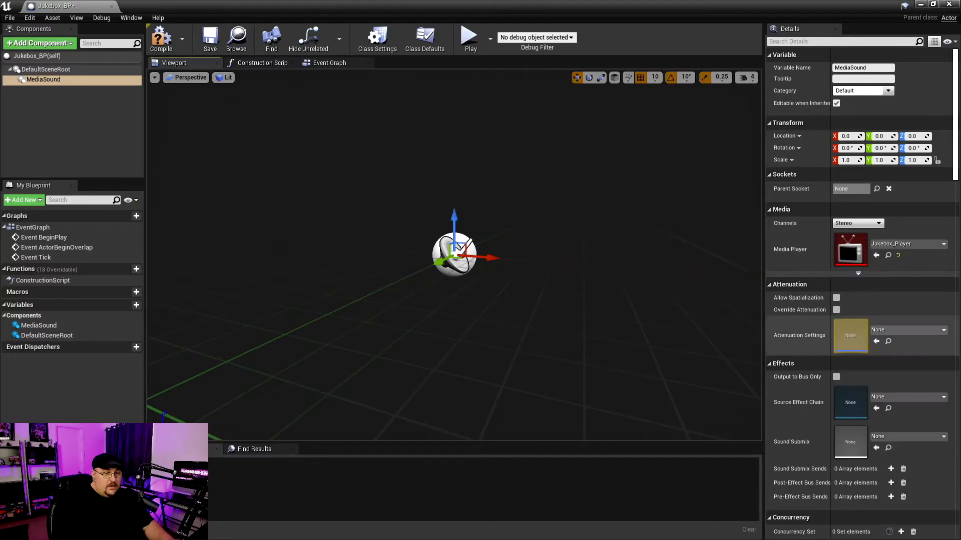
mouse_move(161, 38)
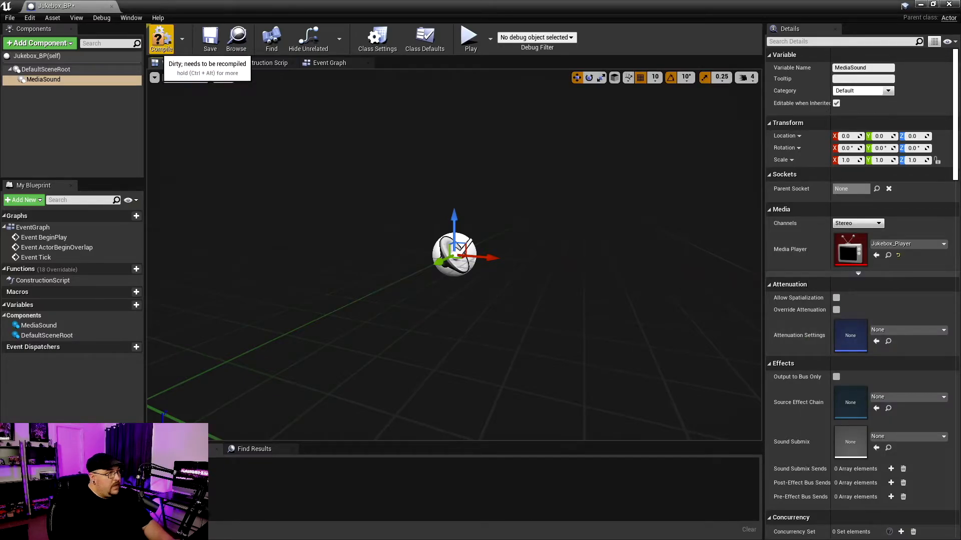
left_click(161, 38)
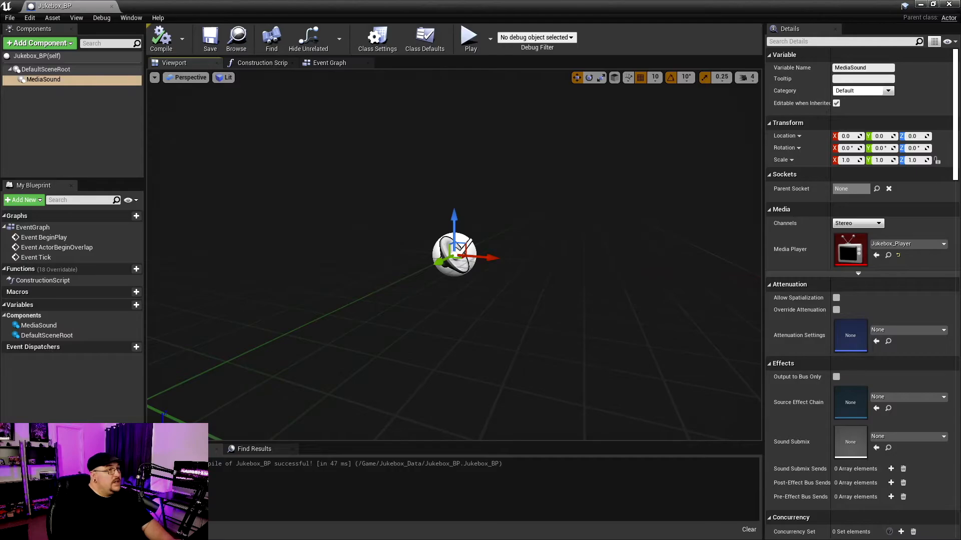
mouse_move(329, 62)
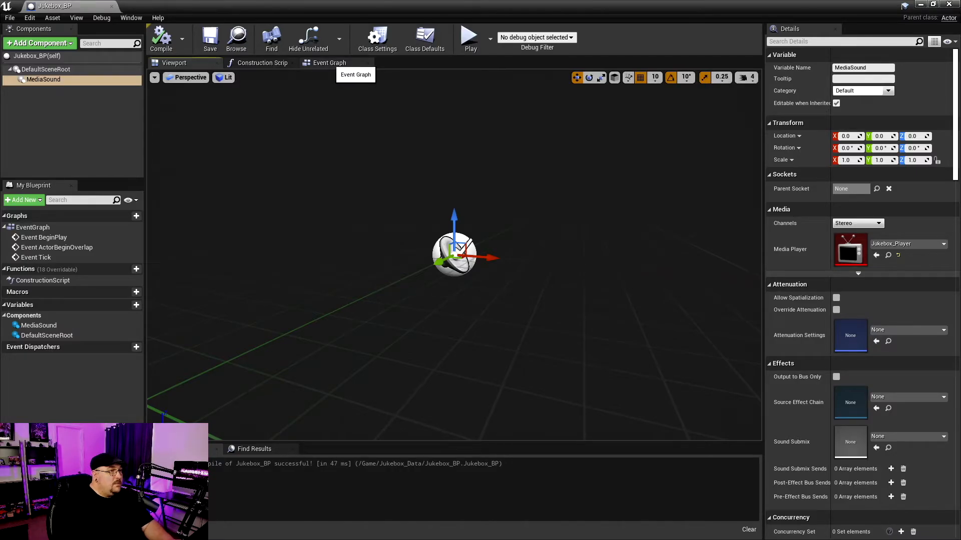
In the Event Graph, add a Media Player variable of type Media Player Object Reference and compile
left_click(329, 62)
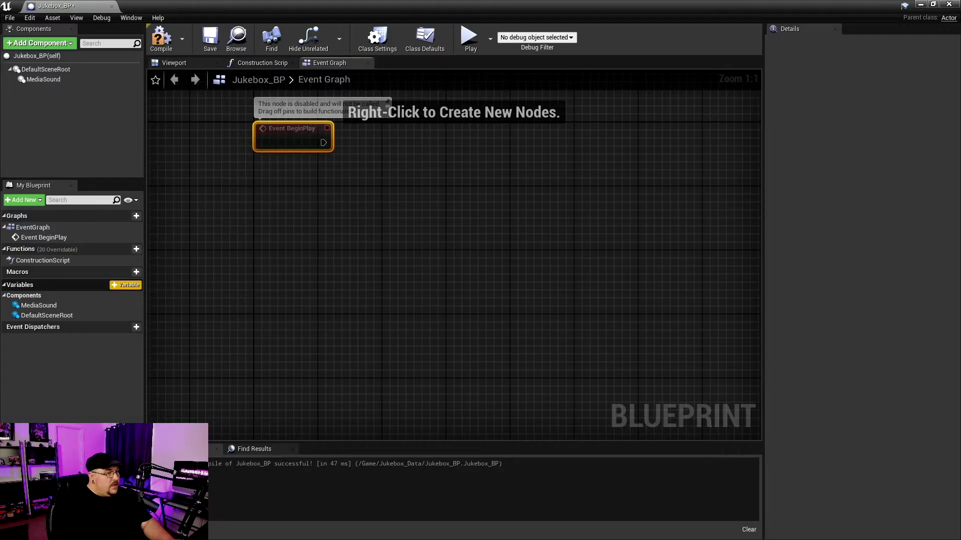
left_click(126, 286)
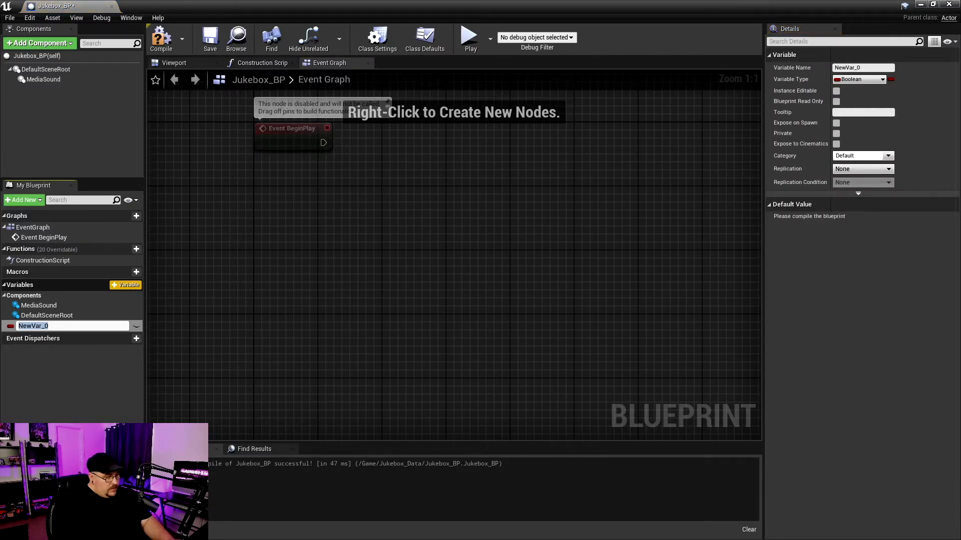
type("Media Player")
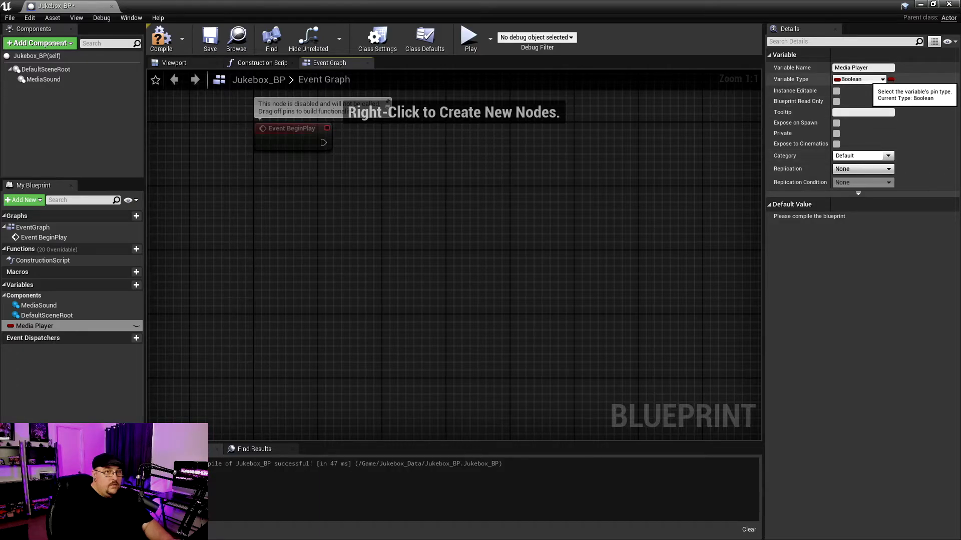
left_click(858, 78)
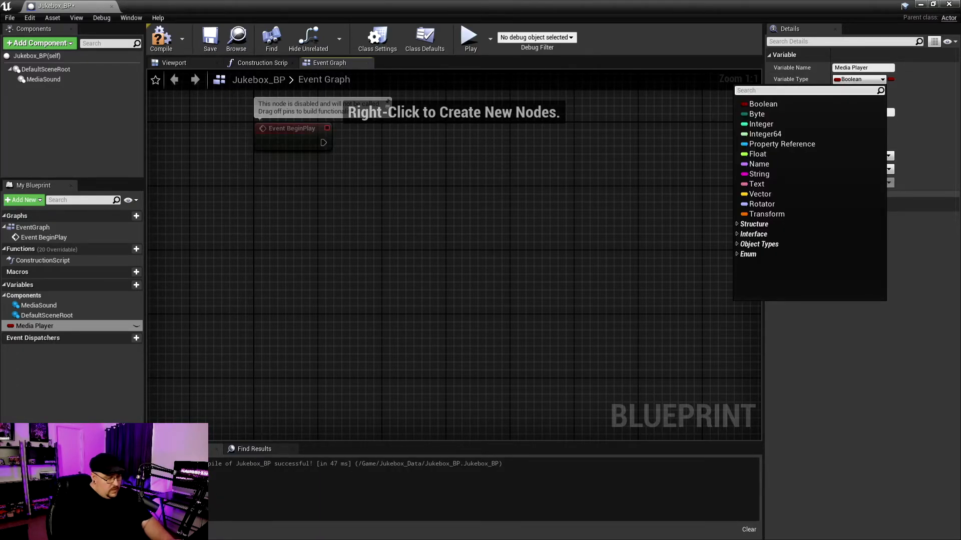
type("Media Player")
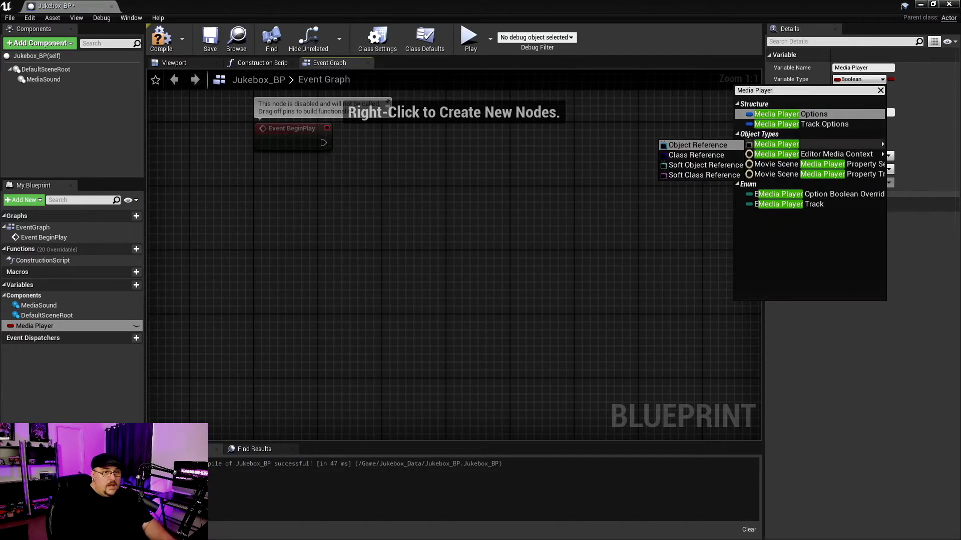
mouse_move(777, 144)
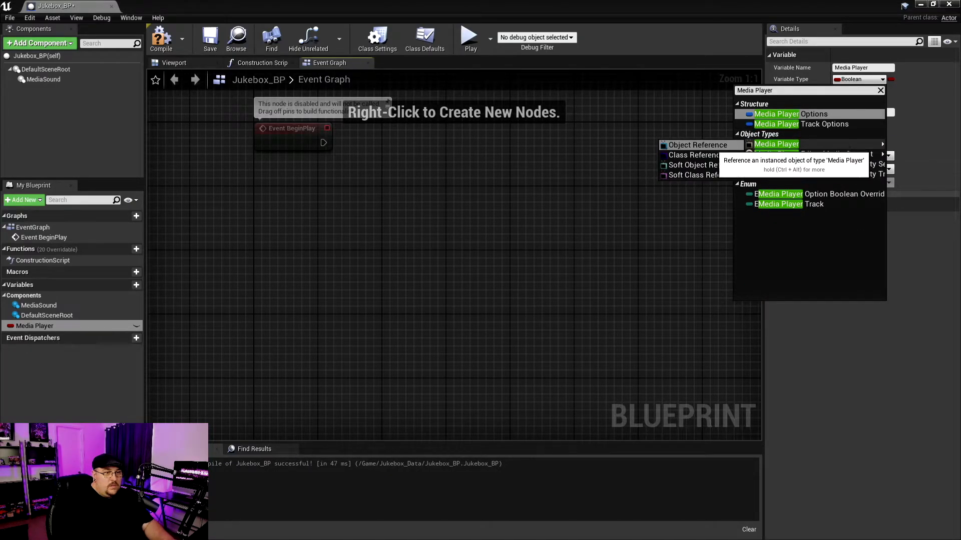
left_click(774, 144)
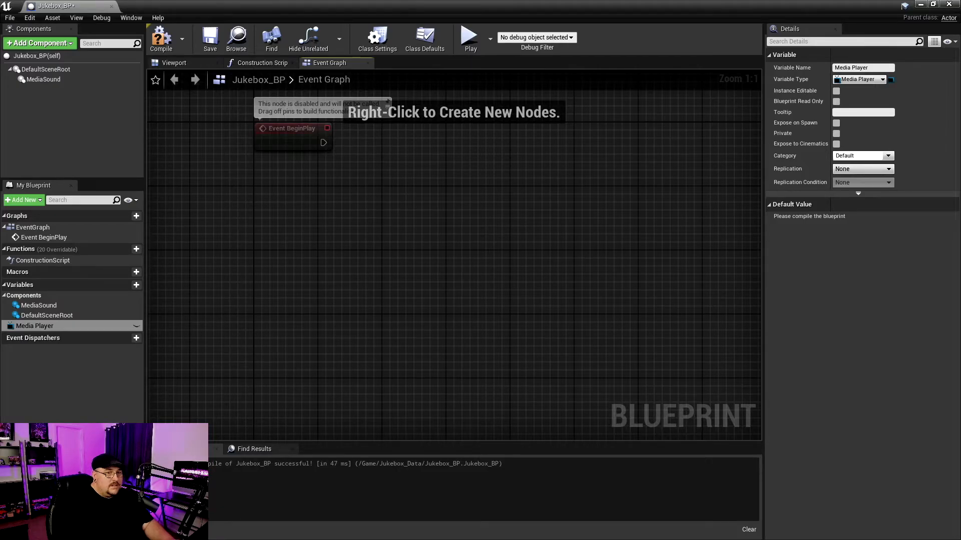
left_click(161, 38)
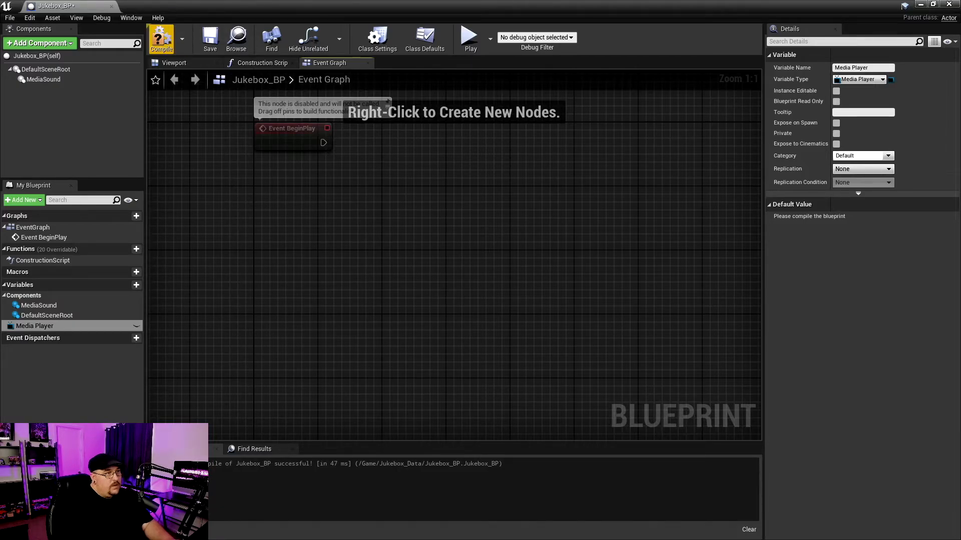
left_click(160, 38)
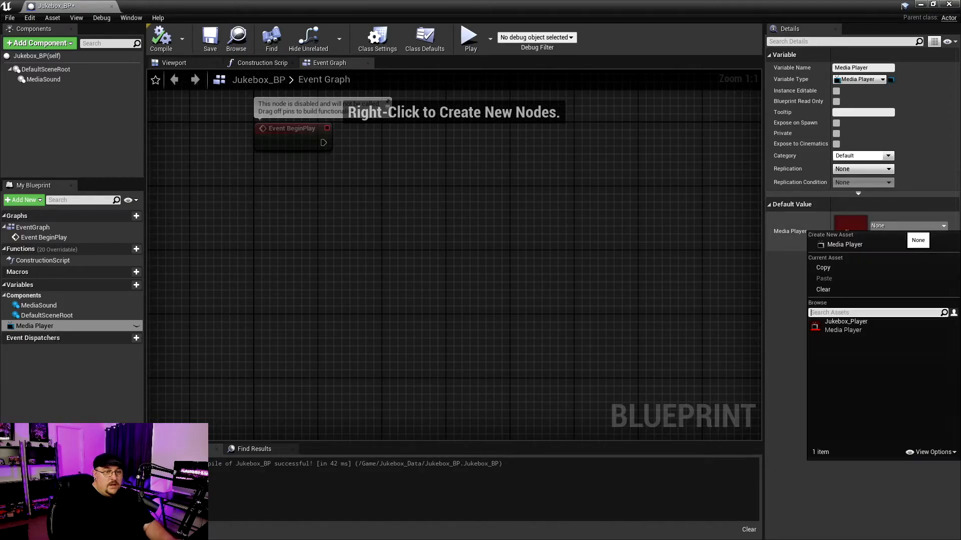
Set the variable's default value to Jukebox_Player and recompile
left_click(847, 324)
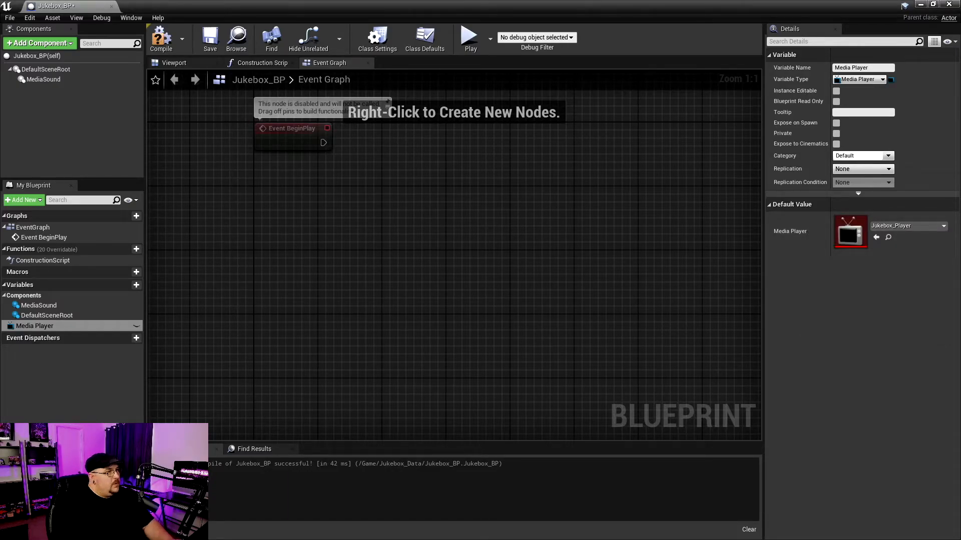
left_click(211, 37)
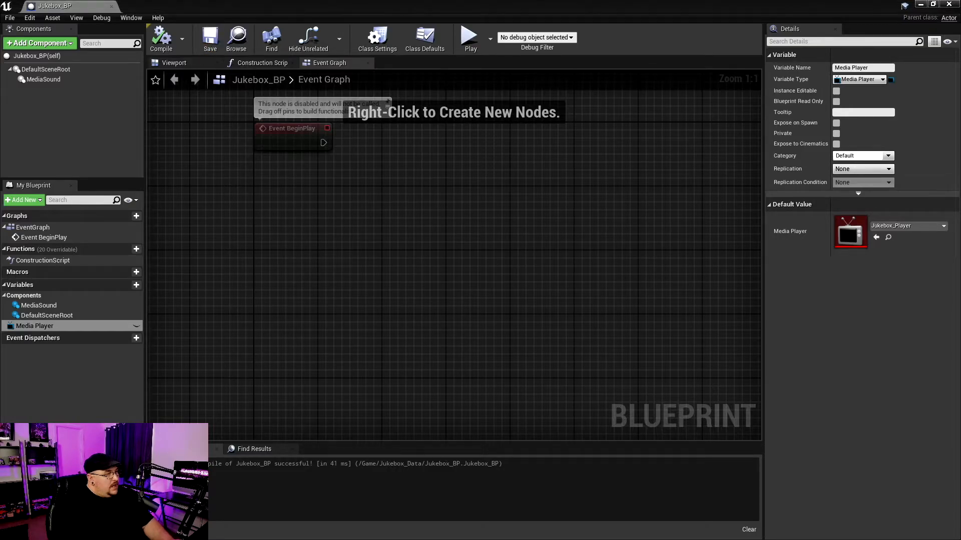
mouse_move(35, 325)
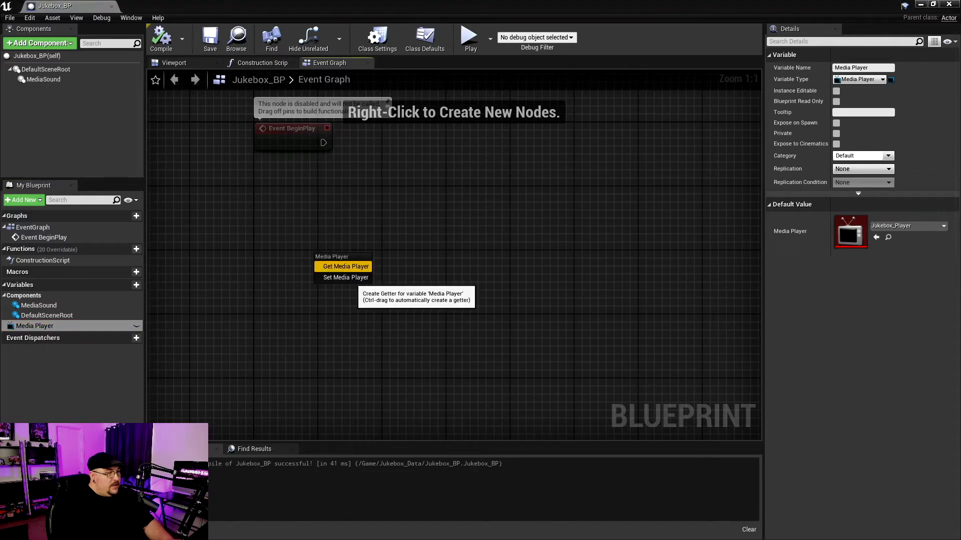
From a Media Player getter, add an Open Playlist Index node with Jukebox_PL as its playlist
left_click(345, 267)
type("o")
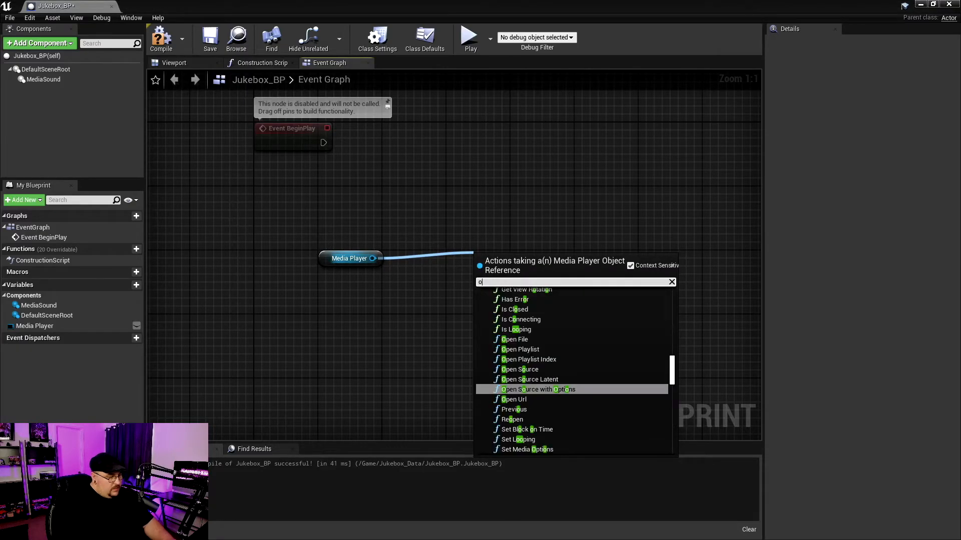
type("pen")
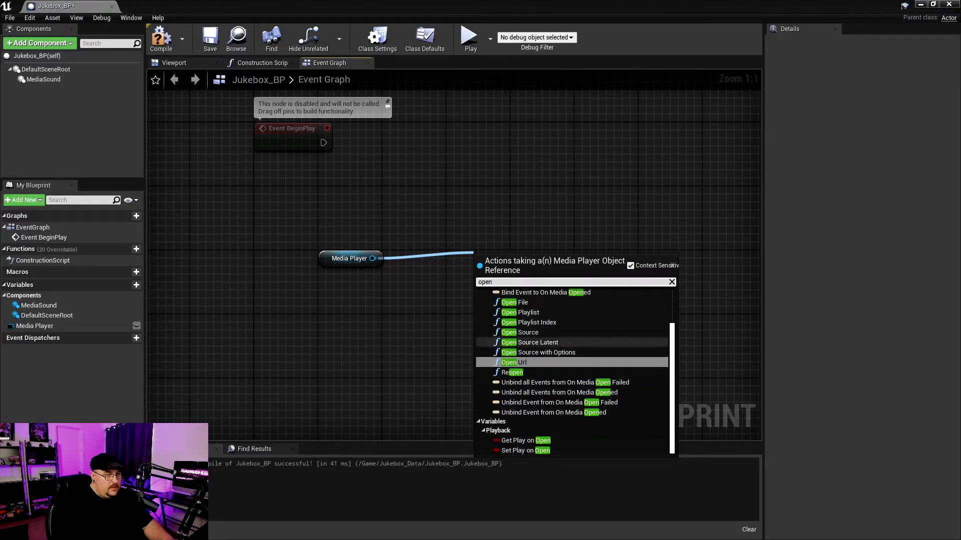
mouse_move(529, 322)
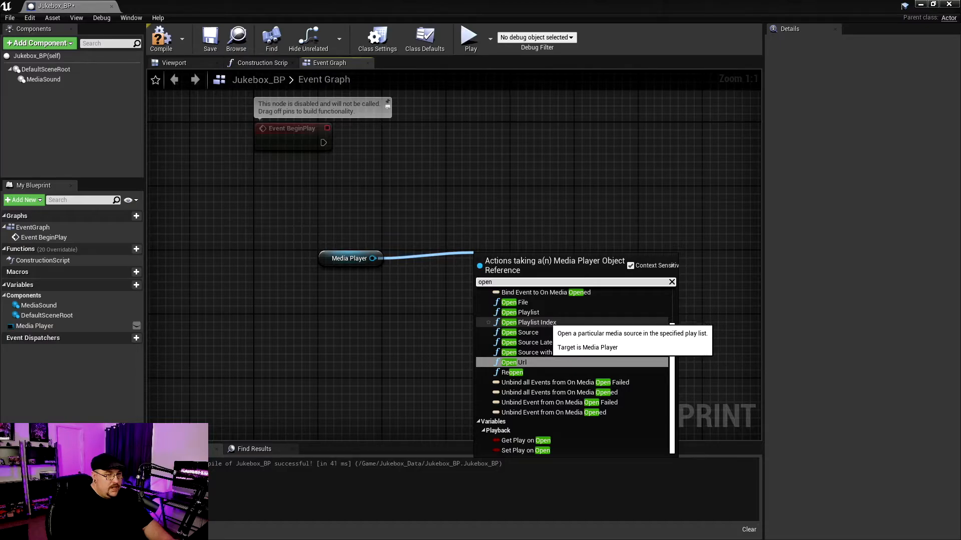
left_click(527, 323)
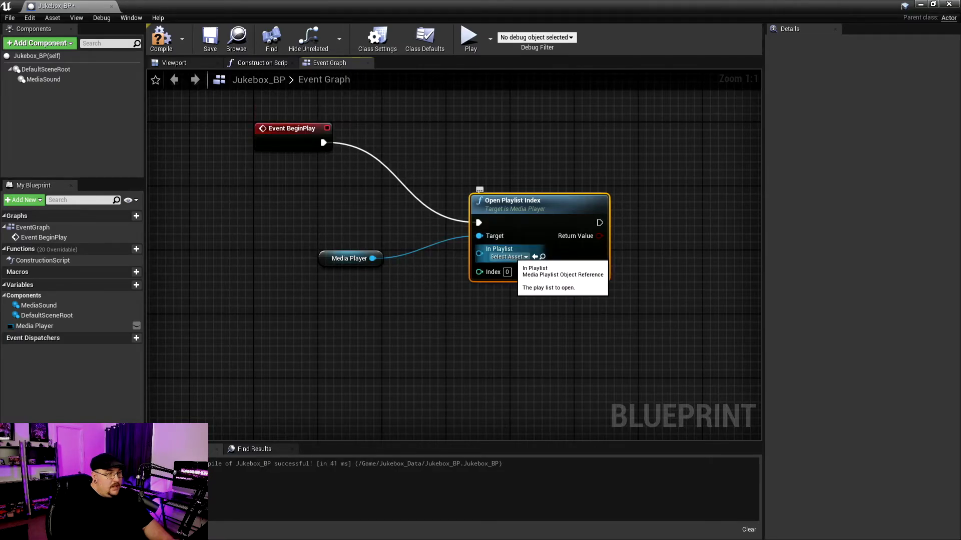
left_click(507, 257)
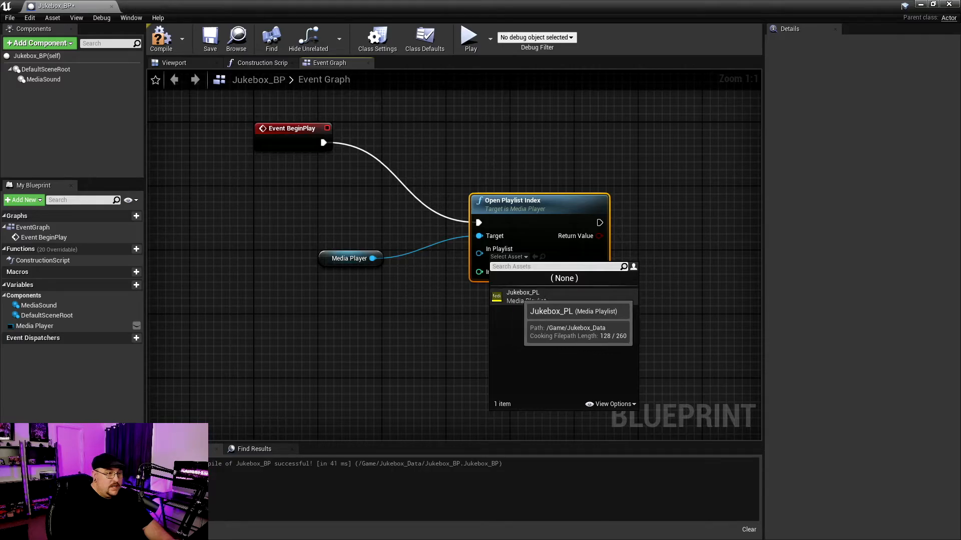
left_click(523, 292)
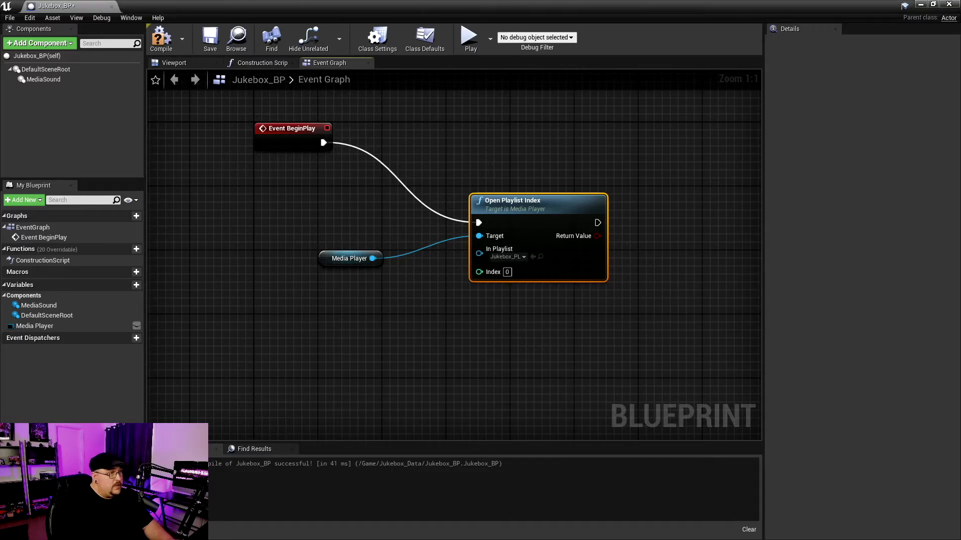
mouse_move(209, 37)
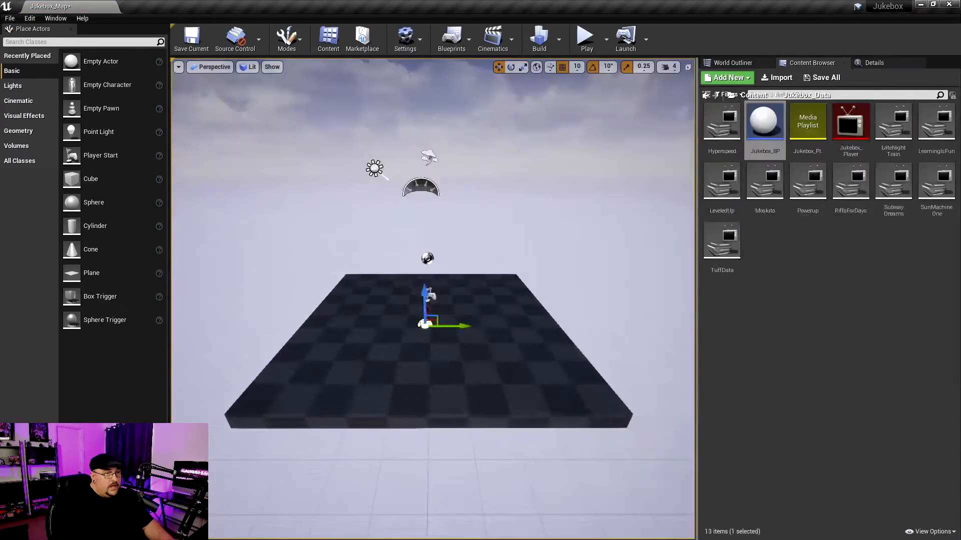
After visiting the Jukebox level, reopen Jukebox_BP on its Event Graph
left_click(586, 37)
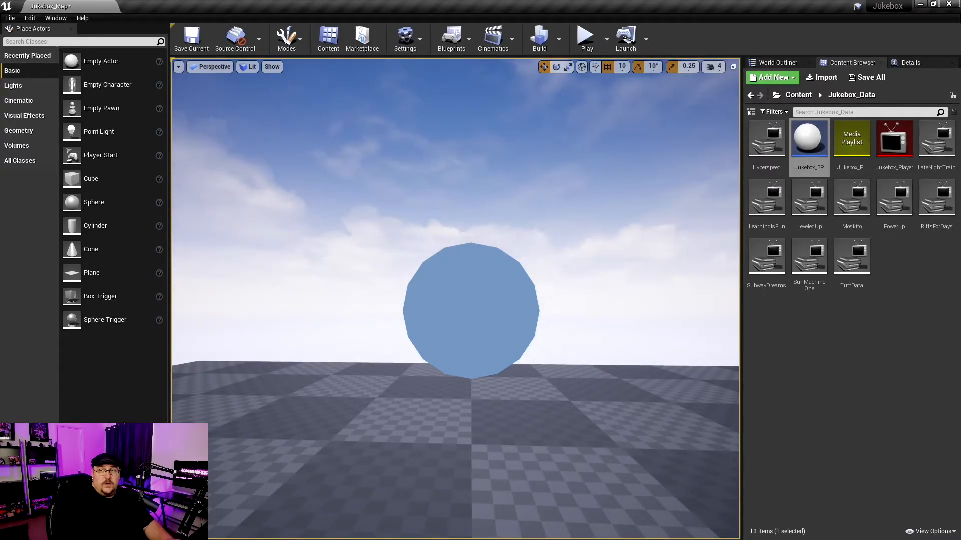
double_click(809, 138)
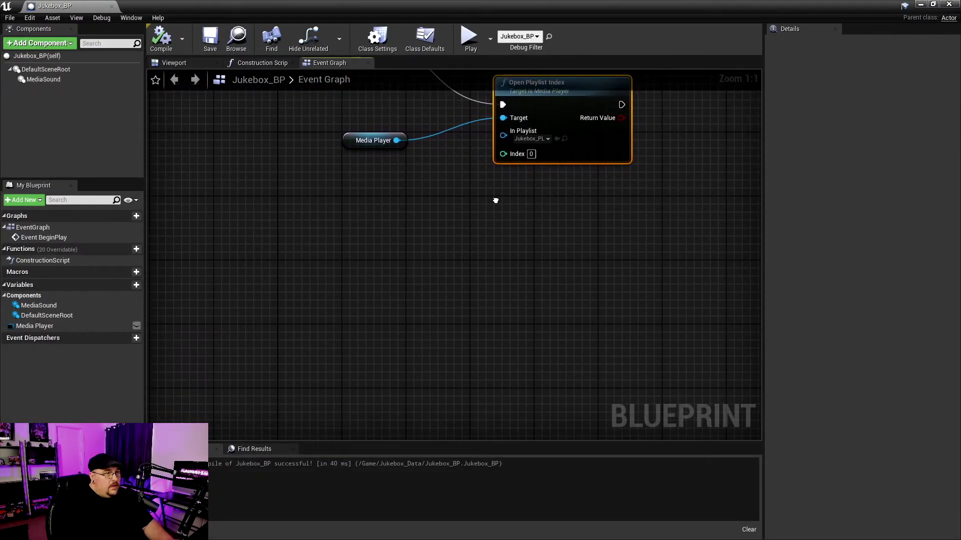
mouse_move(373, 140)
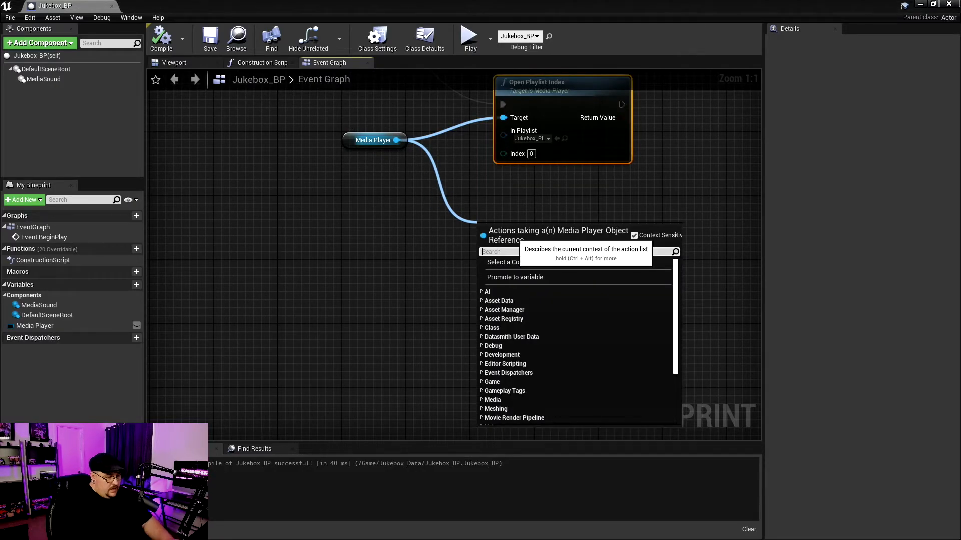
Add Next and Previous calls targeting the Media Player variable
type("next")
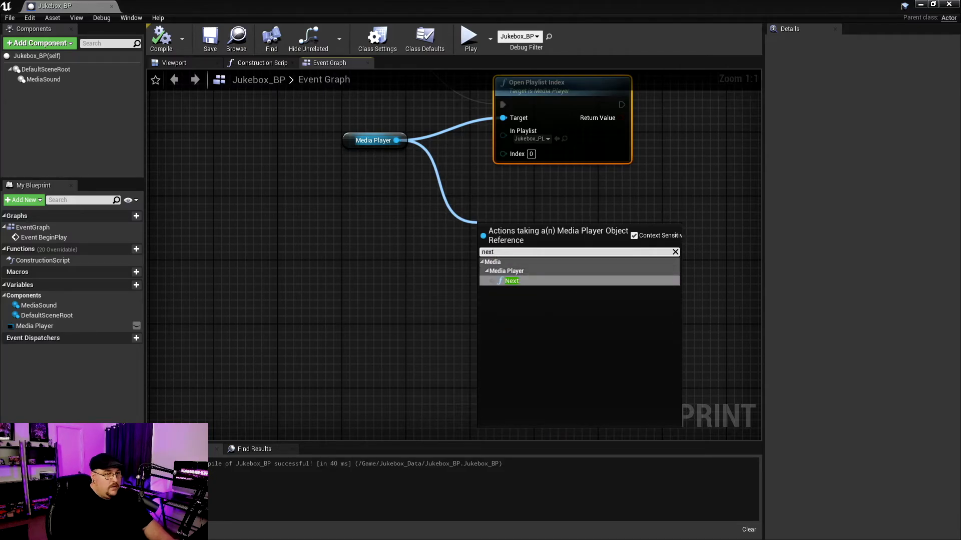
left_click(512, 281)
type("p")
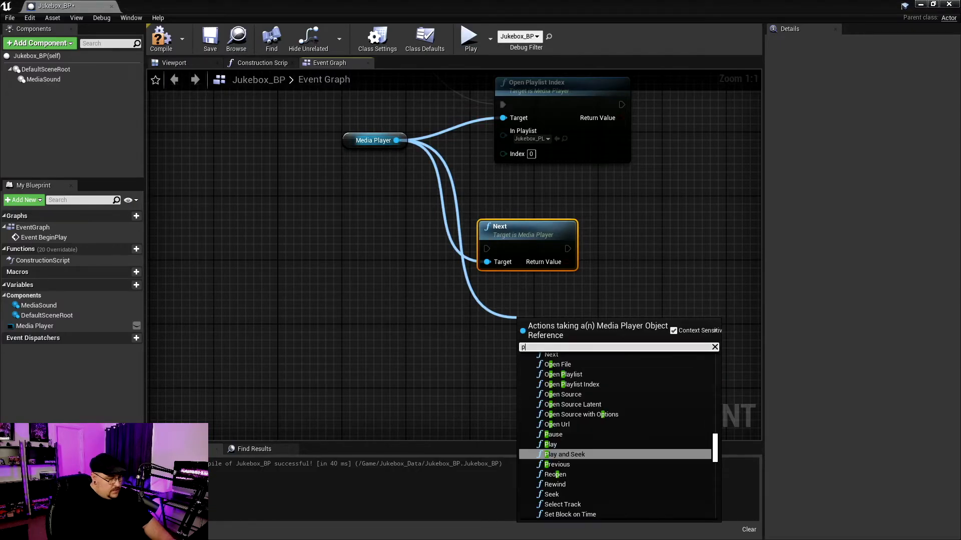
type("re")
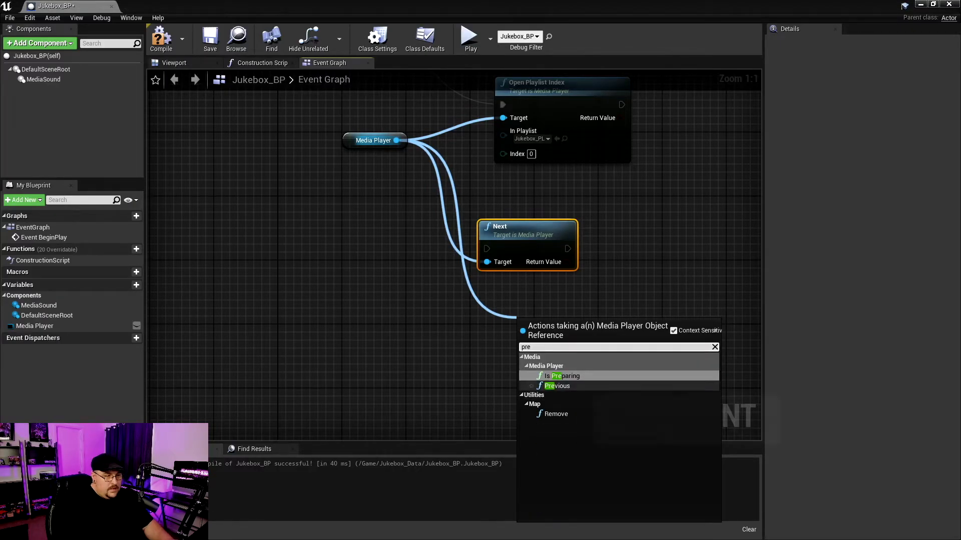
left_click(556, 387)
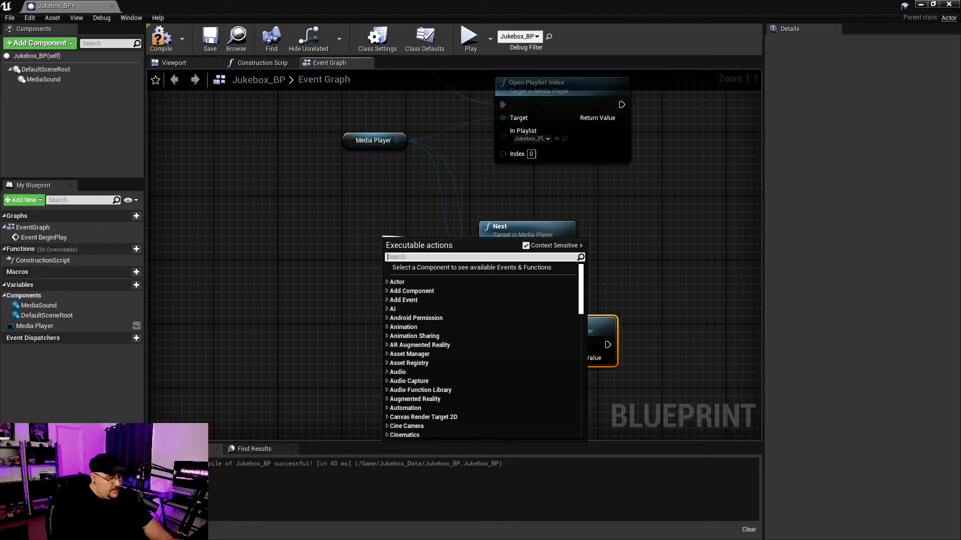
Add keyboard events for the N and B keys to the graph
type("K")
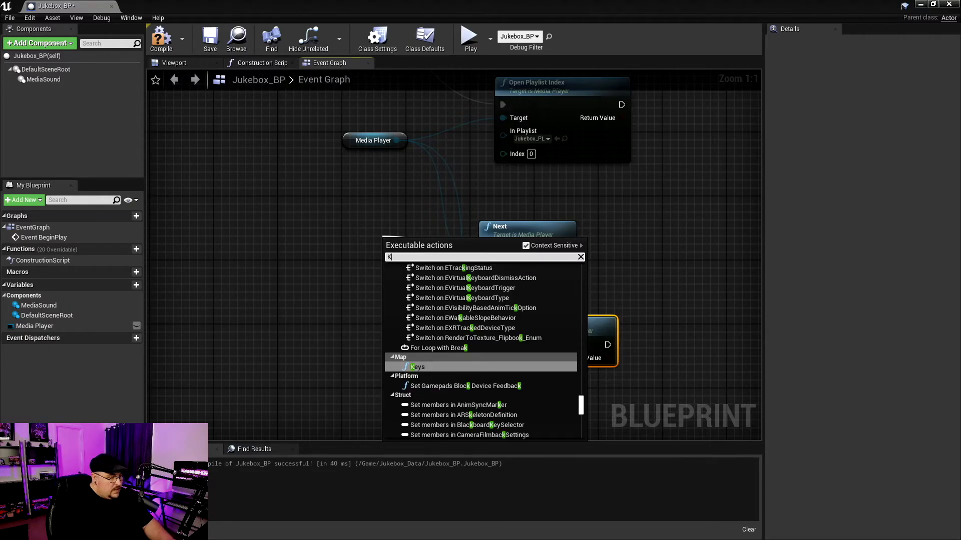
type("eybo")
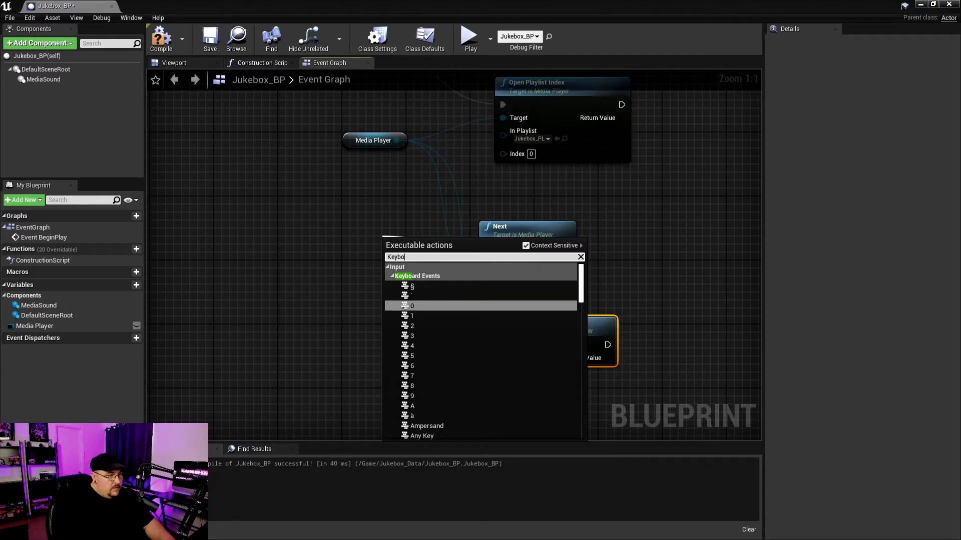
scroll("down", 3)
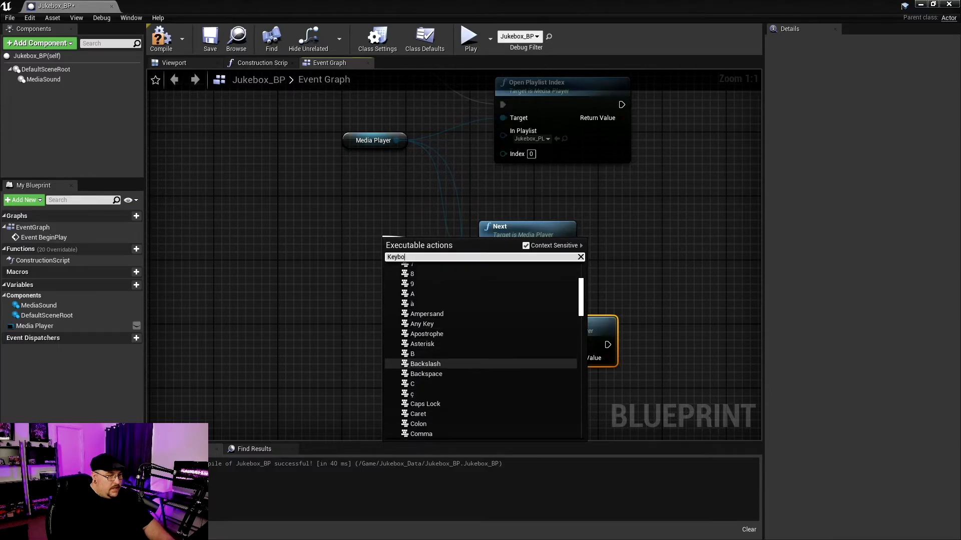
scroll("down", 3)
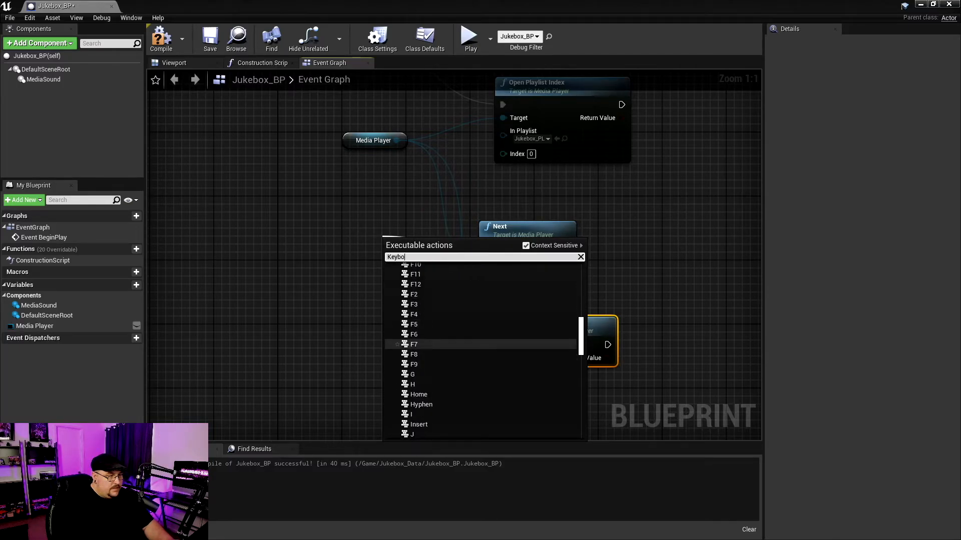
scroll("down", 3)
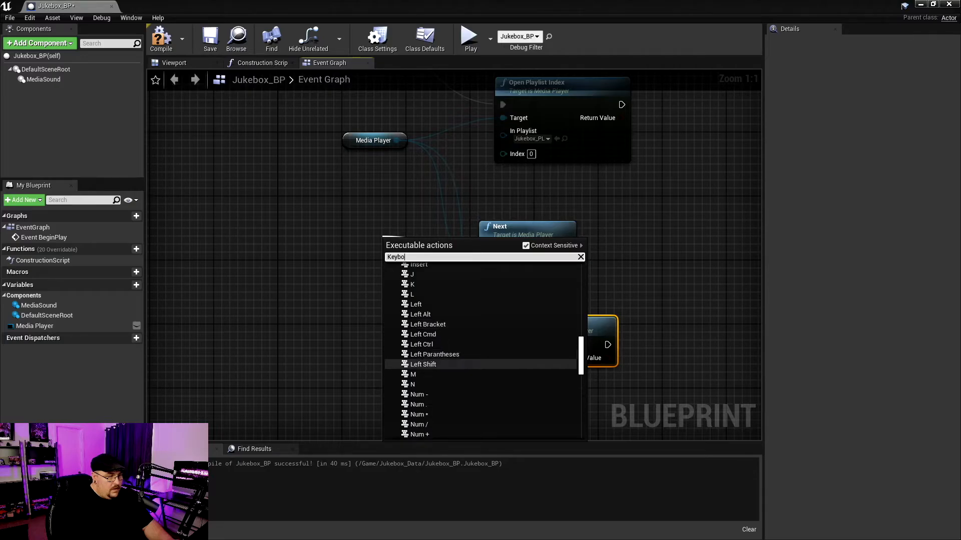
left_click(412, 383)
type("ke")
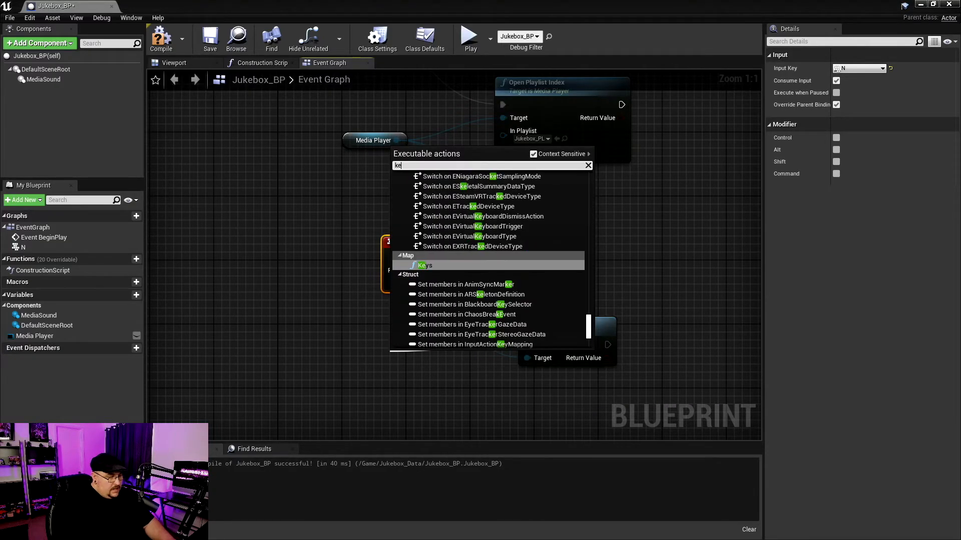
type("ybo")
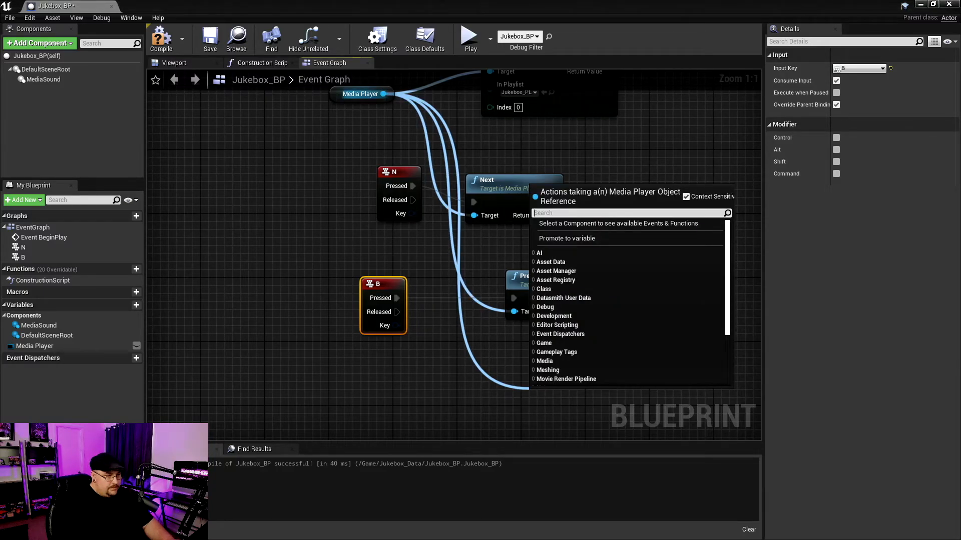
Add a Pause call on the Media Player
type("paus")
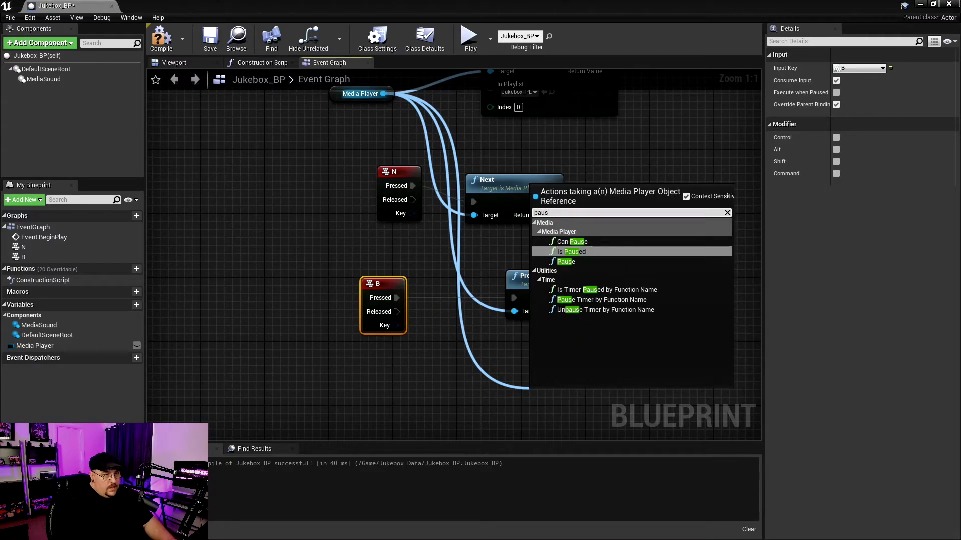
mouse_move(564, 262)
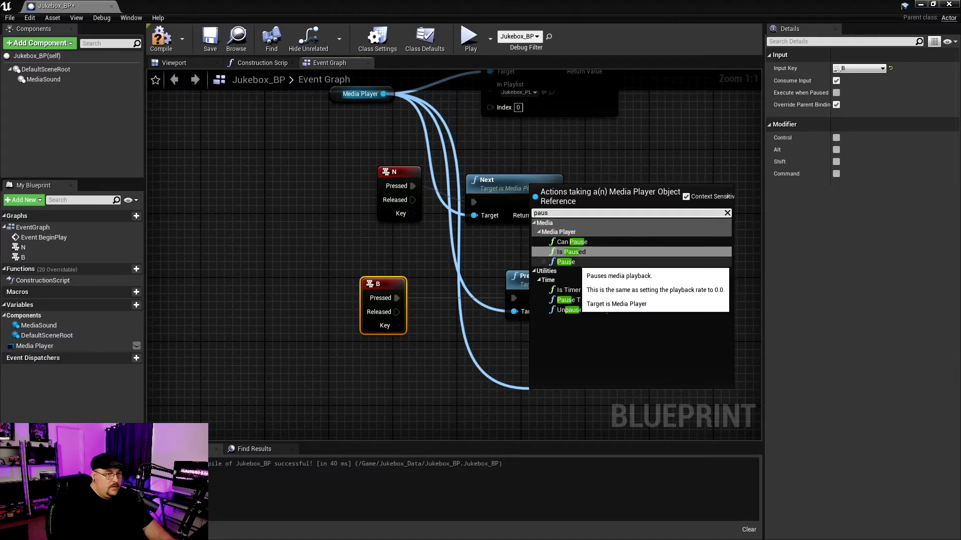
left_click(564, 261)
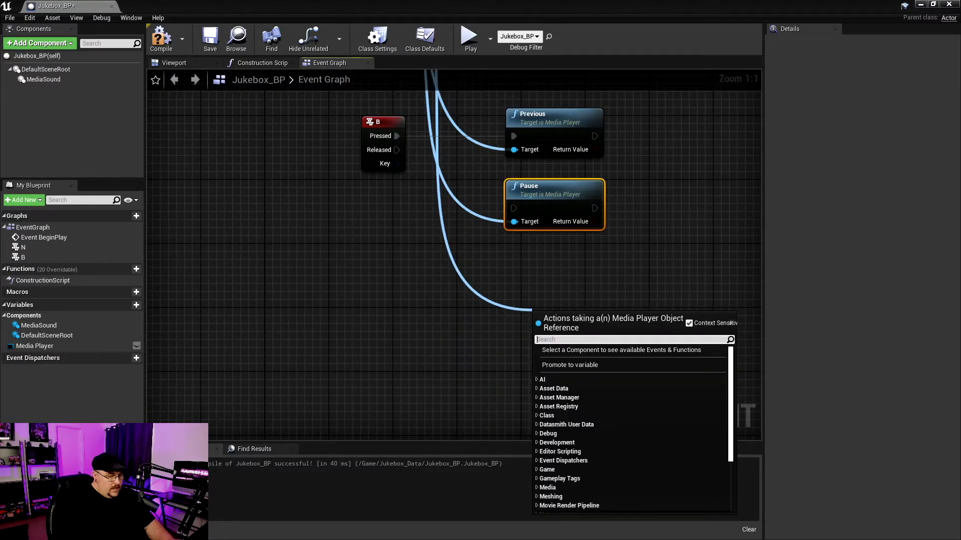
Add a Play call on the Media Player beside Pause and a P keyboard event
type("play")
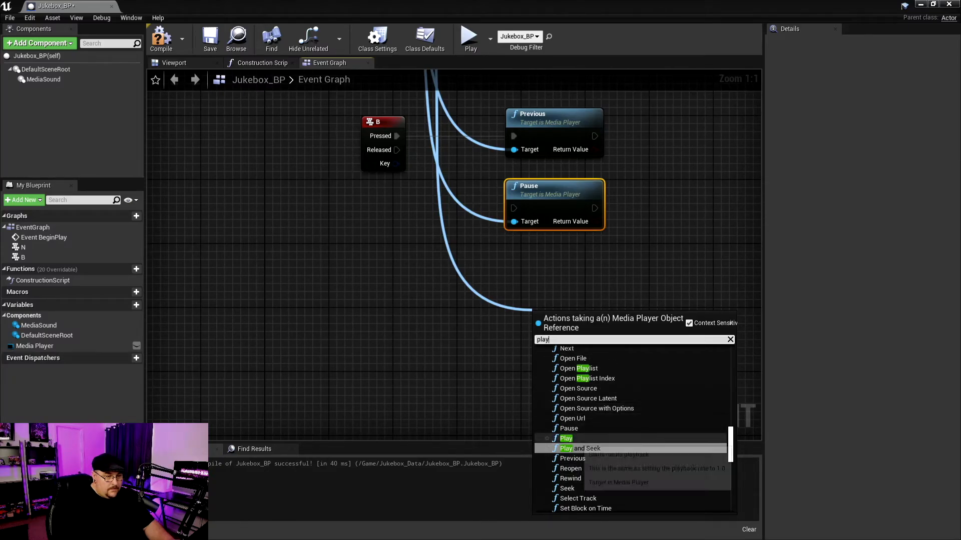
left_click(565, 438)
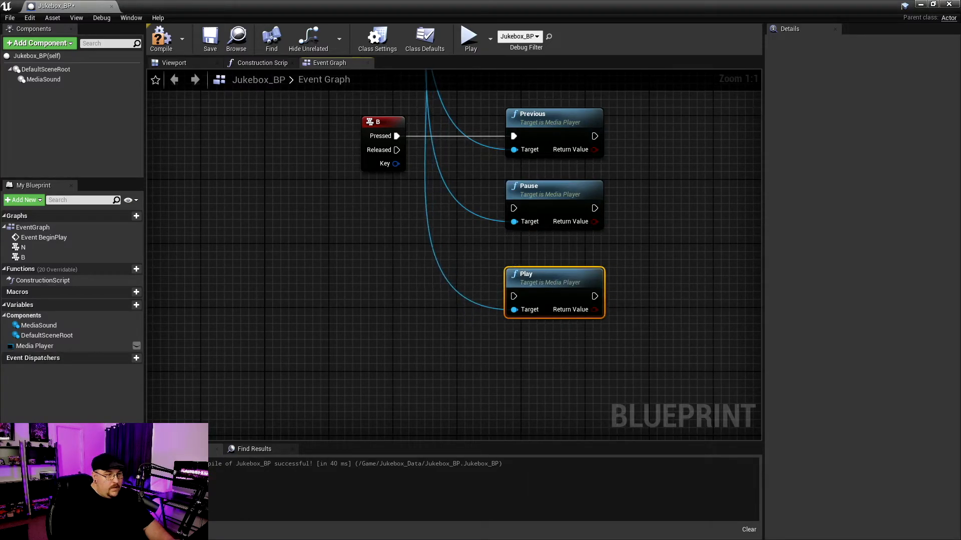
left_click_drag(525, 274, 525, 250)
type("ke")
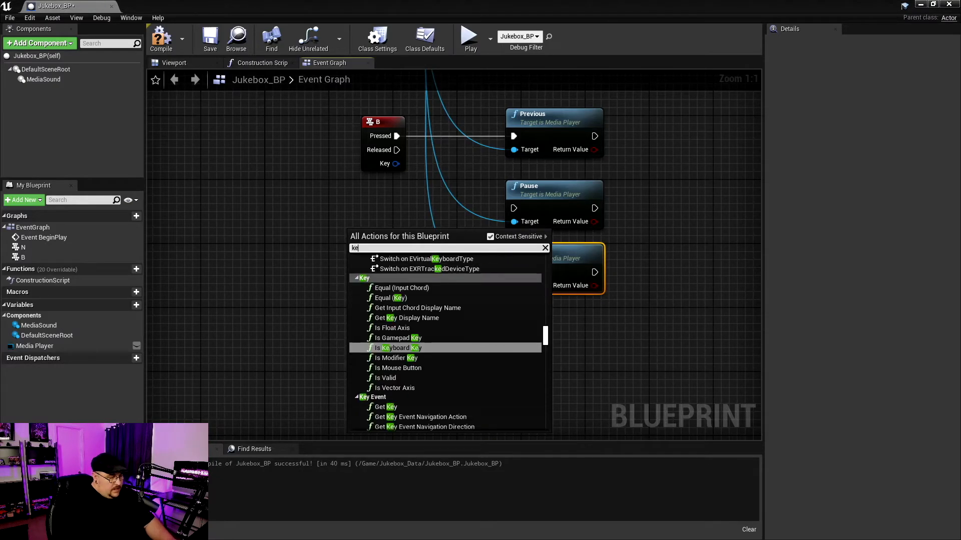
type("yb")
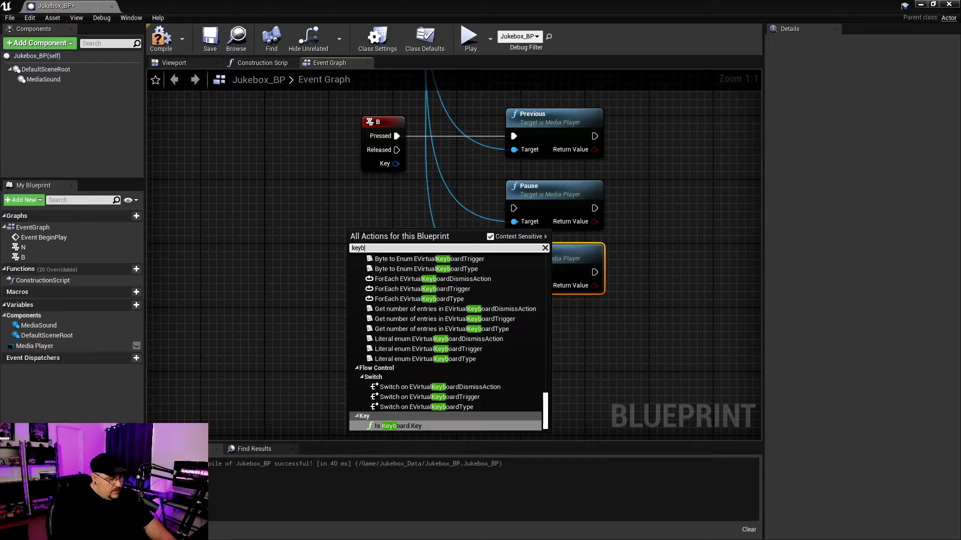
type("oard")
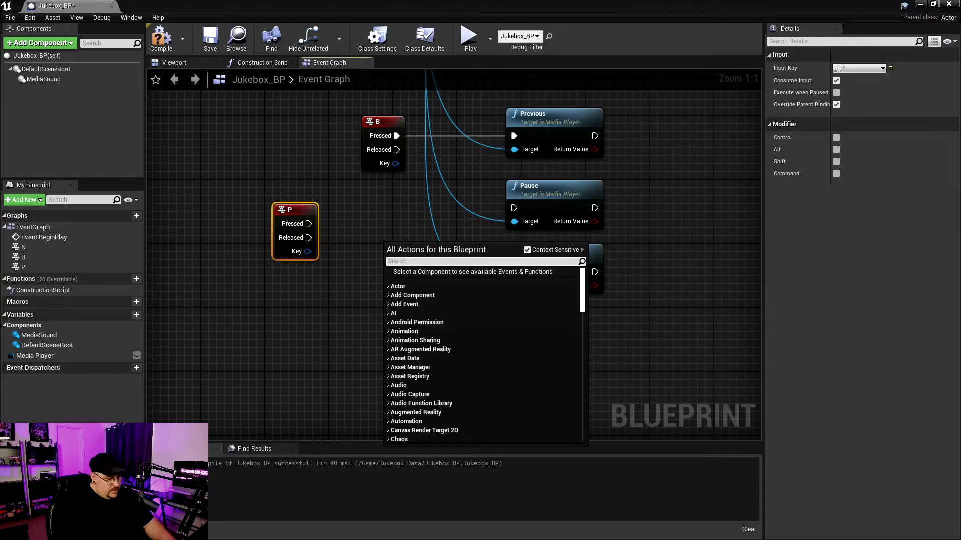
Add a Flip Flop so P alternates between Pause and Play, then compile
type("flip")
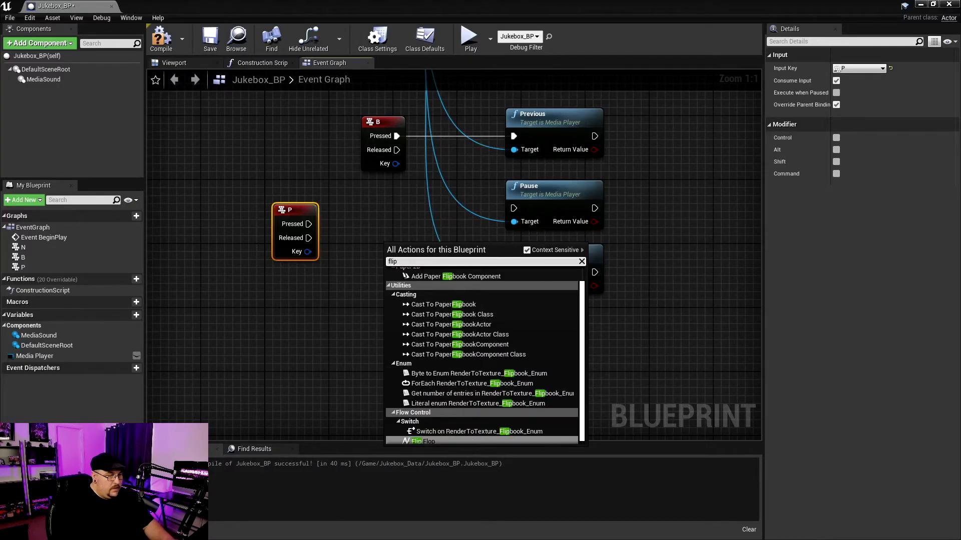
left_click(423, 441)
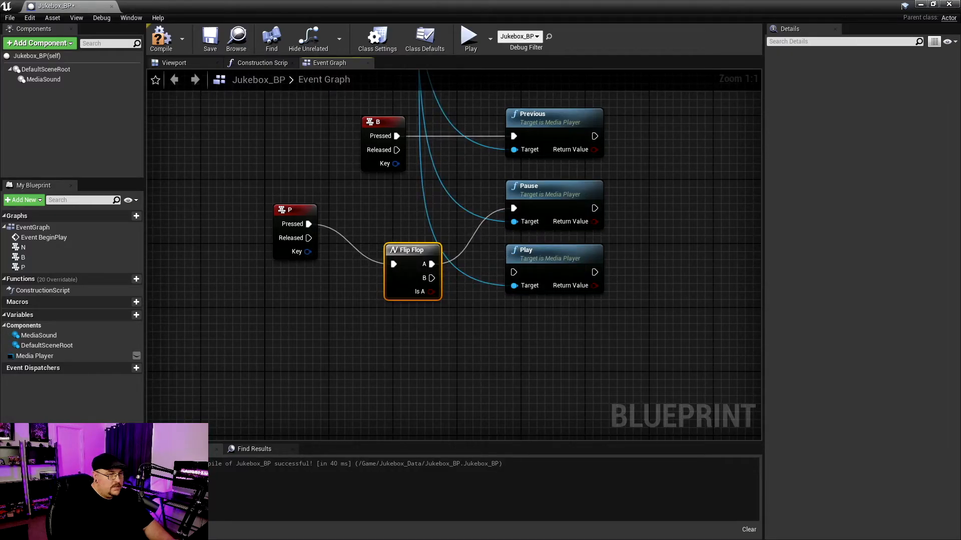
mouse_move(412, 269)
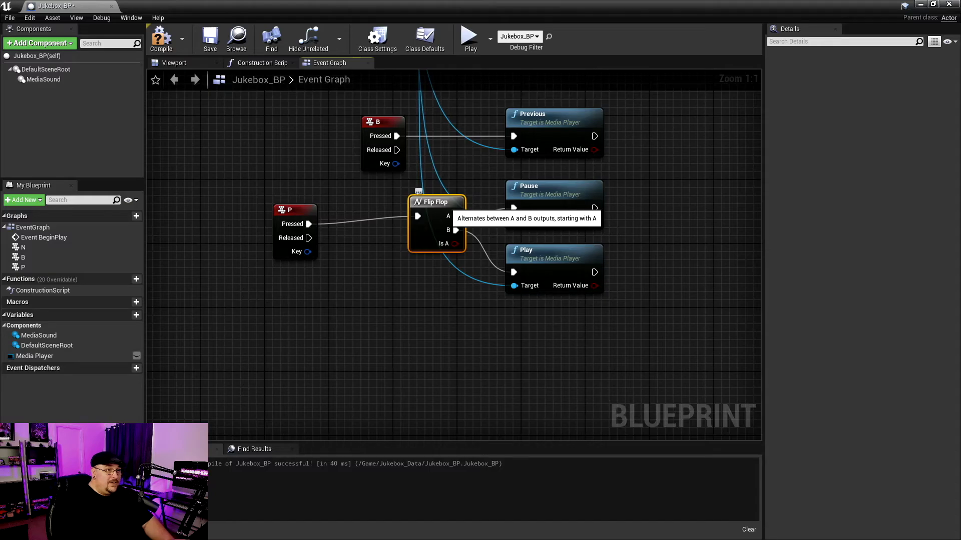
mouse_move(161, 38)
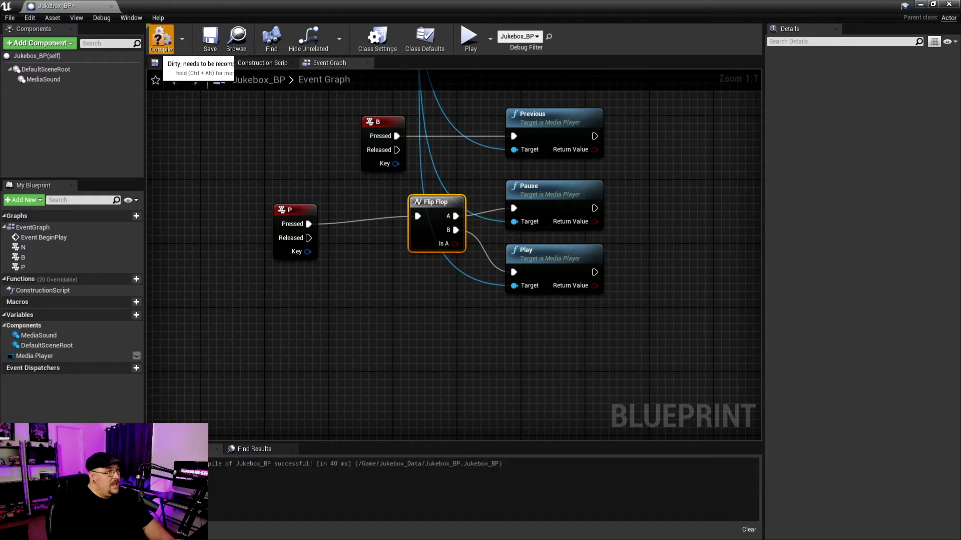
left_click(160, 38)
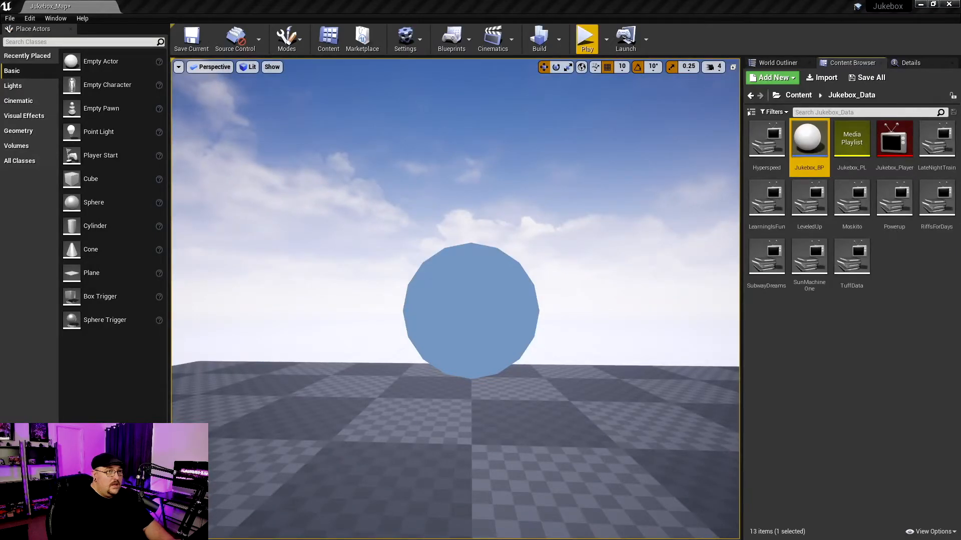
mouse_move(585, 34)
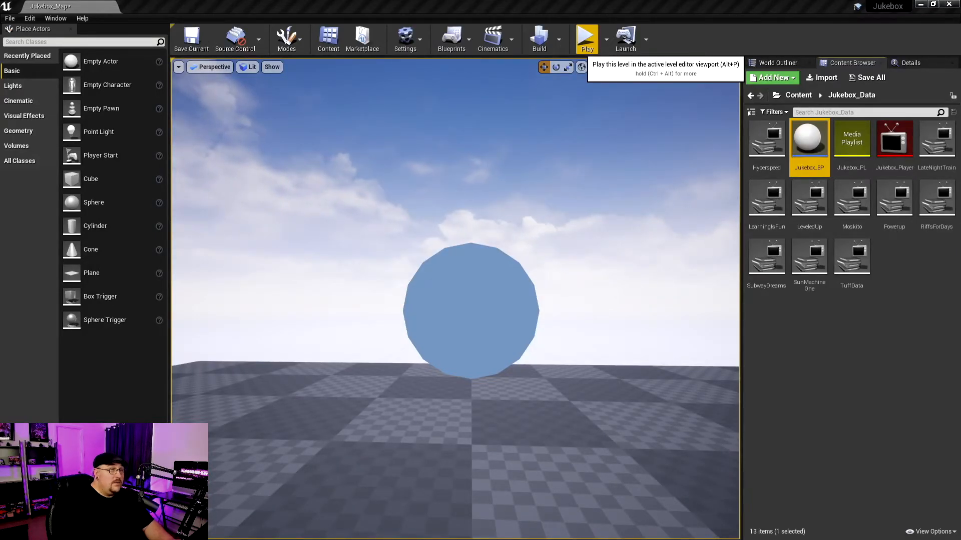
Start a play session of the Jukebox level to test the controls
left_click(585, 37)
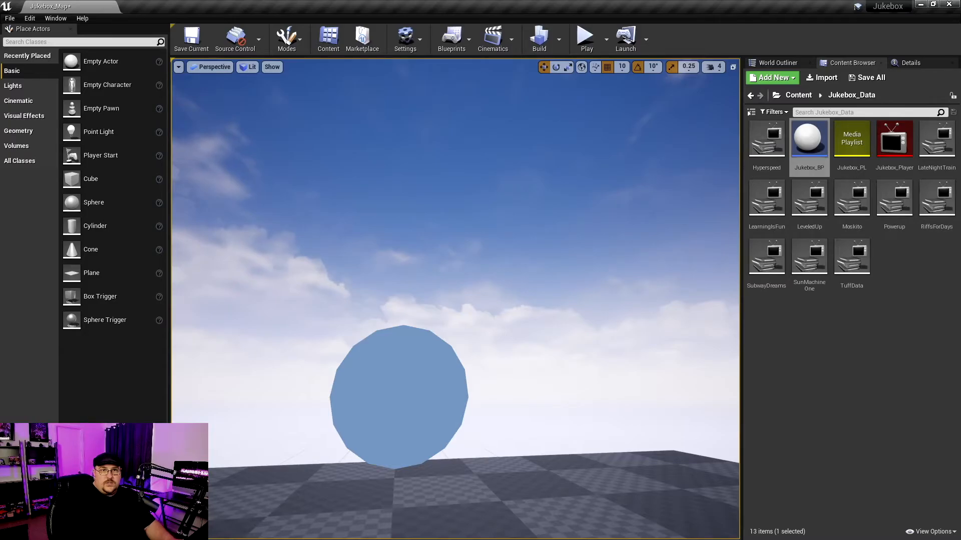
In Jukebox_BP, add an Enable Input node after BeginPlay for the player controller, then compile
double_click(808, 138)
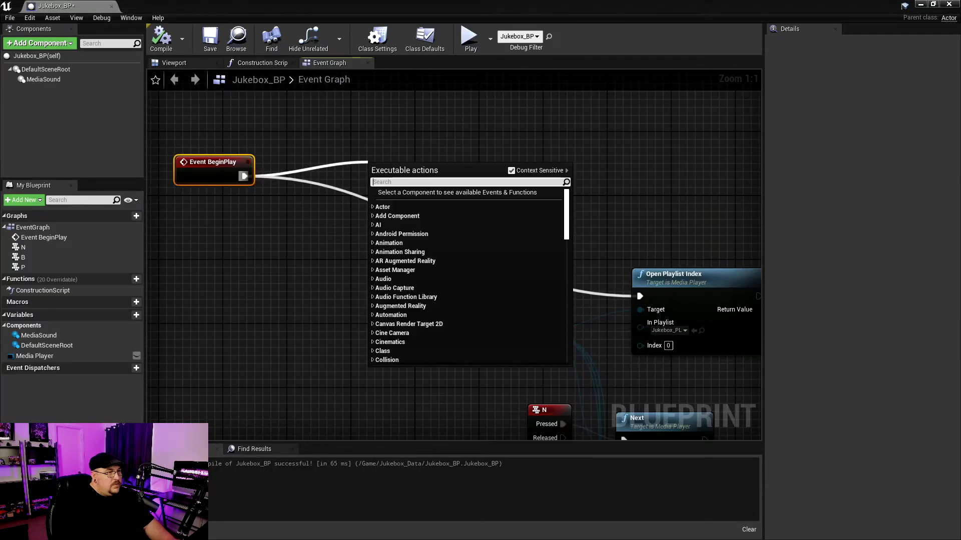
type("enabl")
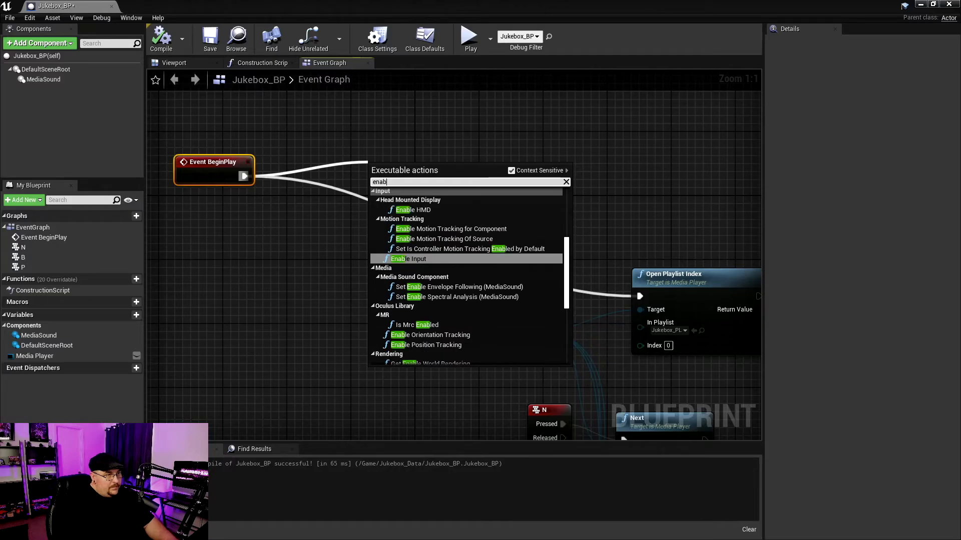
left_click(408, 258)
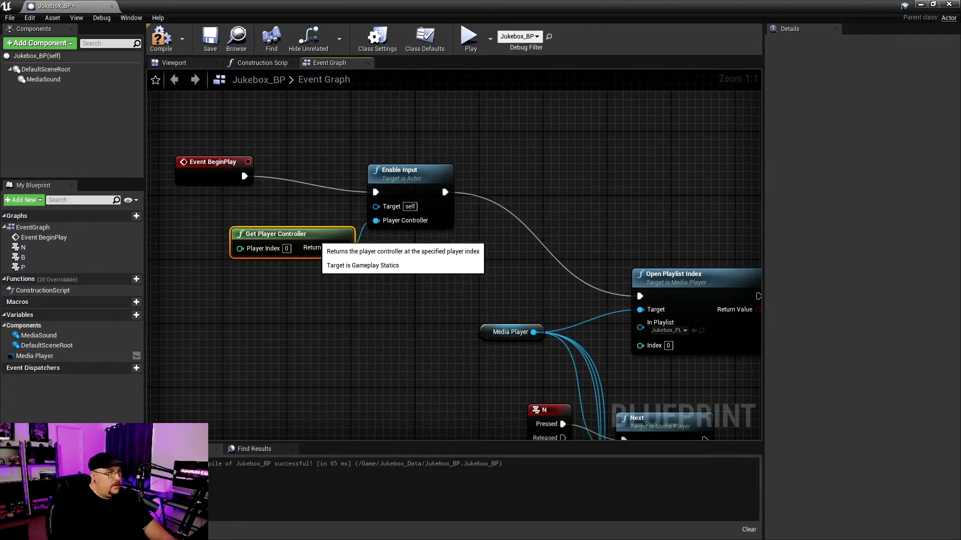
left_click(210, 38)
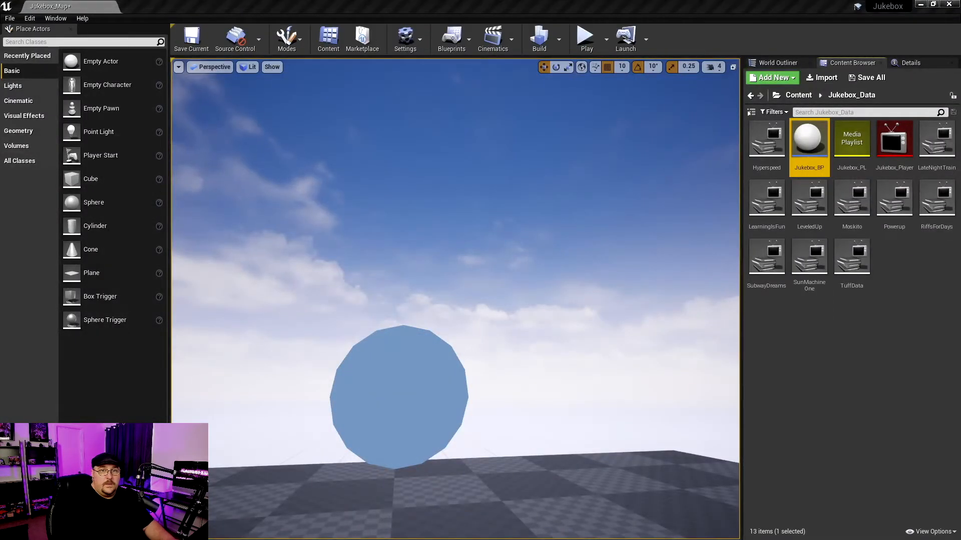
left_click(585, 35)
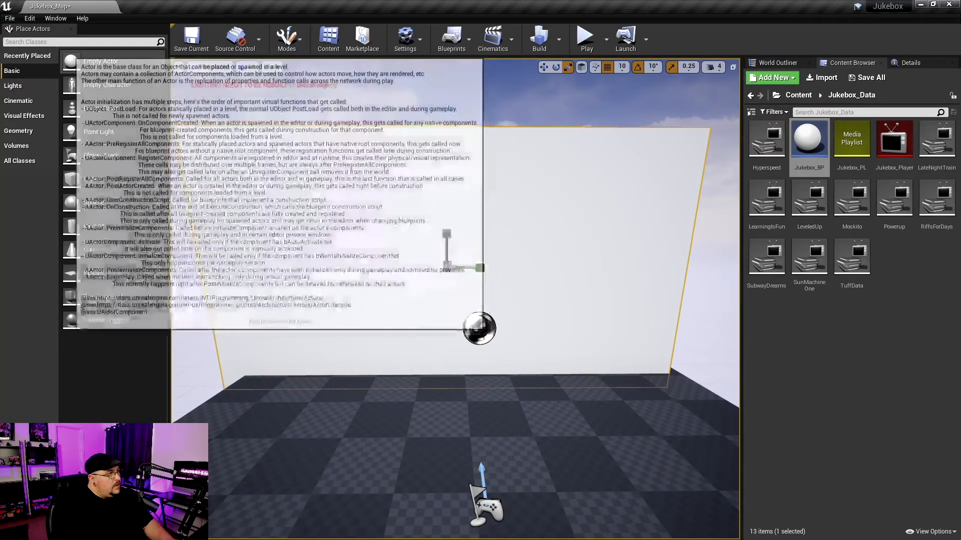
Place a Text Render actor on the wall and set its render colour to black (RGB 0,0,0)
type("text")
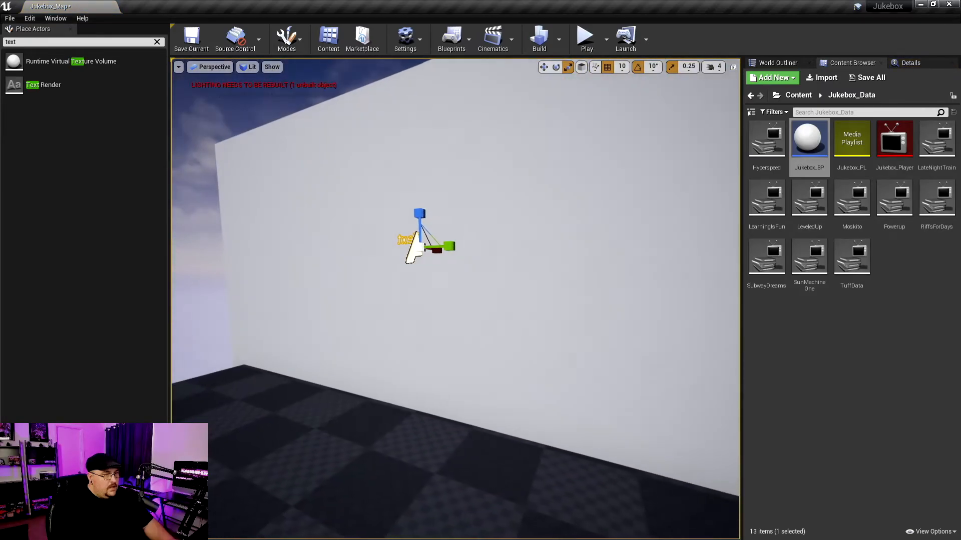
left_click(556, 67)
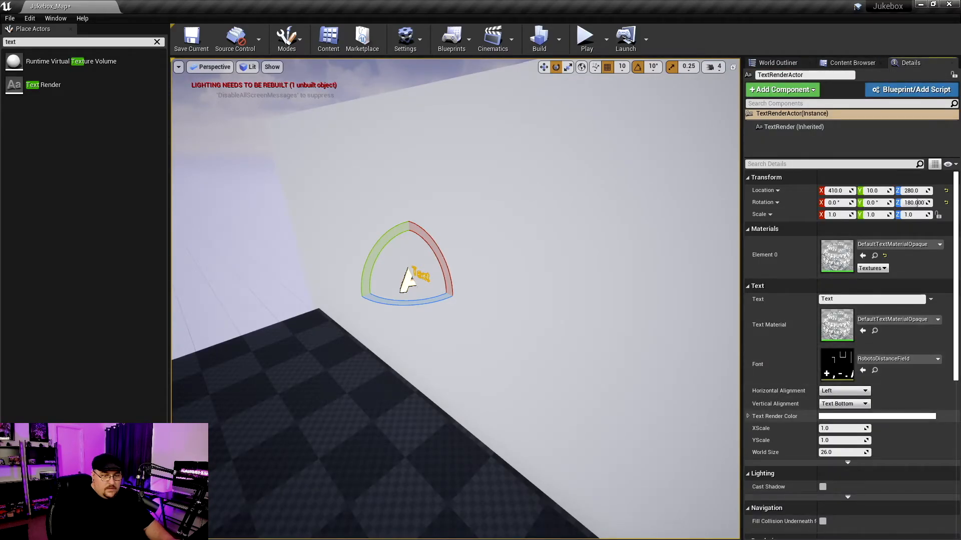
left_click(877, 416)
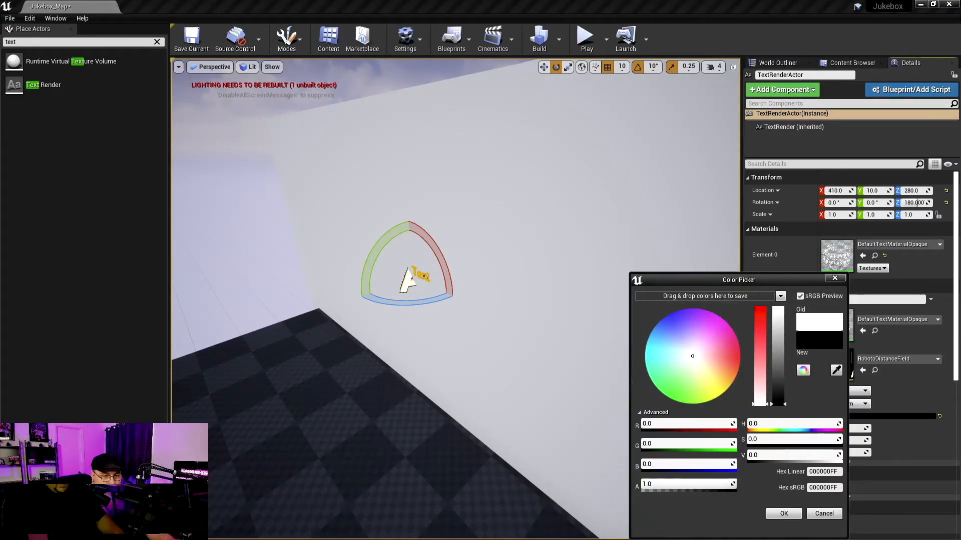
left_click(824, 514)
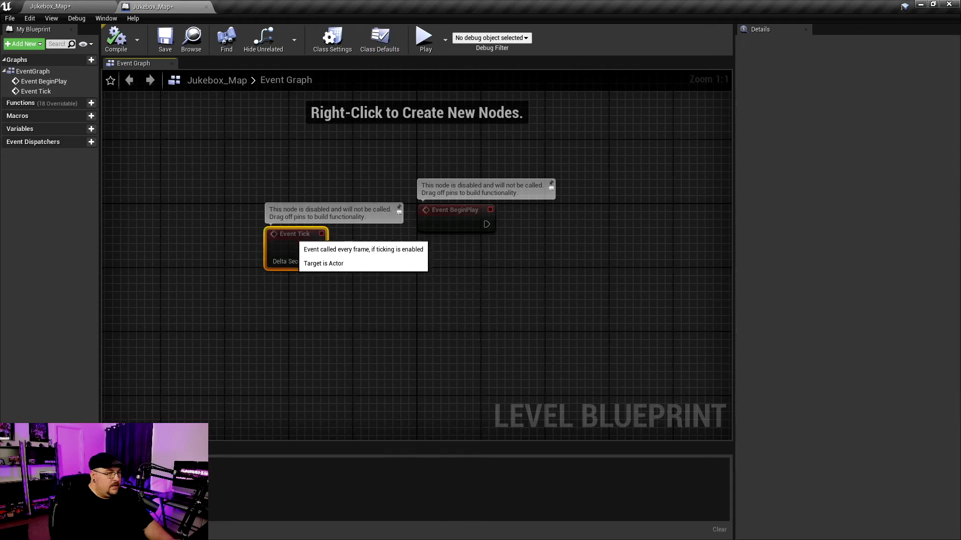
mouse_move(455, 209)
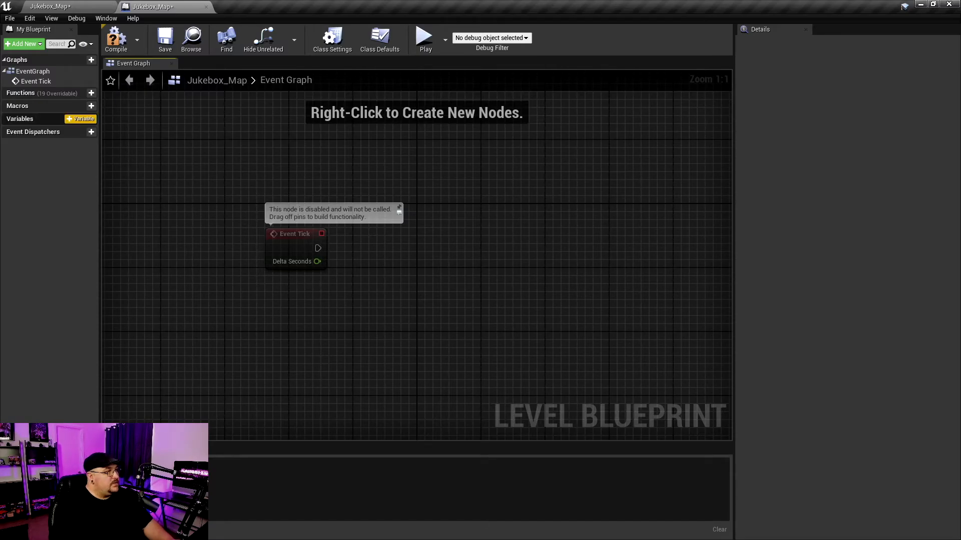
Add a 'Media Player' variable of type Media Player Object Reference to the level blueprint
left_click(80, 119)
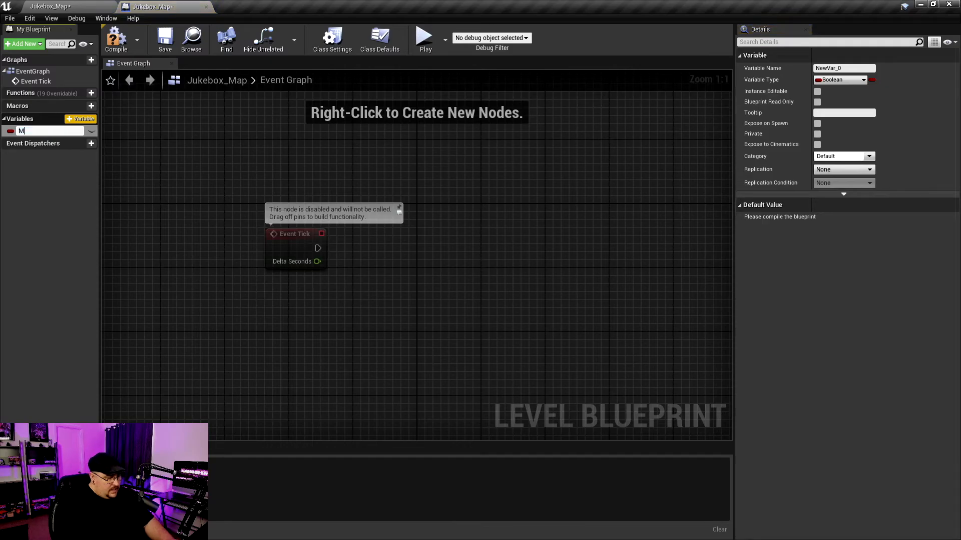
type("edia Player")
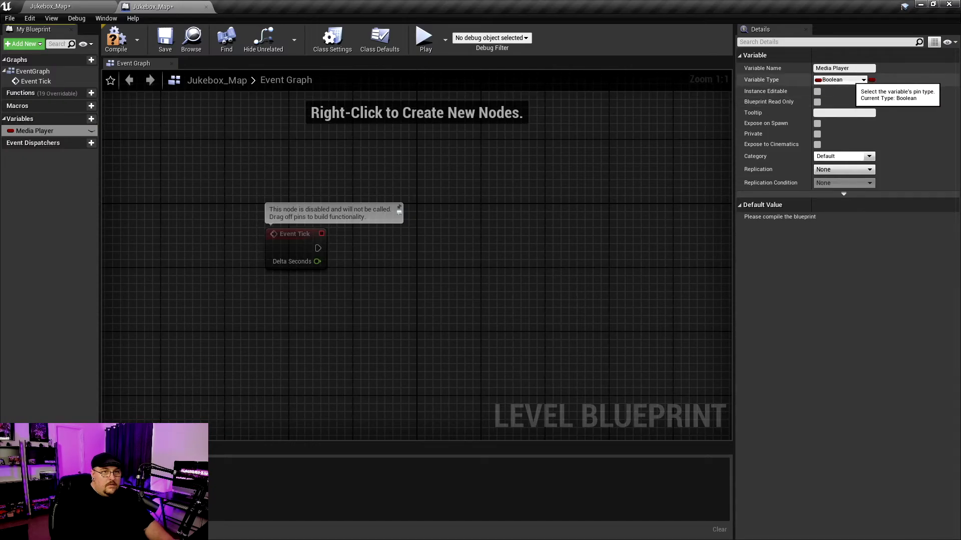
left_click(840, 79)
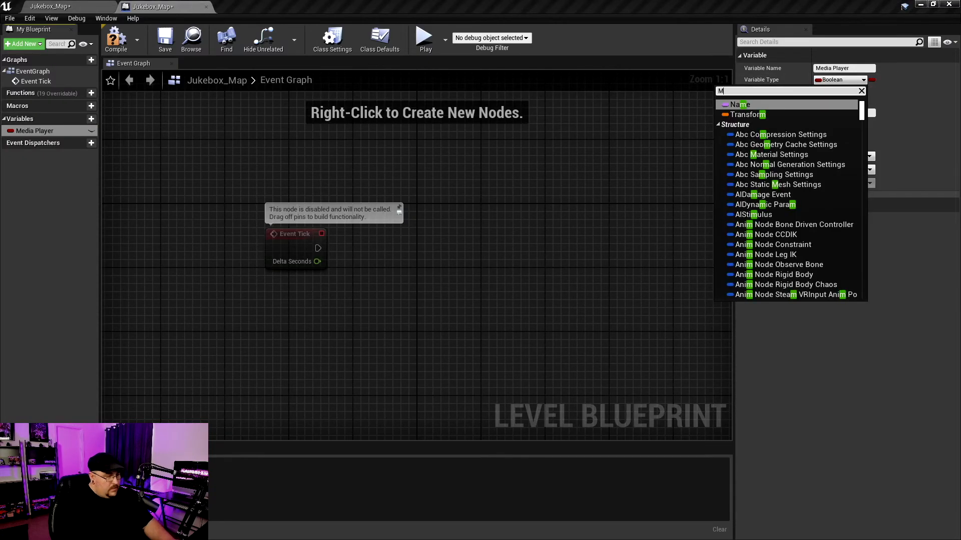
type("edia Player")
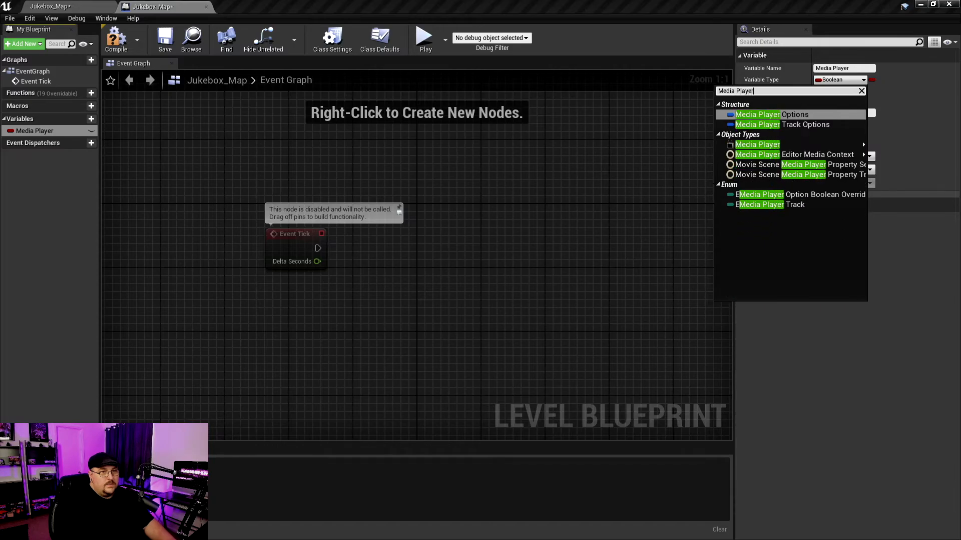
mouse_move(757, 144)
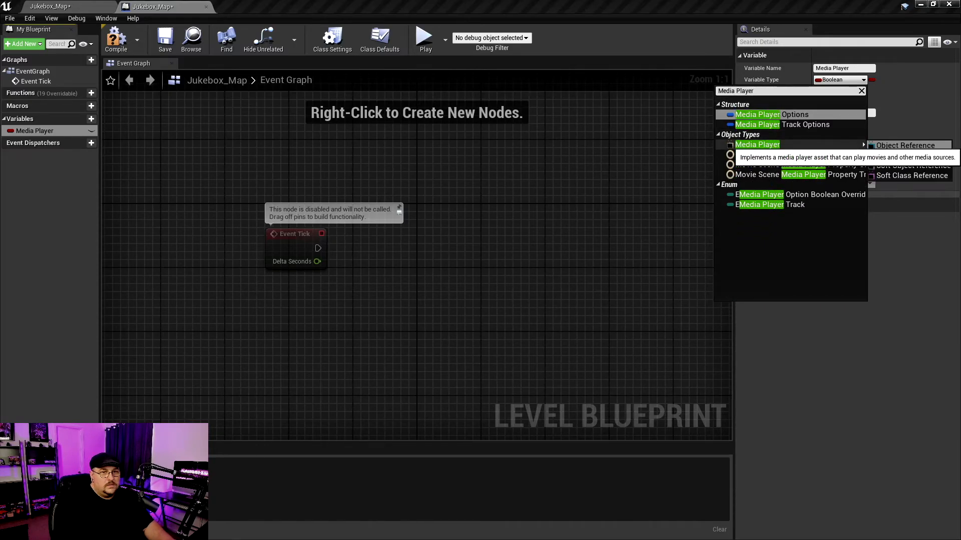
left_click(758, 145)
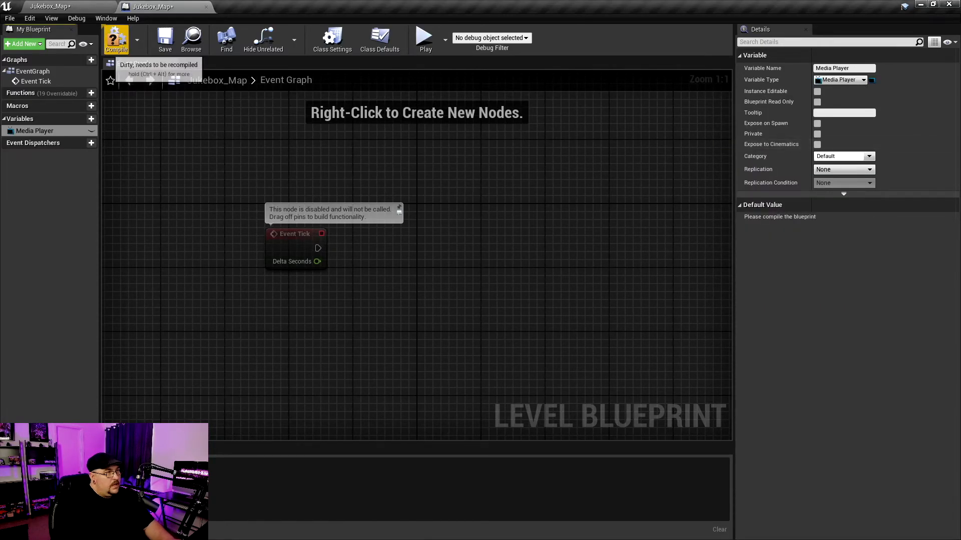
Compile and set the variable's default value to Jukebox_Player
left_click(116, 38)
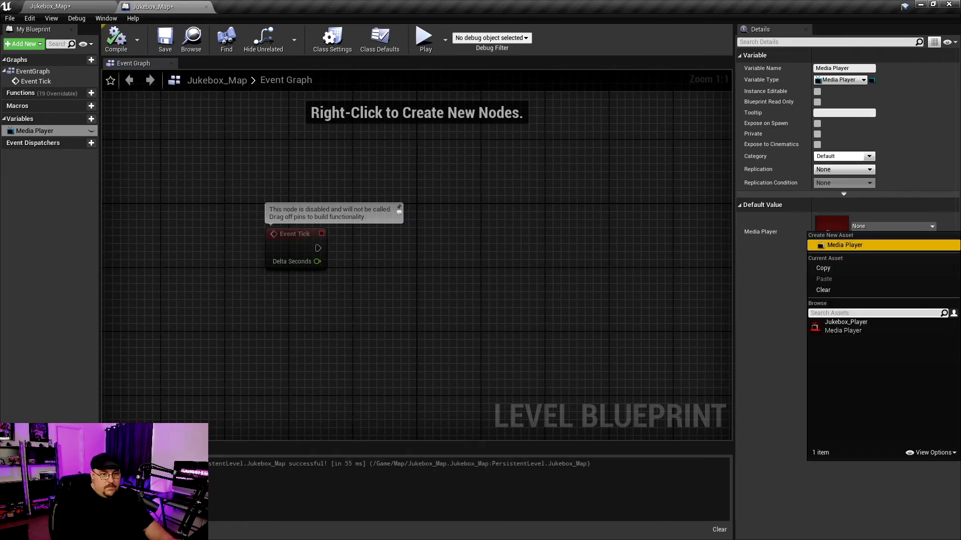
left_click(846, 324)
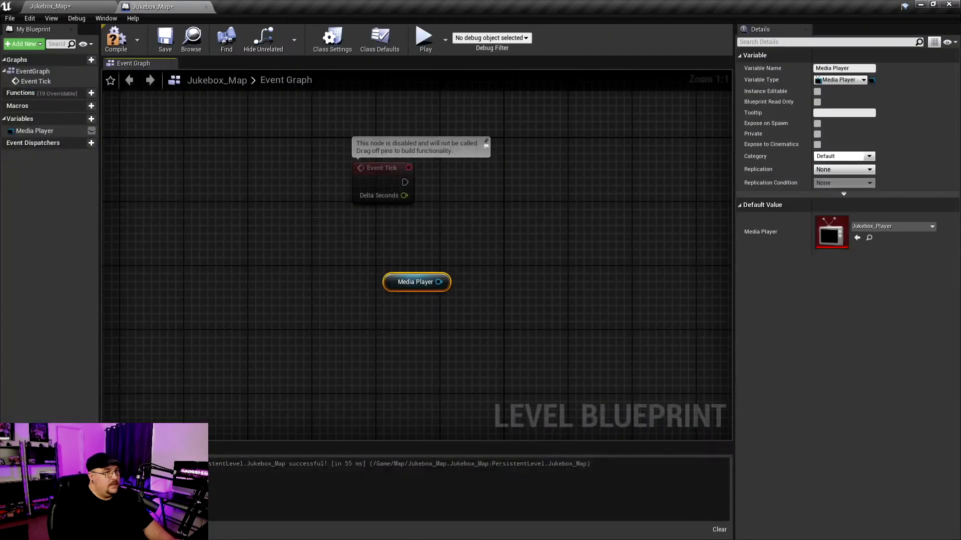
Add a TextRenderActor reference with a Set Text node on its text render
right_click(441, 288)
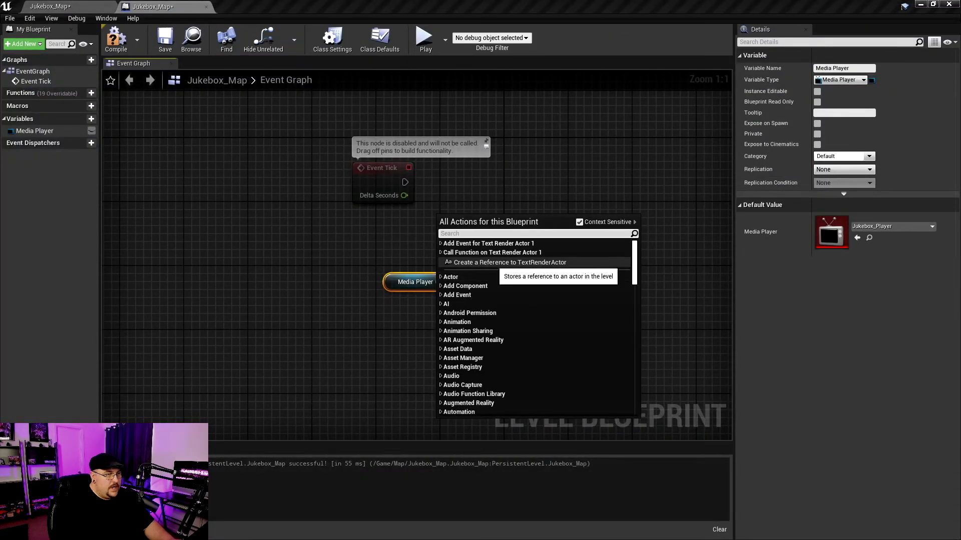
left_click(508, 262)
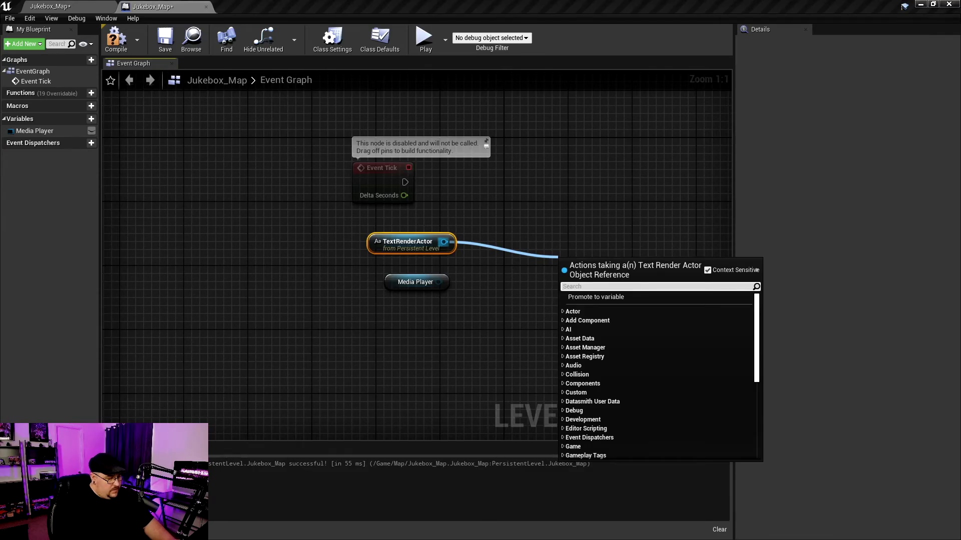
type("set")
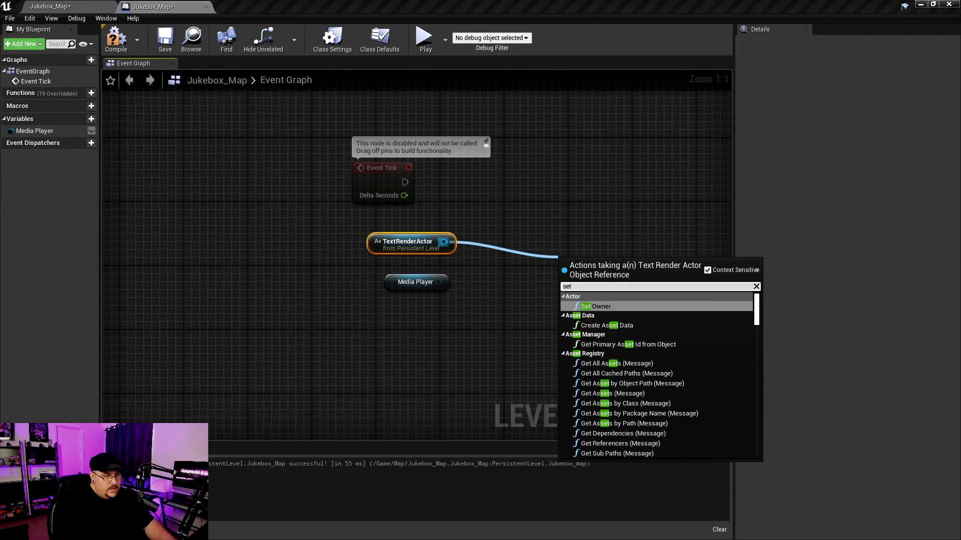
type("tex")
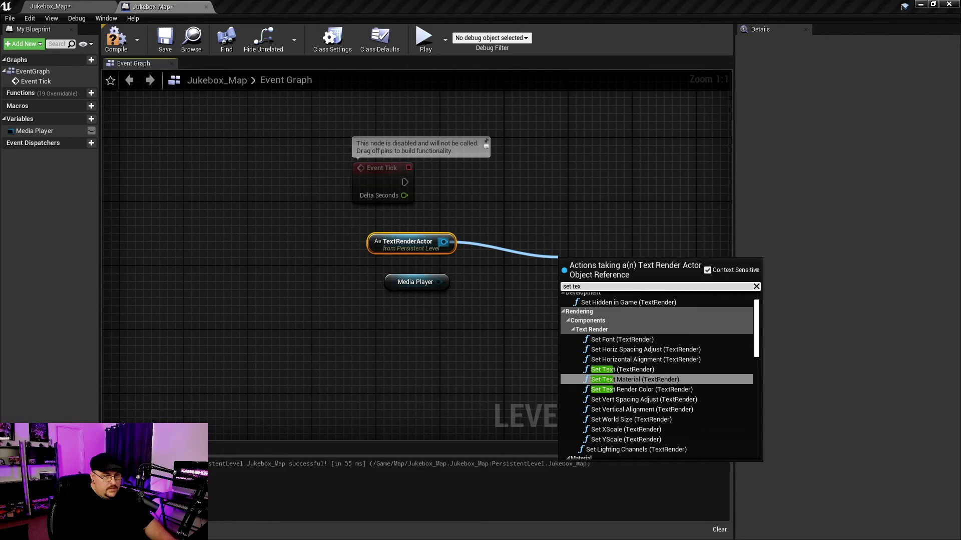
left_click(620, 370)
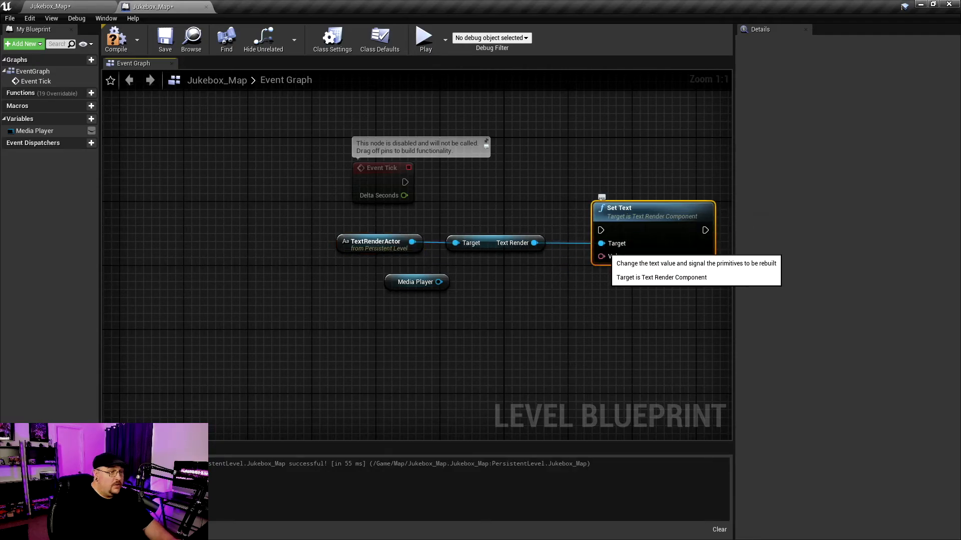
mouse_move(601, 256)
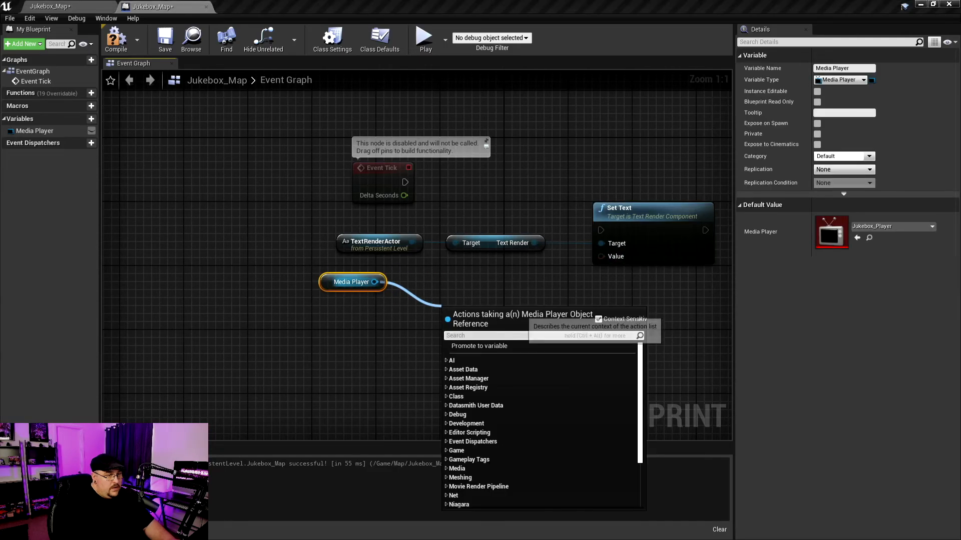
Feed Set Text from Get Media Name on Media Player, driven by Event Tick, compile and close
type("get")
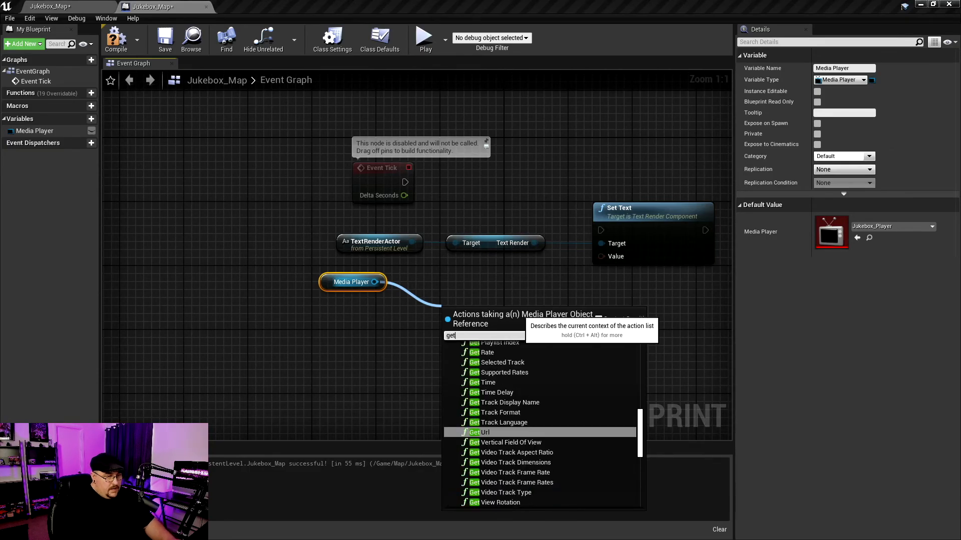
type("me")
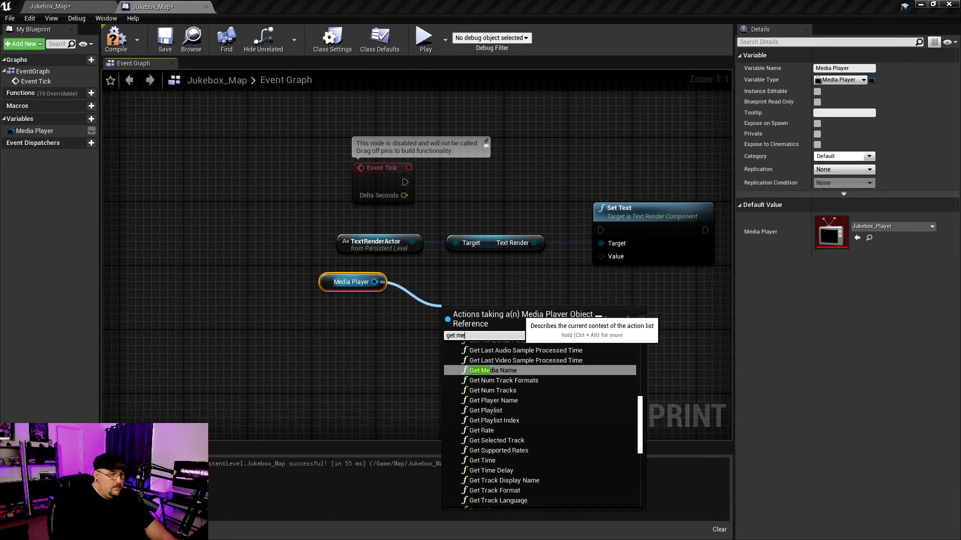
left_click(494, 370)
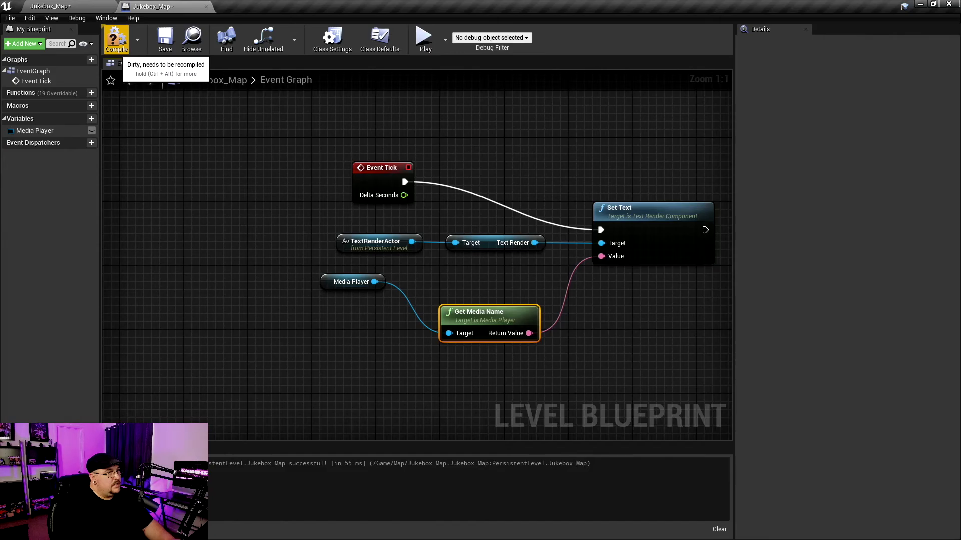
left_click(116, 37)
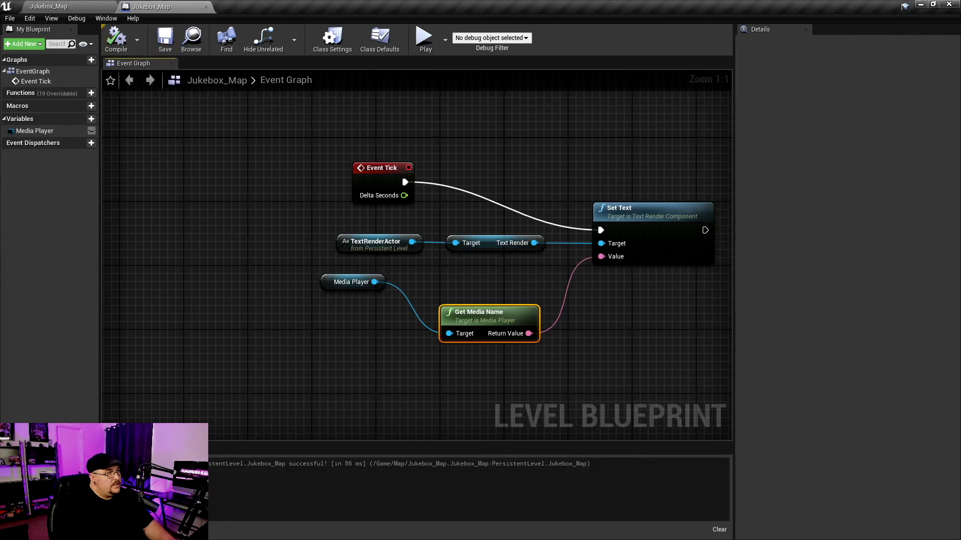
mouse_move(206, 7)
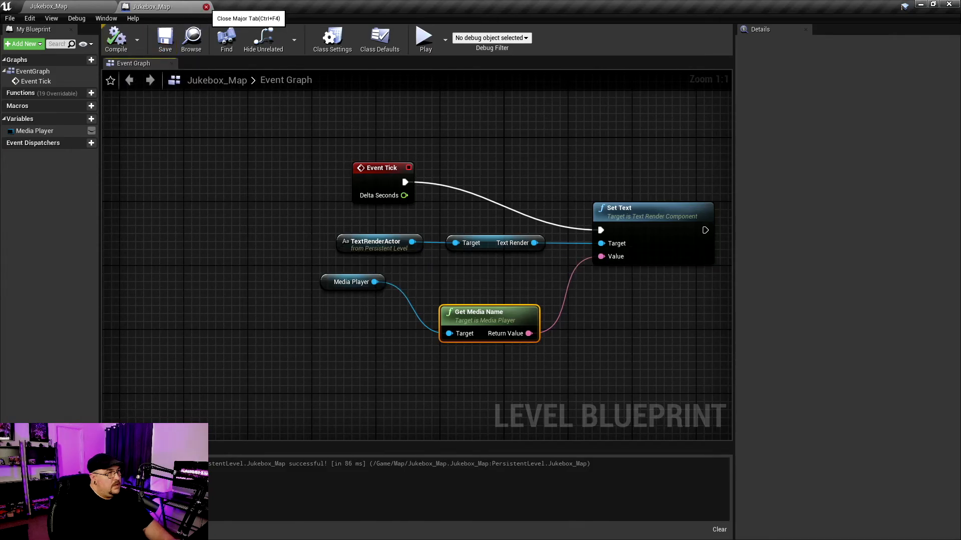
left_click(206, 7)
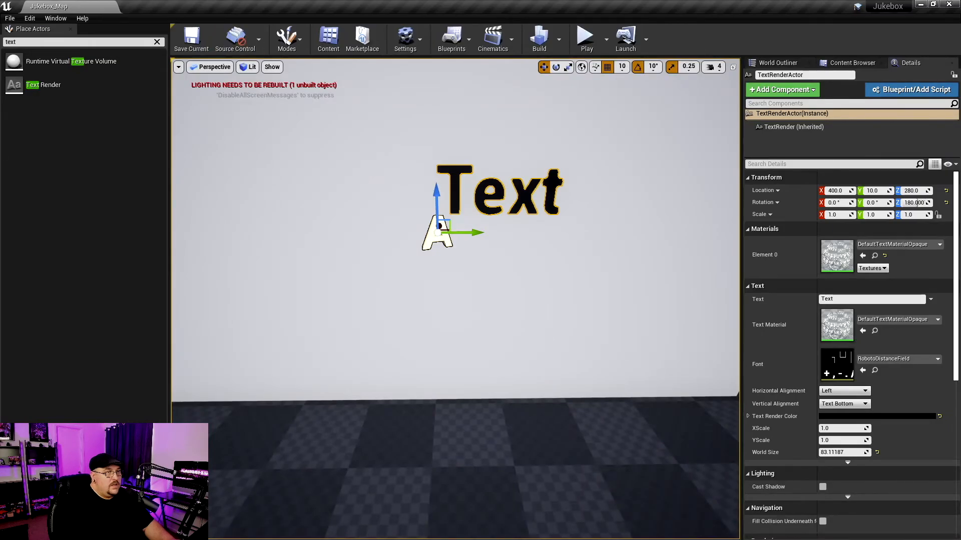
mouse_move(585, 34)
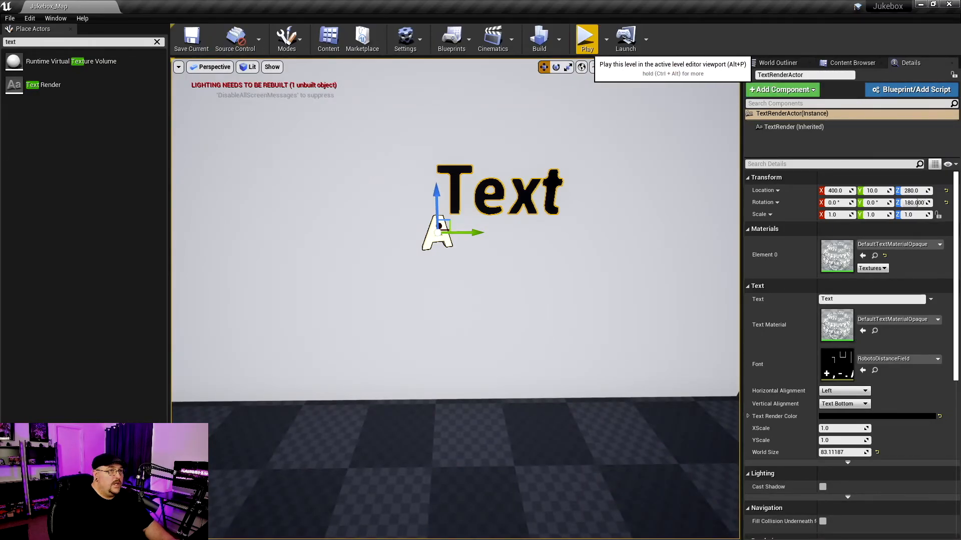
Play the level to test, then set the wall text's Horizontal Alignment to Center
left_click(585, 38)
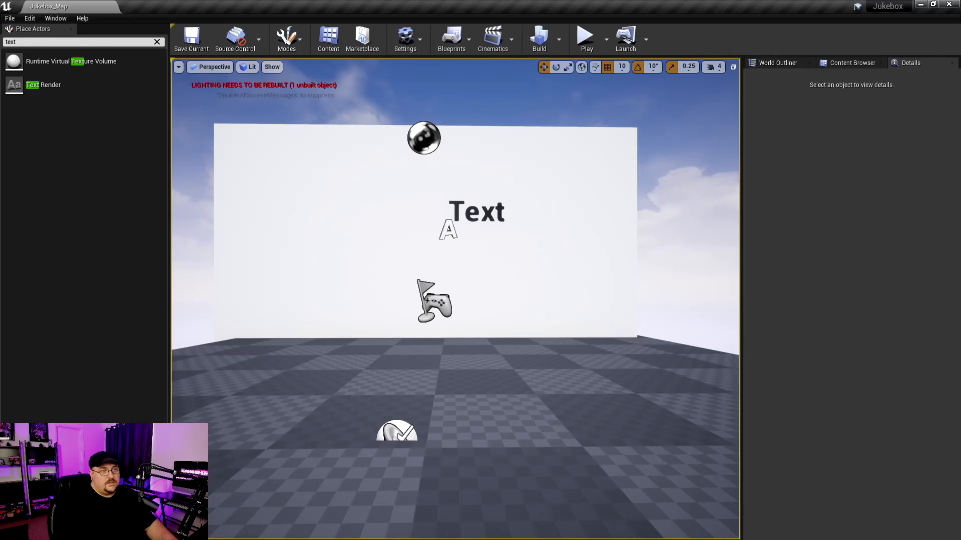
left_click(475, 211)
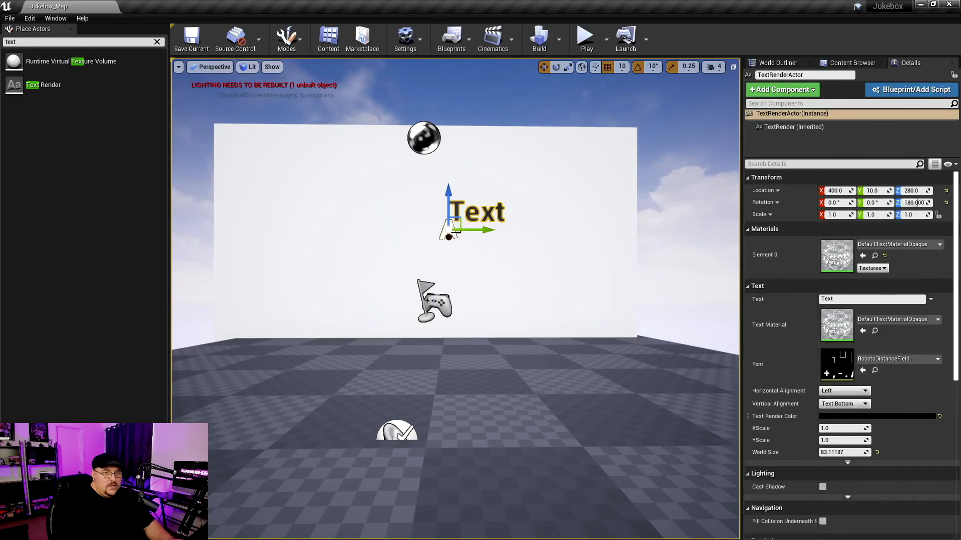
left_click(844, 390)
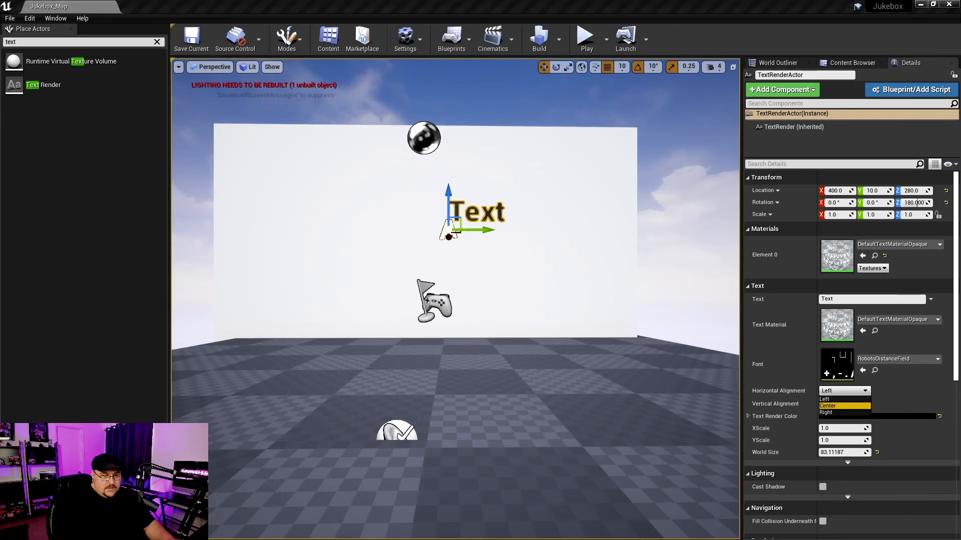
left_click(828, 405)
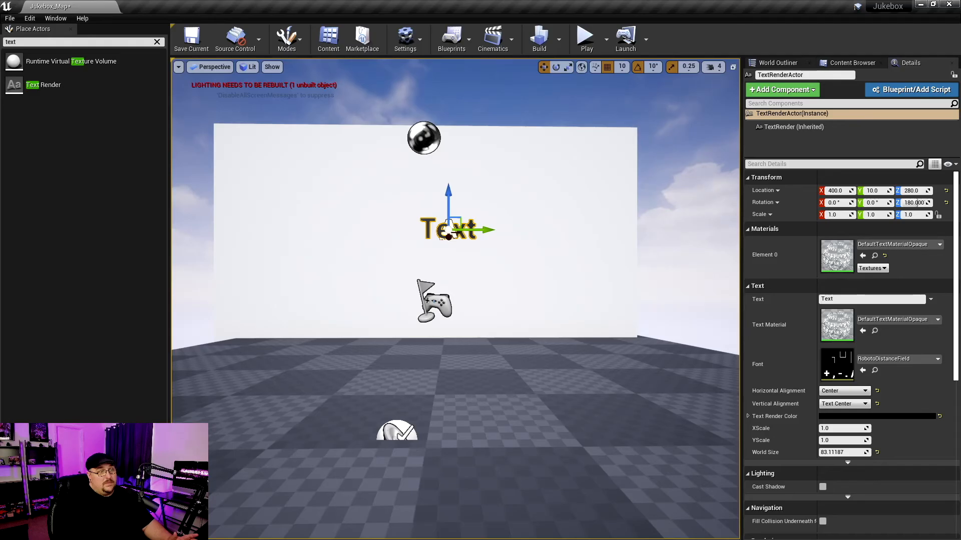
left_click(584, 35)
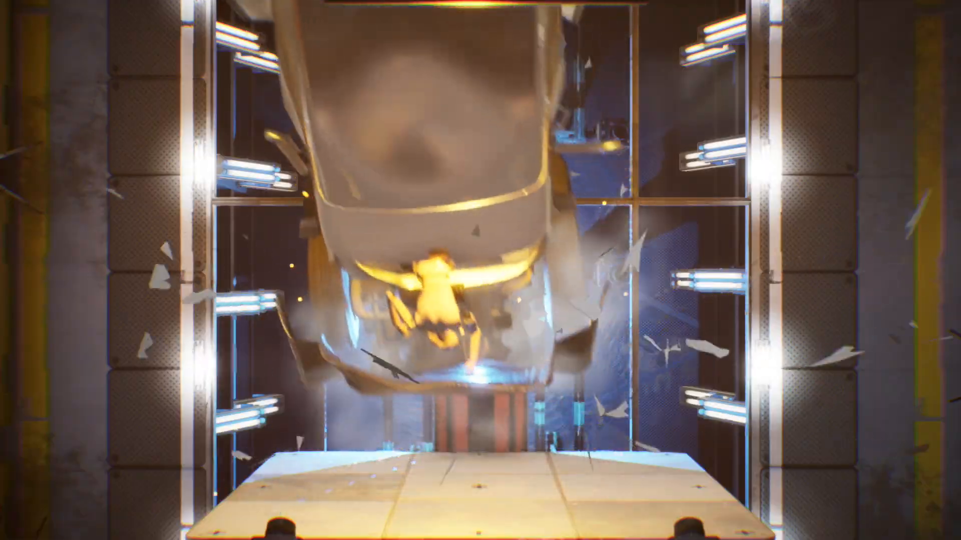